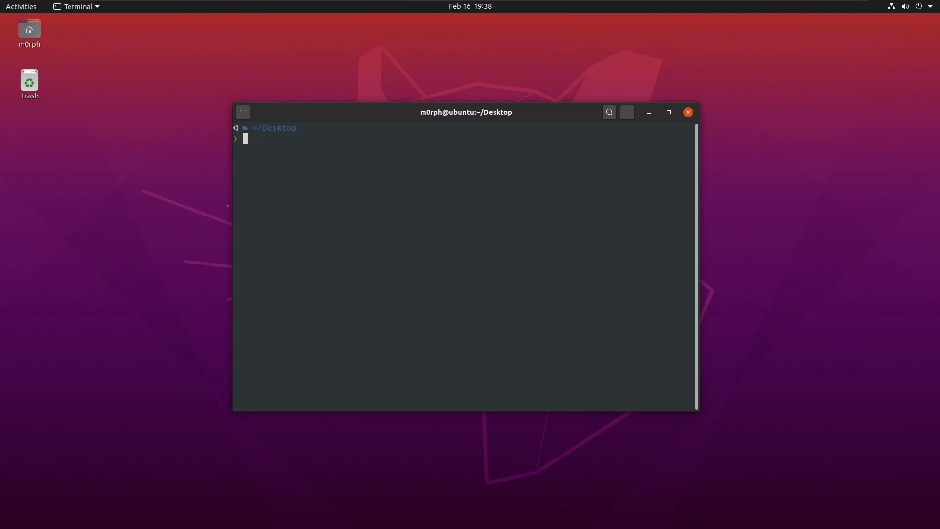
Step: Run the vulnerables/web-dvwa container with sudo docker on port 80:80
type("sudo docker run --rm -it -p 80:80 vulnerables/web-dvwa")
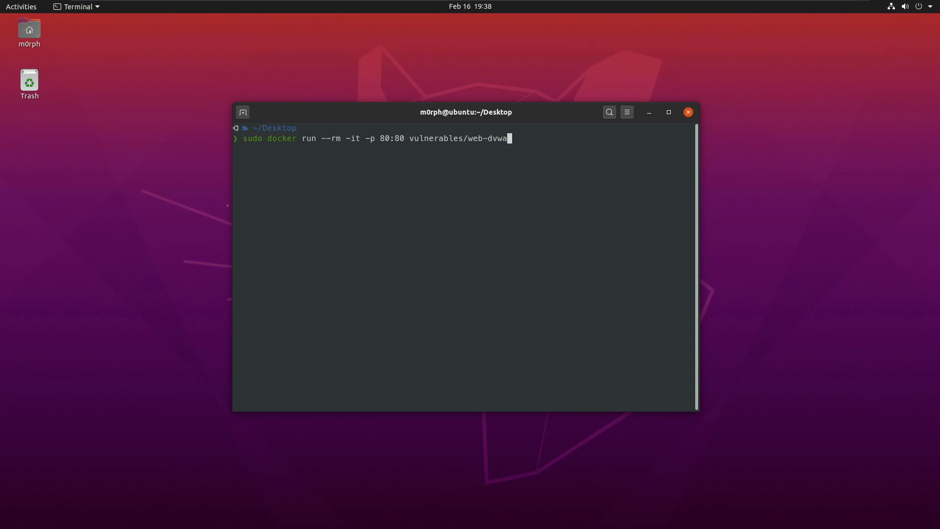
key("Return")
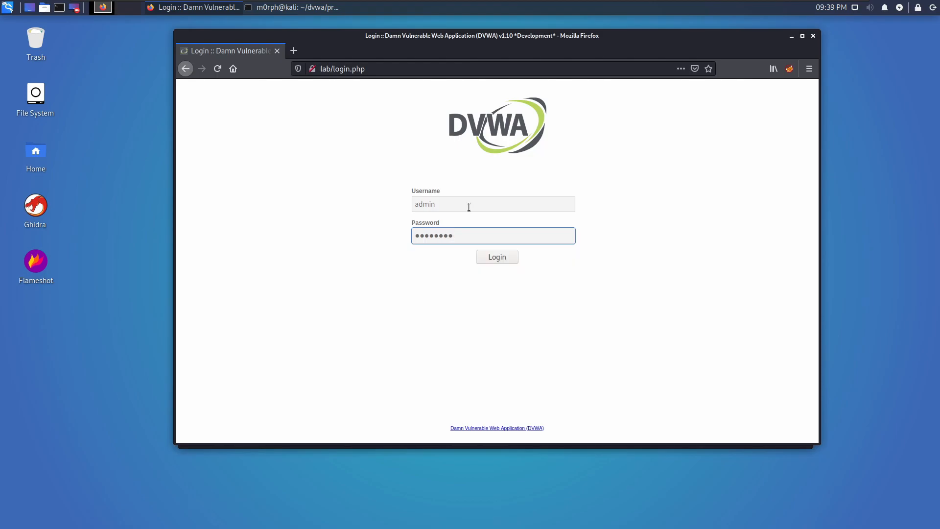
Step: Log in as admin, note the low security level and go to SQL Injection (Blind)
left_click(496, 256)
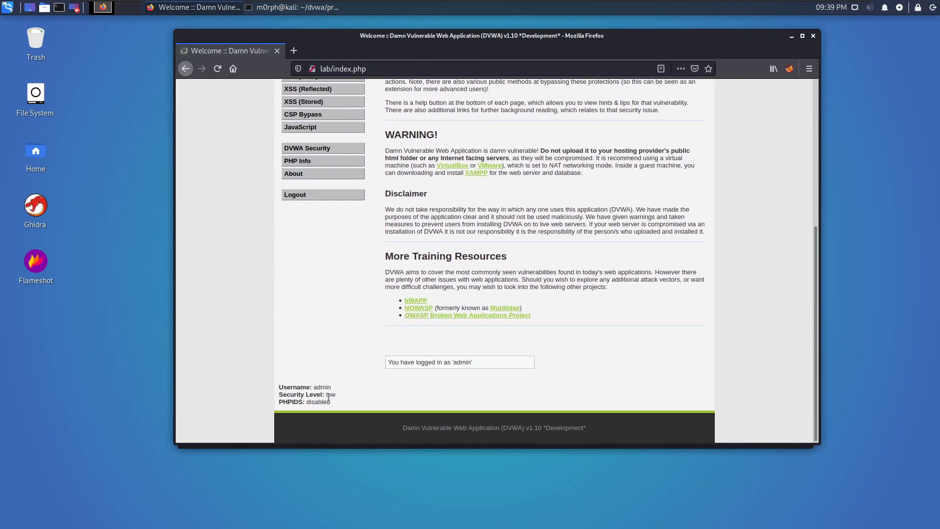
double_click(330, 395)
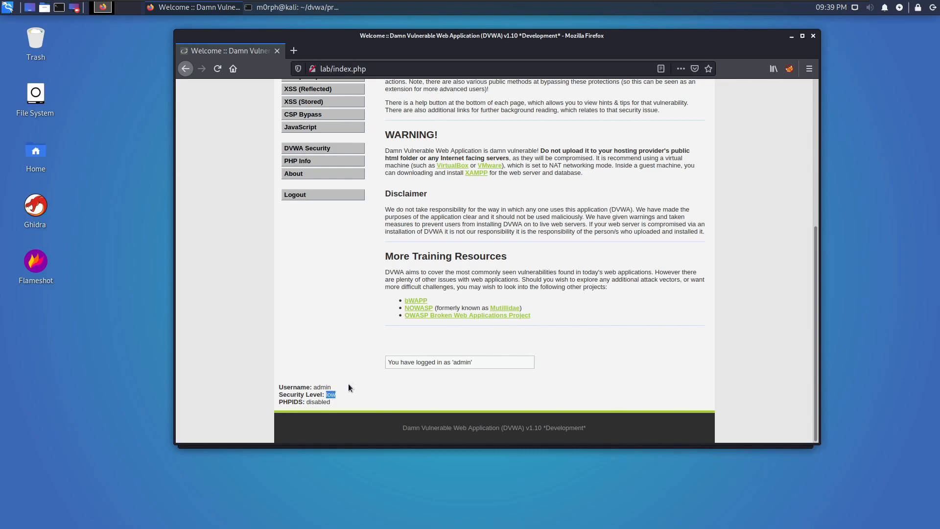
scroll("up", 3)
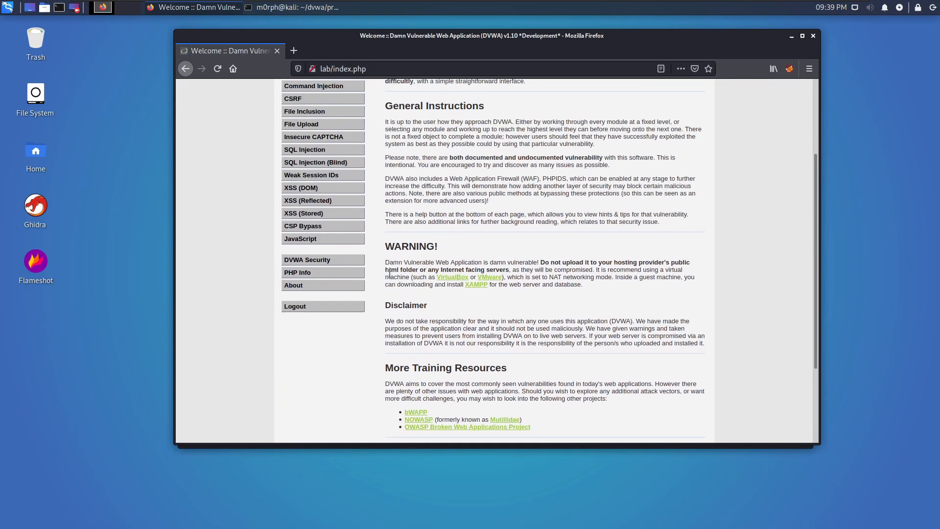
scroll("up", 3)
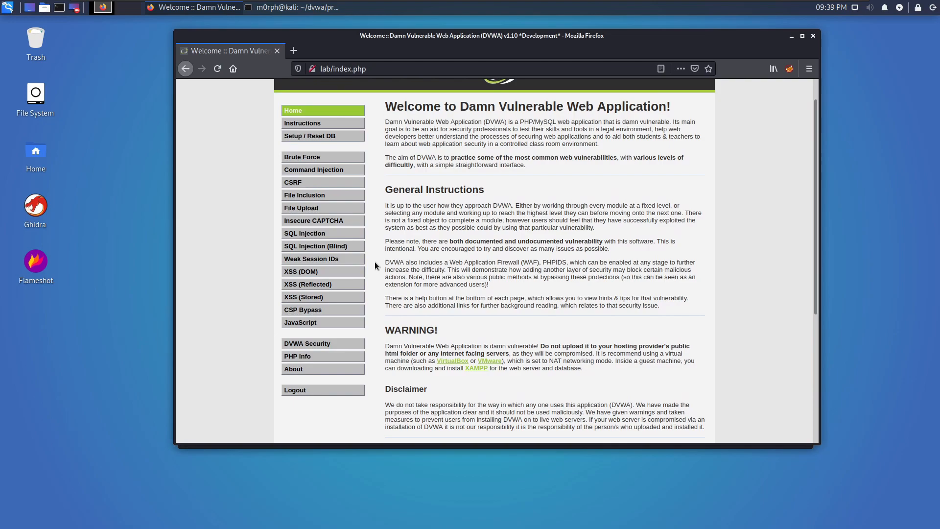
mouse_move(340, 246)
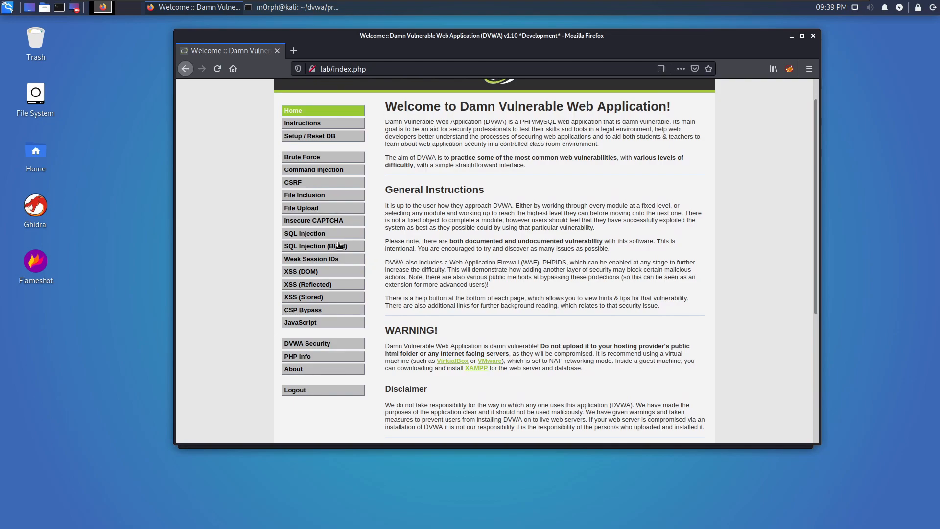
left_click(321, 246)
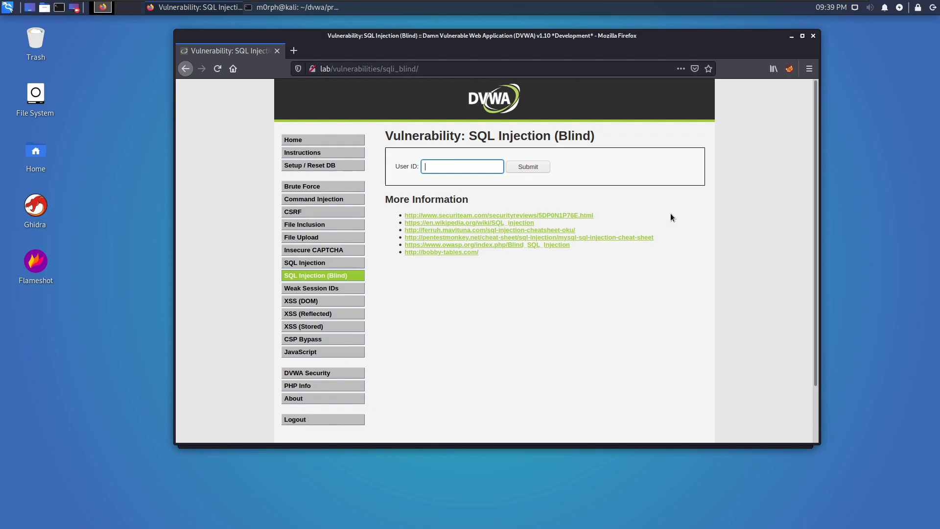
Step: Submit 1' AND SLEEP(4)# as the User ID, getting 'User ID is MISSING from the database.'
type("1' AND")
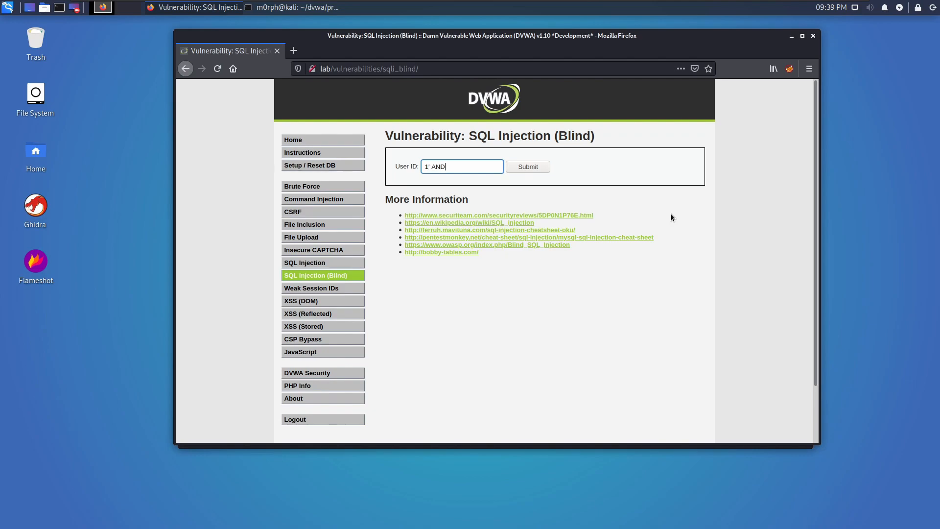
type("SLEEP(1")
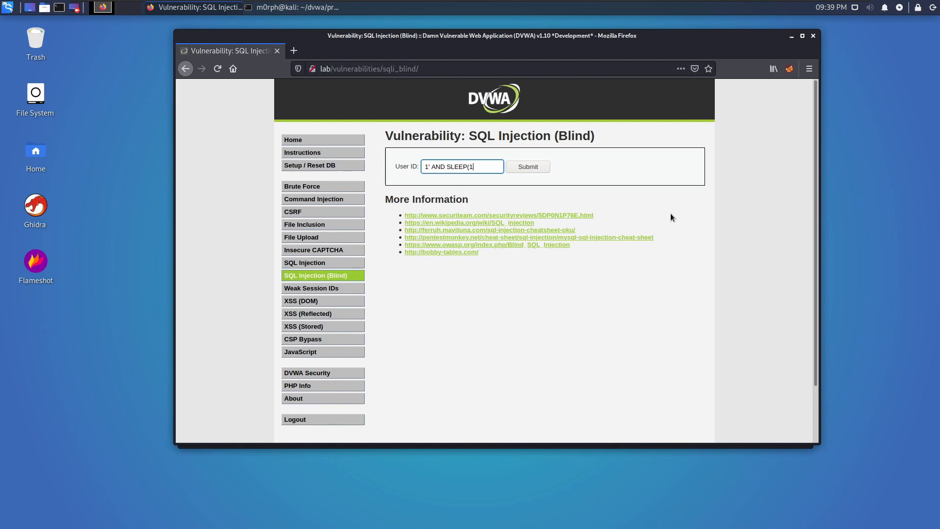
type(")#")
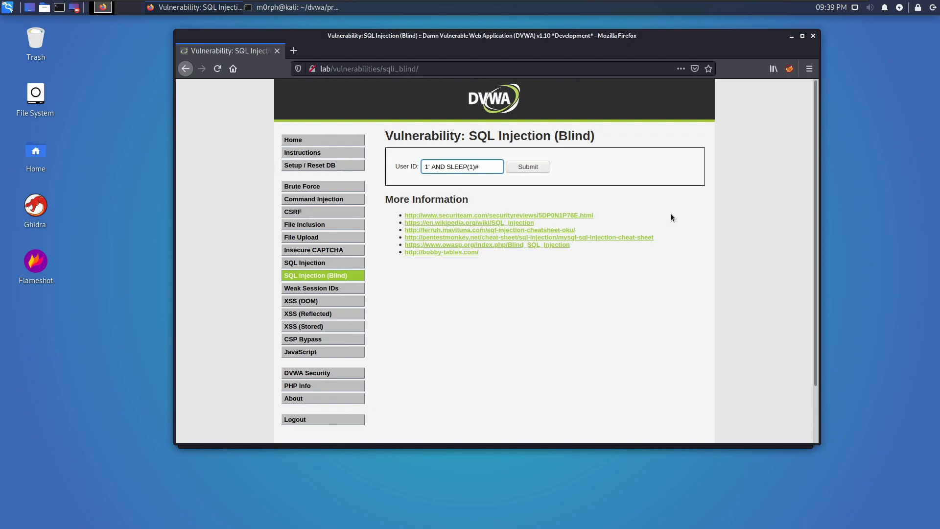
type("4")
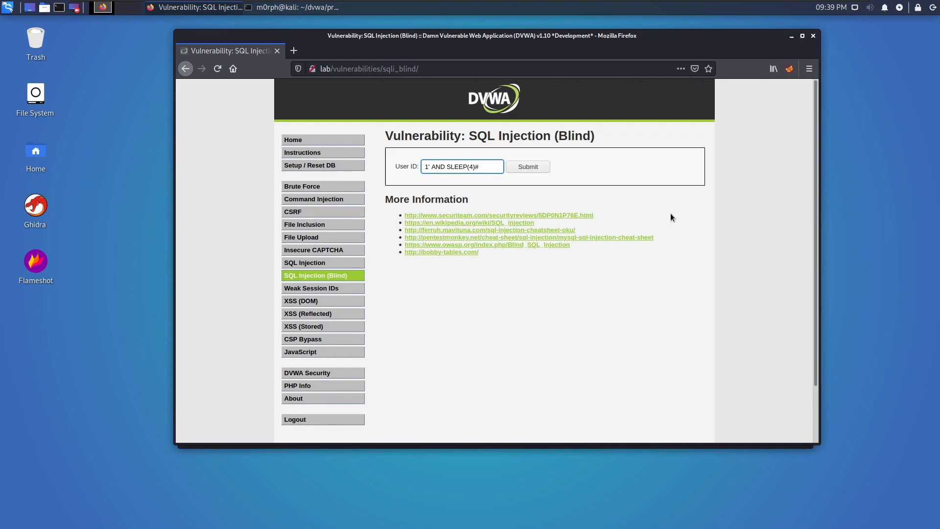
mouse_move(495, 191)
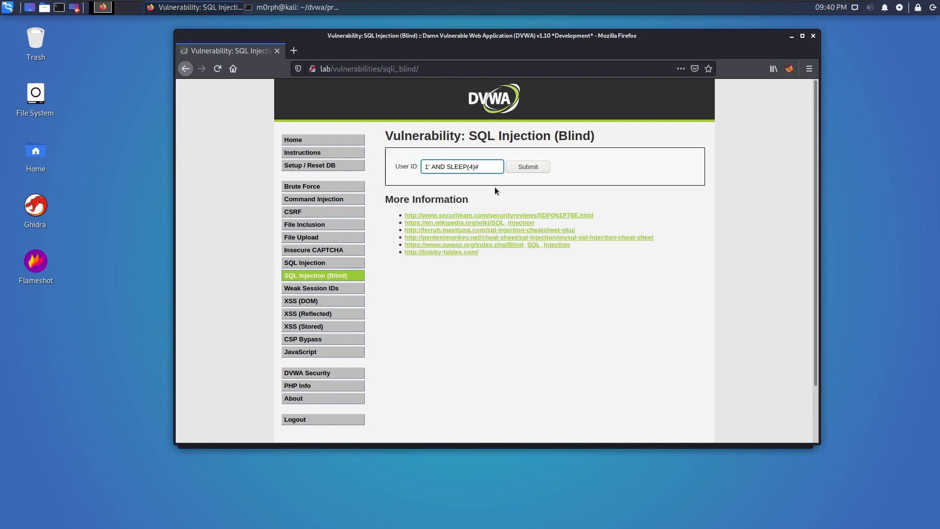
left_click(527, 166)
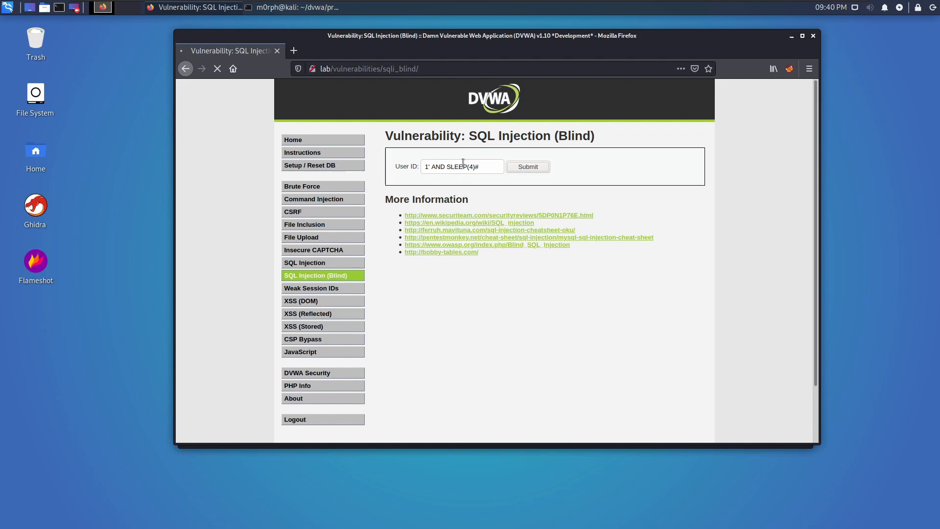
left_click(527, 166)
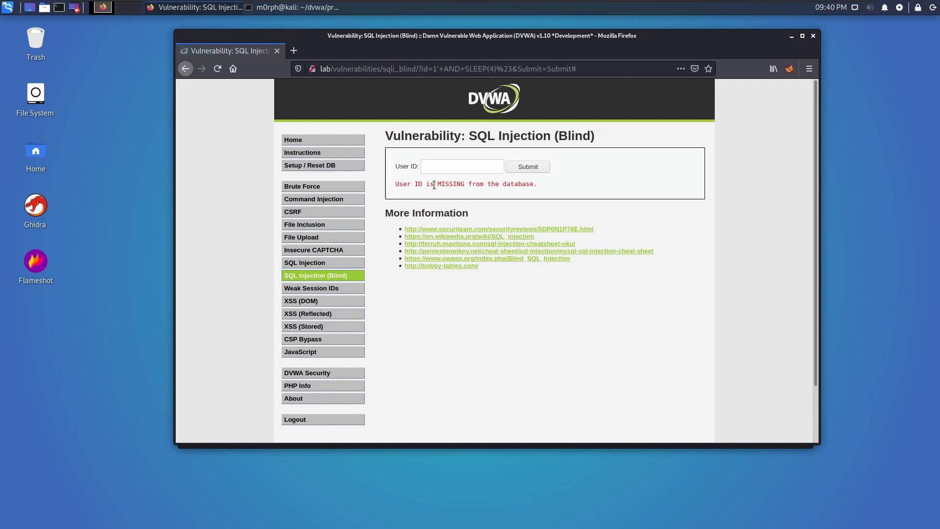
double_click(454, 183)
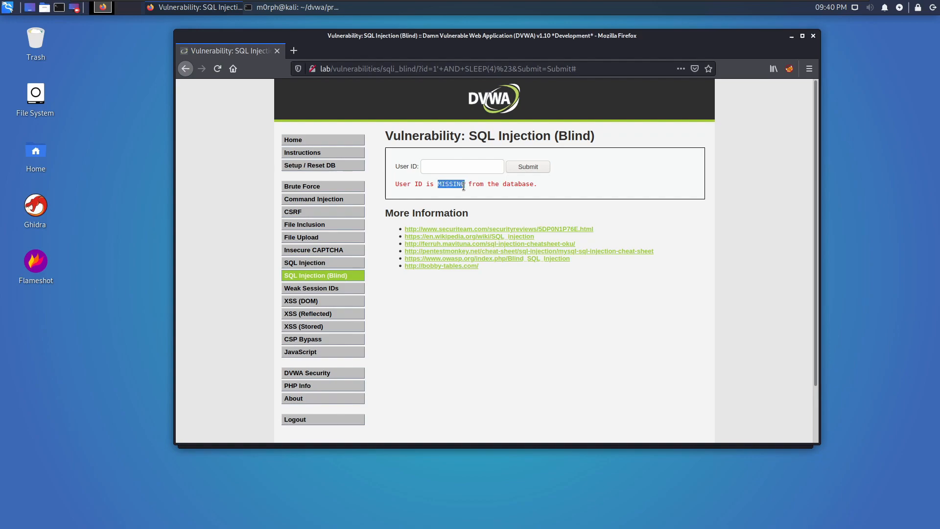
mouse_move(548, 203)
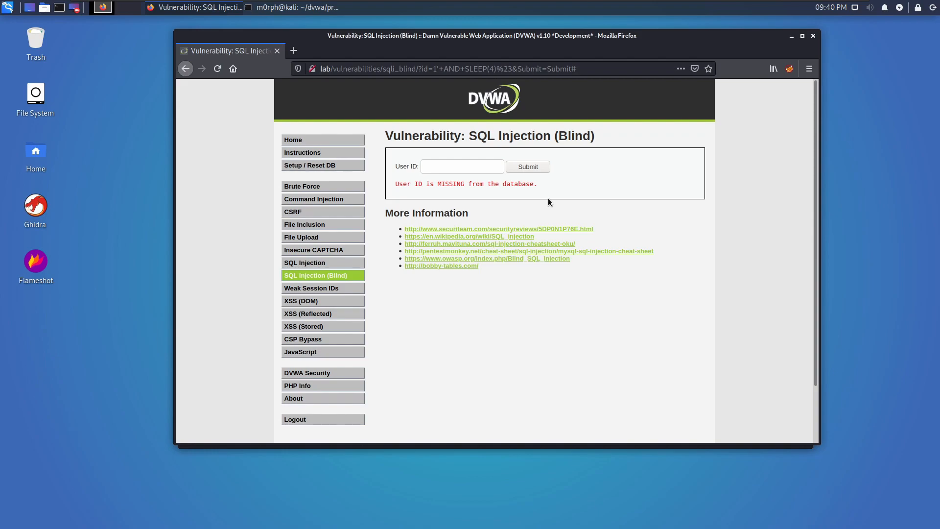
mouse_move(447, 338)
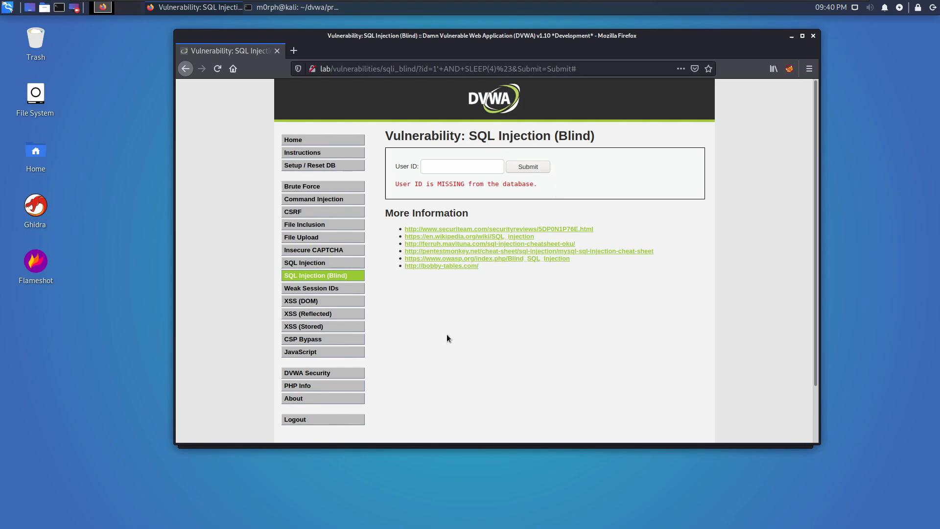
Step: Set DVWA Security to Medium and return to the blind SQL injection page
scroll("down", 3)
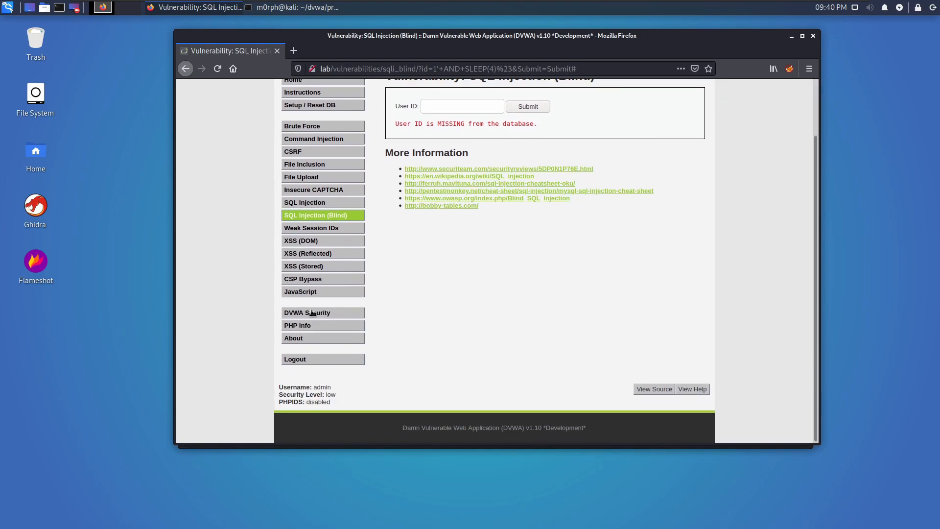
left_click(306, 312)
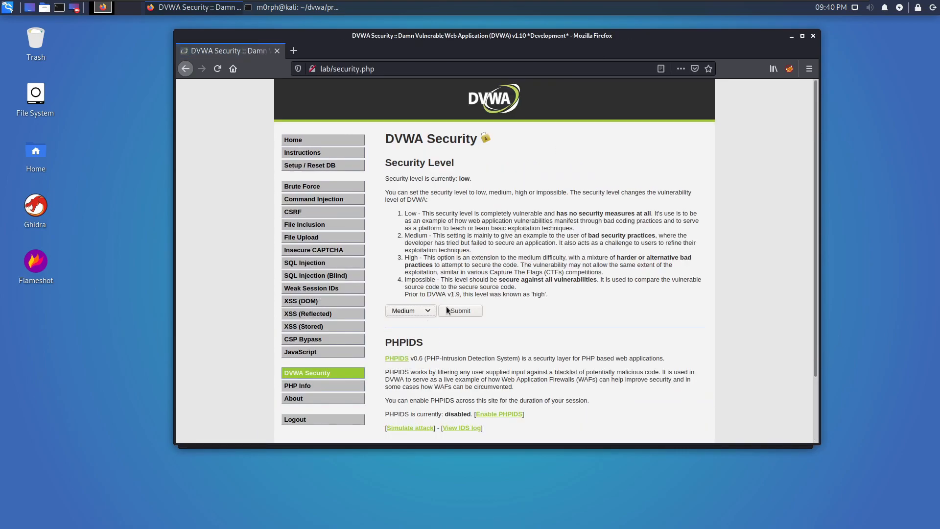
left_click(460, 310)
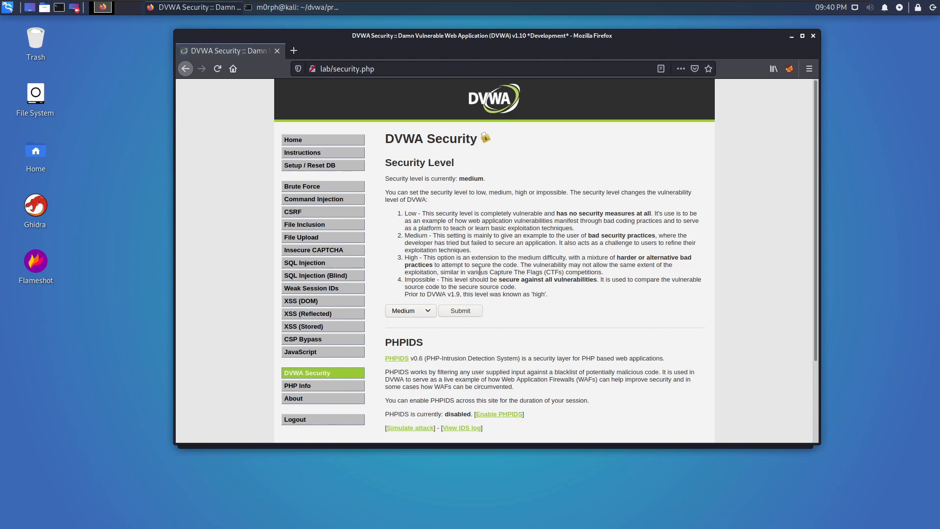
left_click(316, 276)
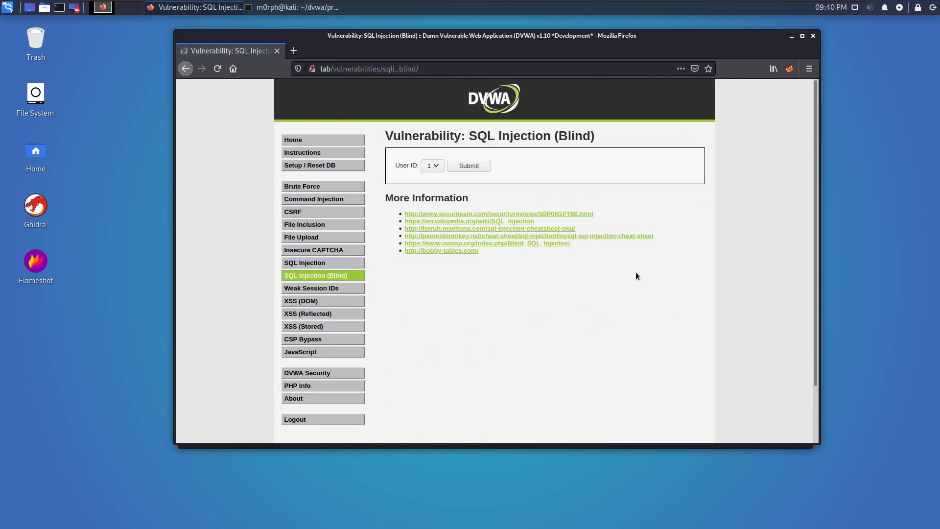
mouse_move(502, 159)
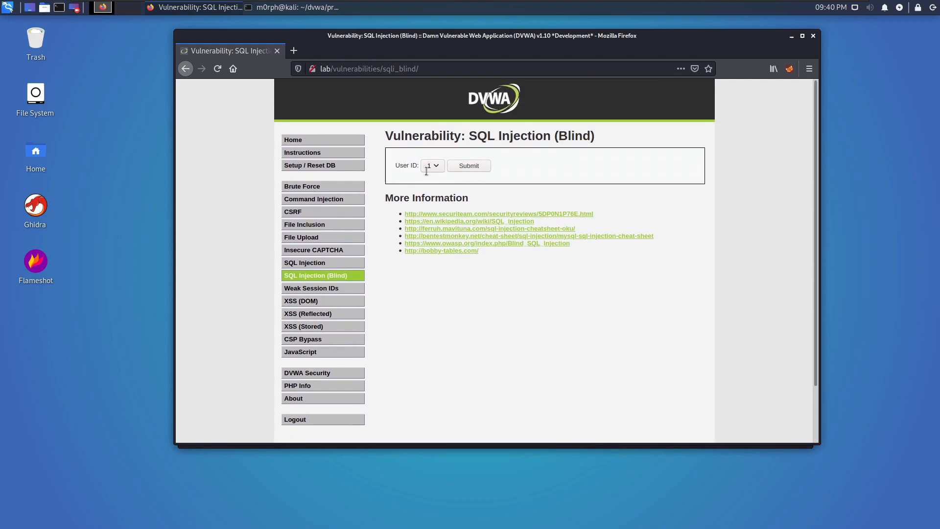
Step: View the medium.php source and highlight its mysqli_real_escape_string call
left_click(653, 389)
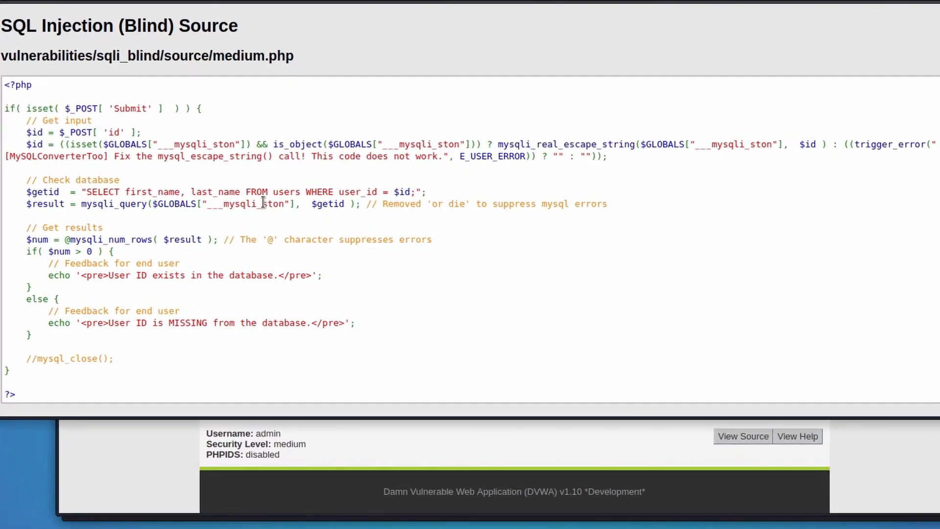
mouse_move(105, 108)
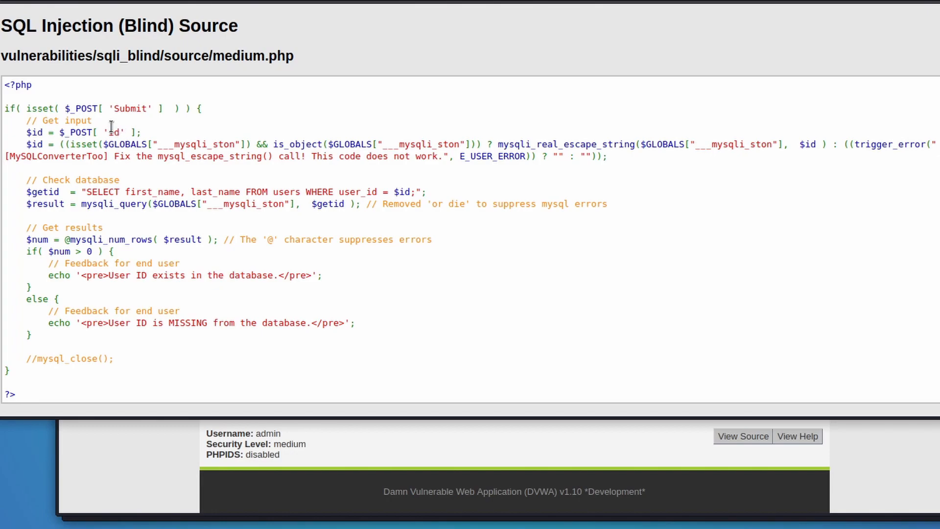
mouse_move(248, 124)
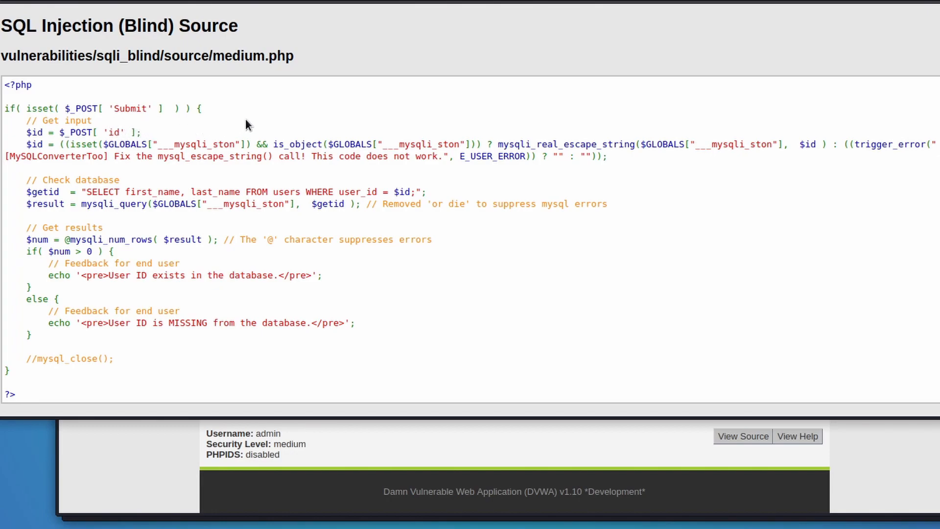
mouse_move(501, 133)
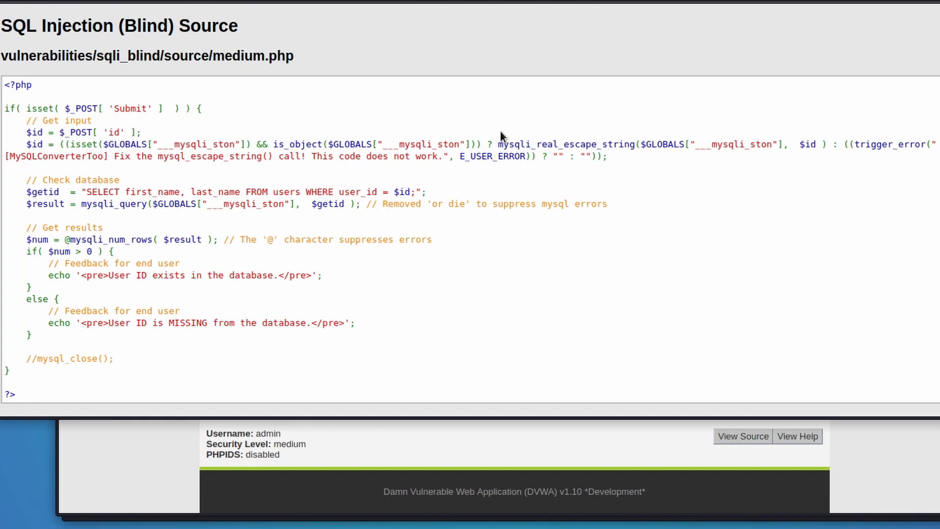
double_click(508, 145)
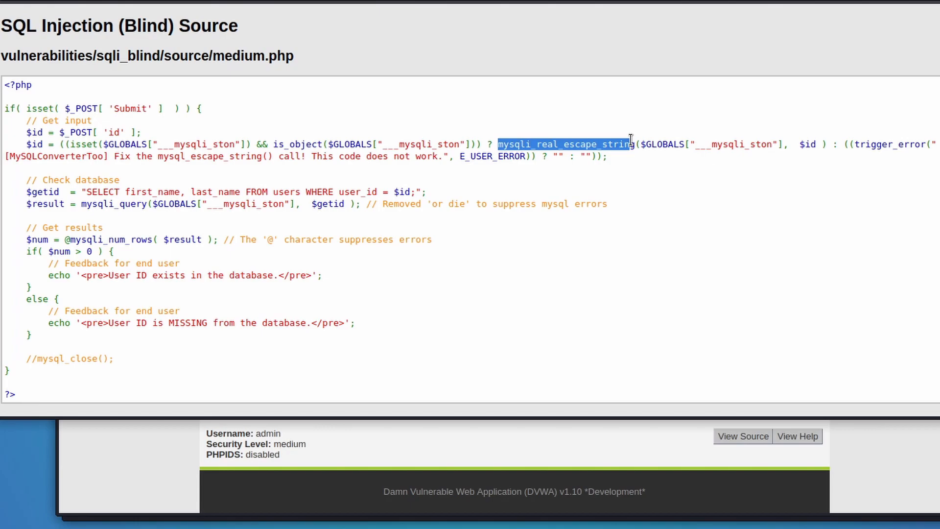
mouse_move(600, 110)
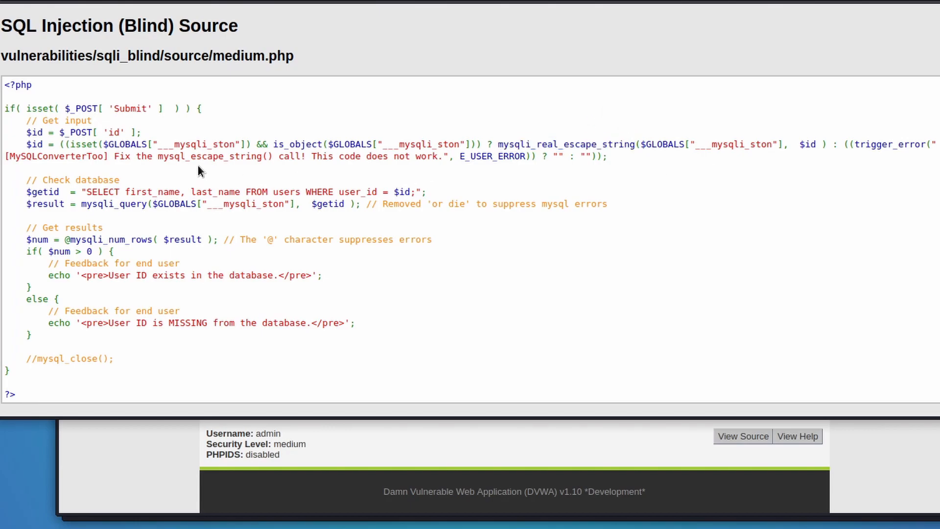
mouse_move(142, 170)
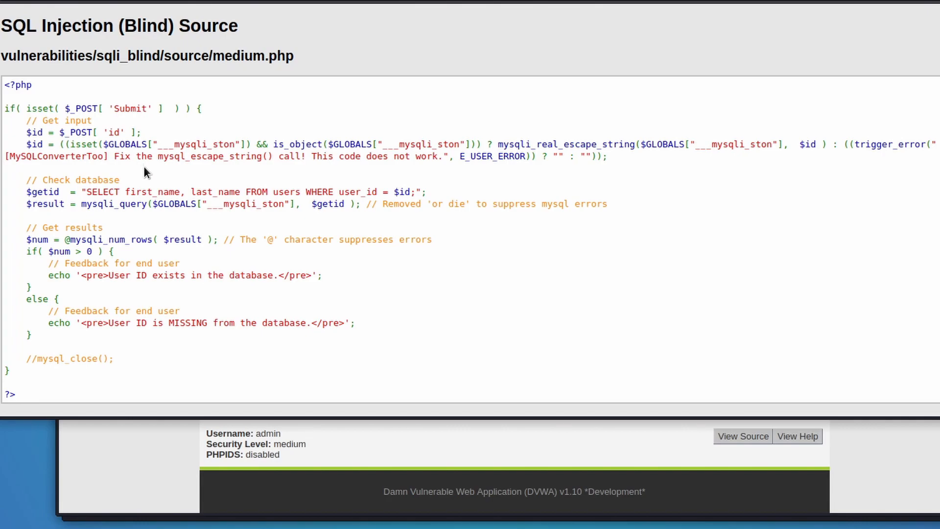
mouse_move(133, 168)
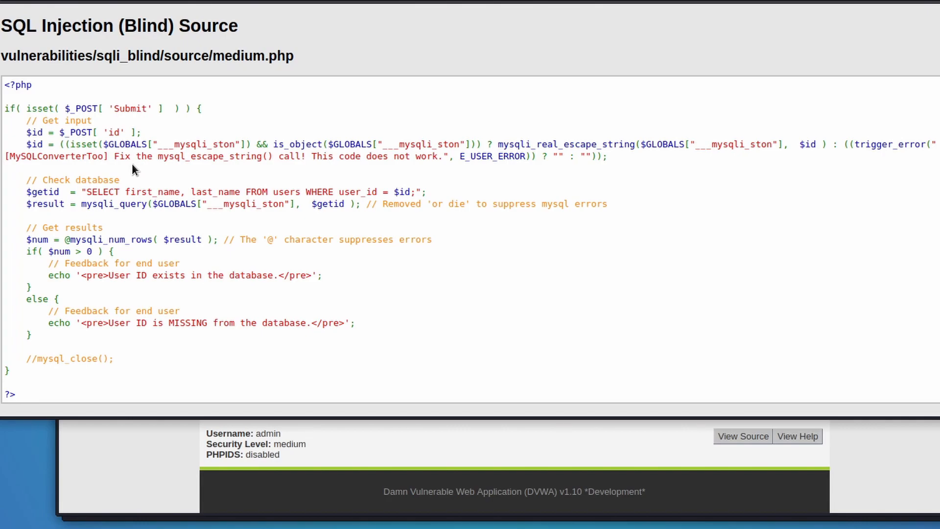
mouse_move(450, 188)
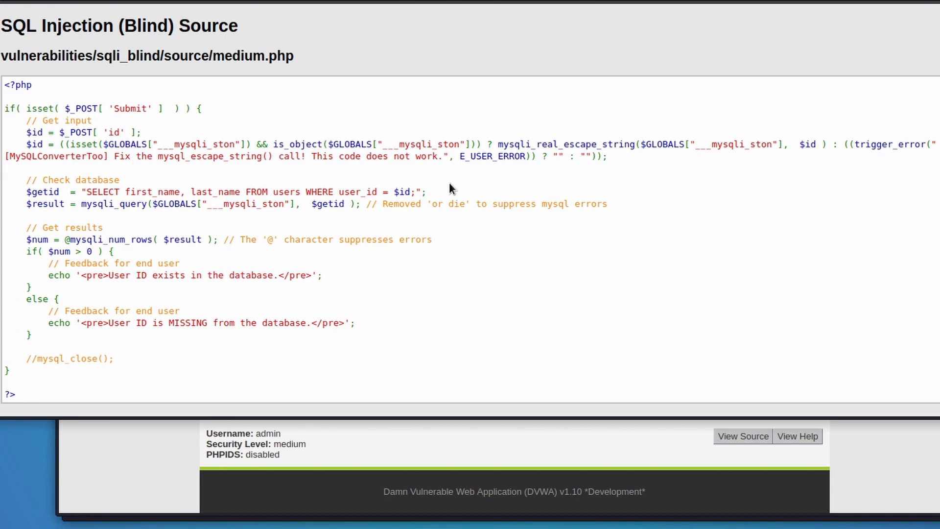
mouse_move(512, 244)
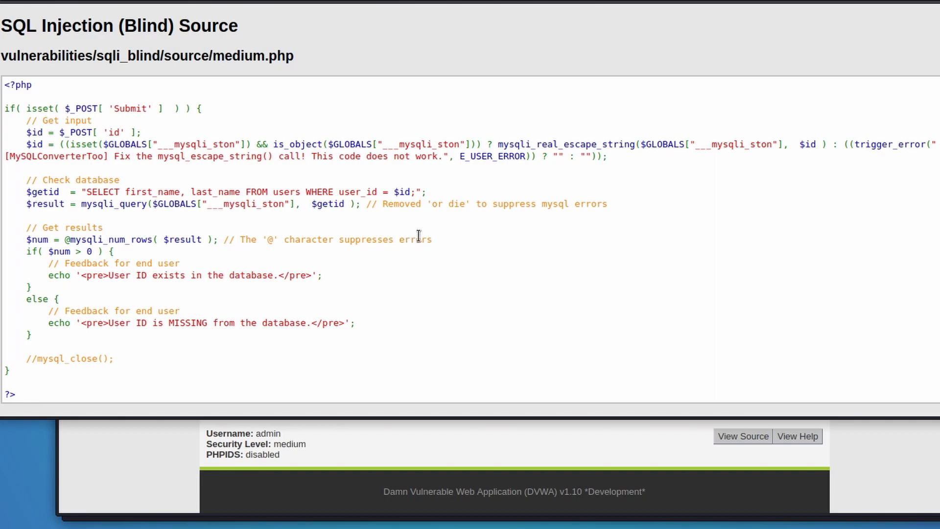
mouse_move(431, 235)
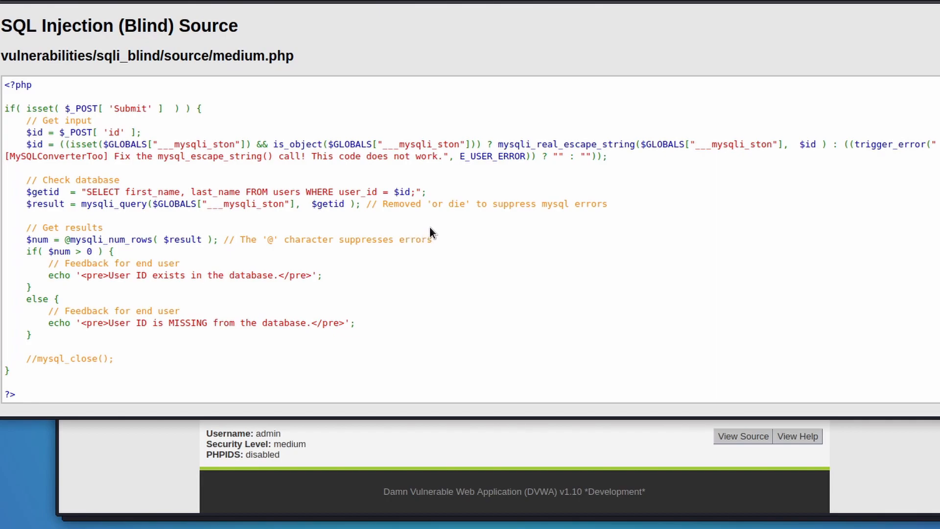
mouse_move(463, 187)
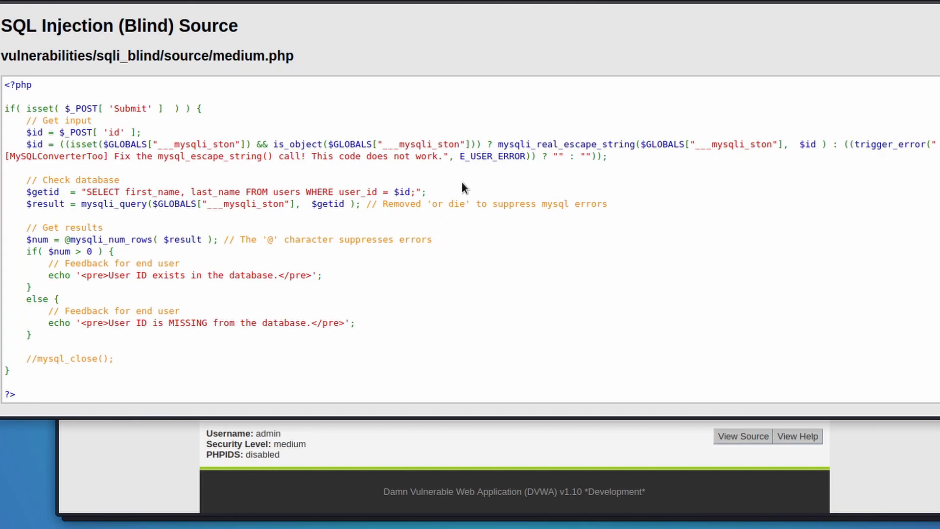
mouse_move(351, 174)
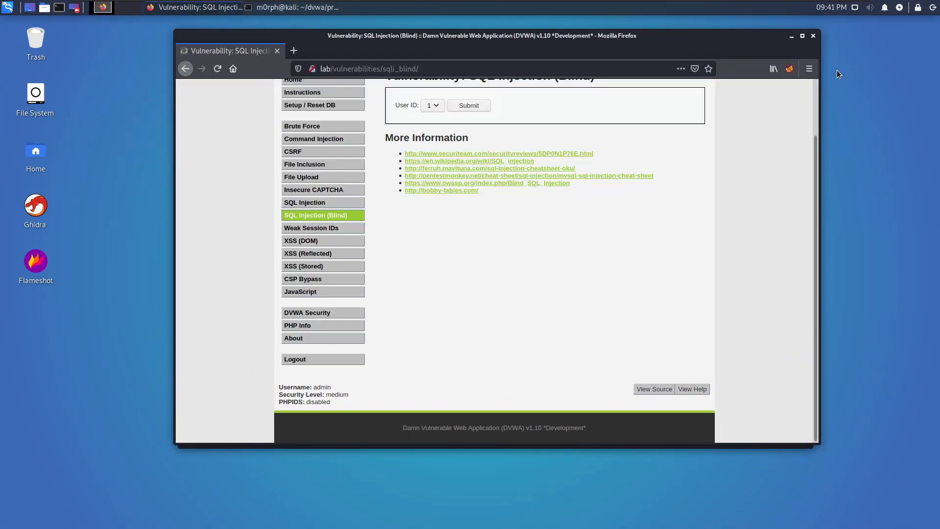
Step: Submit User ID 1, confirming it exists, and look at the dropdown's ID choices
scroll("up", 3)
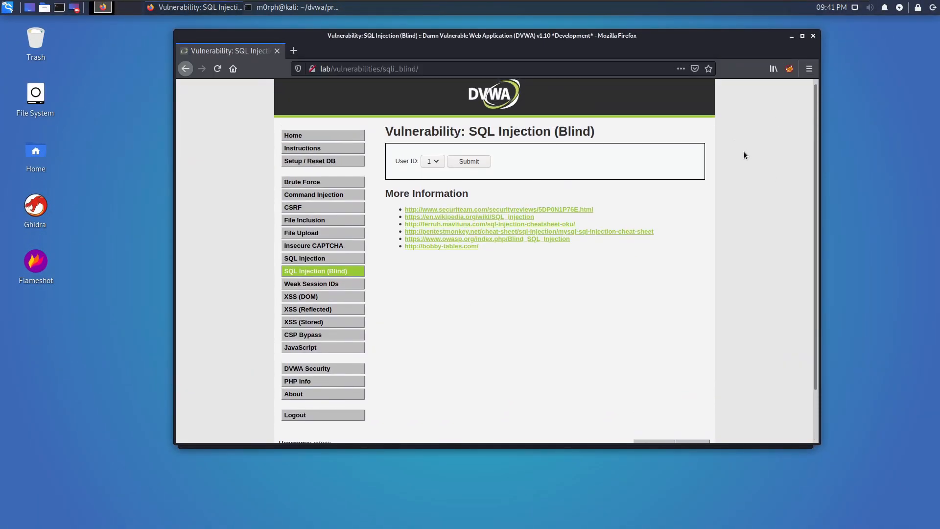
left_click(468, 161)
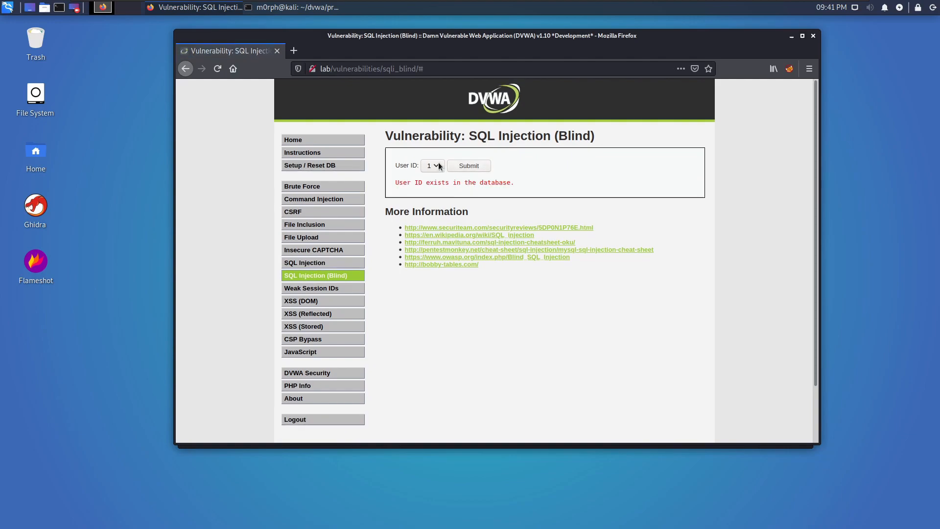
left_click(432, 165)
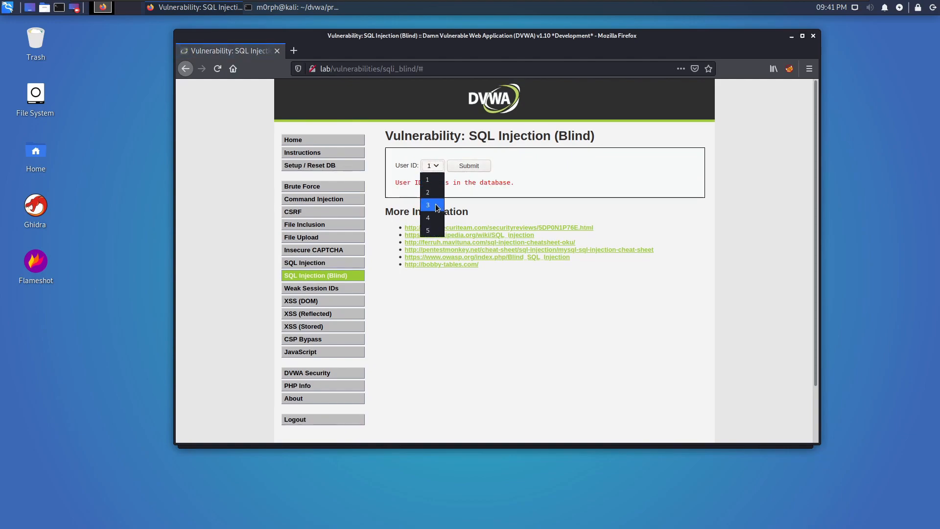
mouse_move(432, 218)
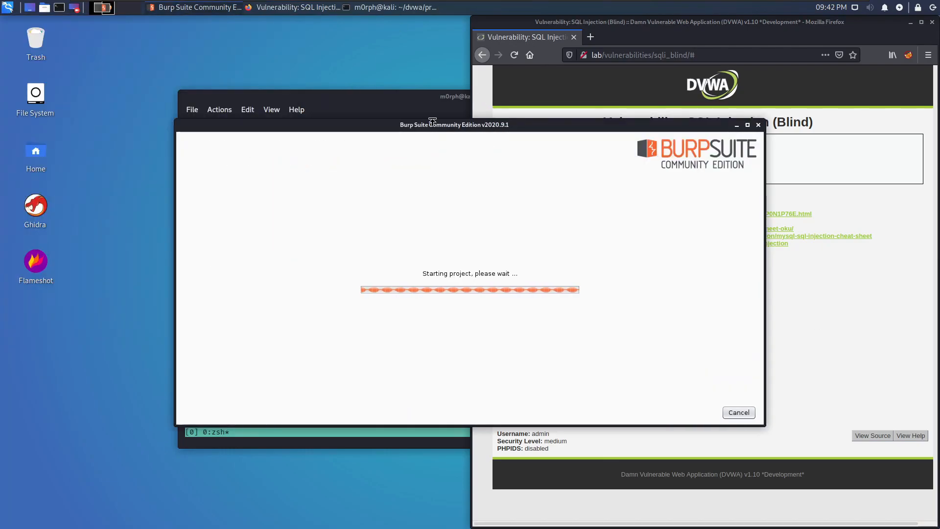
Step: Show Burp's Proxy HTTP history and route Firefox through Burp via FoxyProxy
left_click(659, 55)
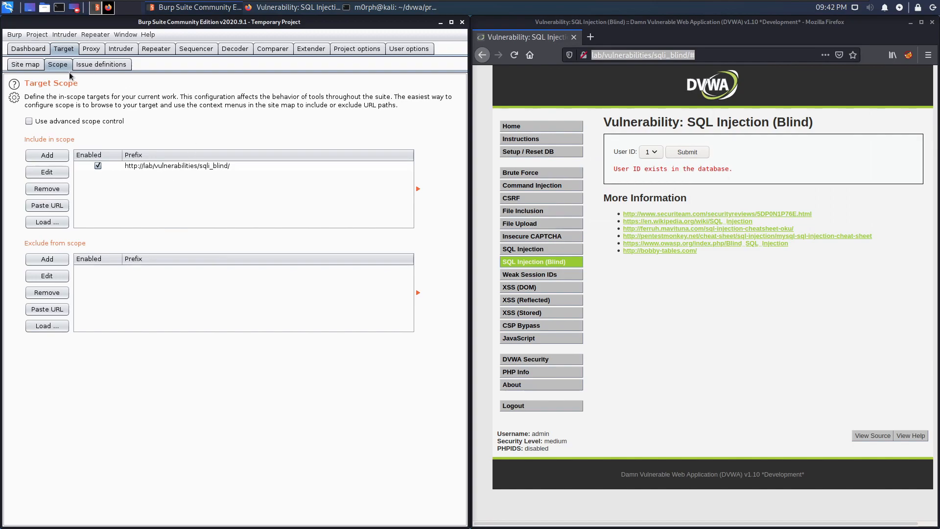
left_click(91, 49)
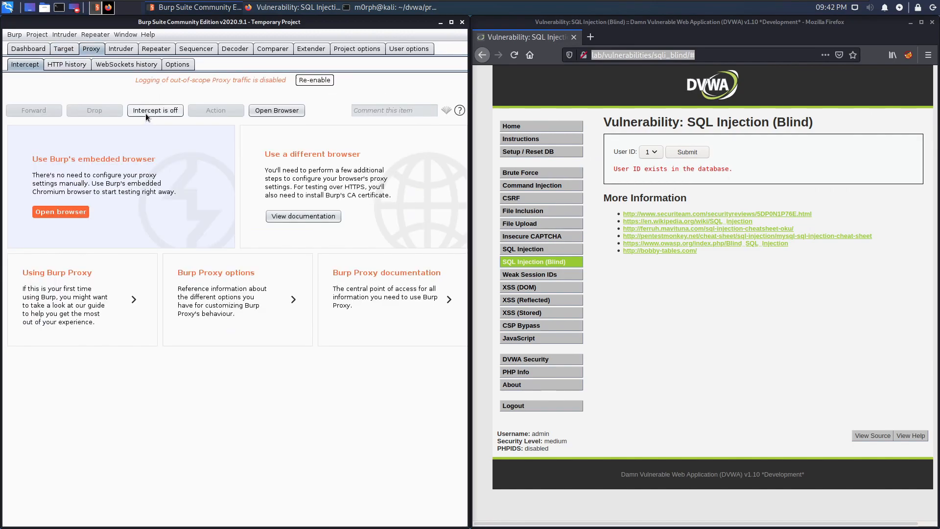
left_click(67, 64)
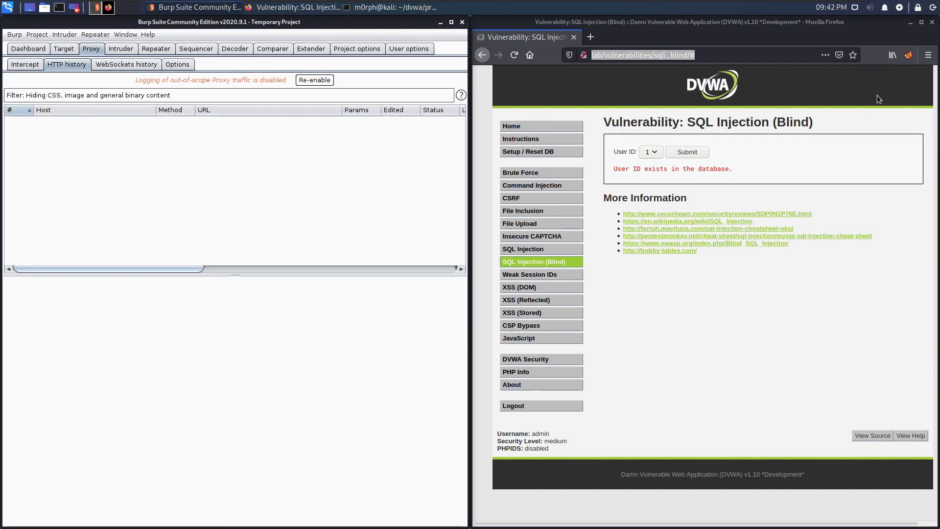
left_click(906, 55)
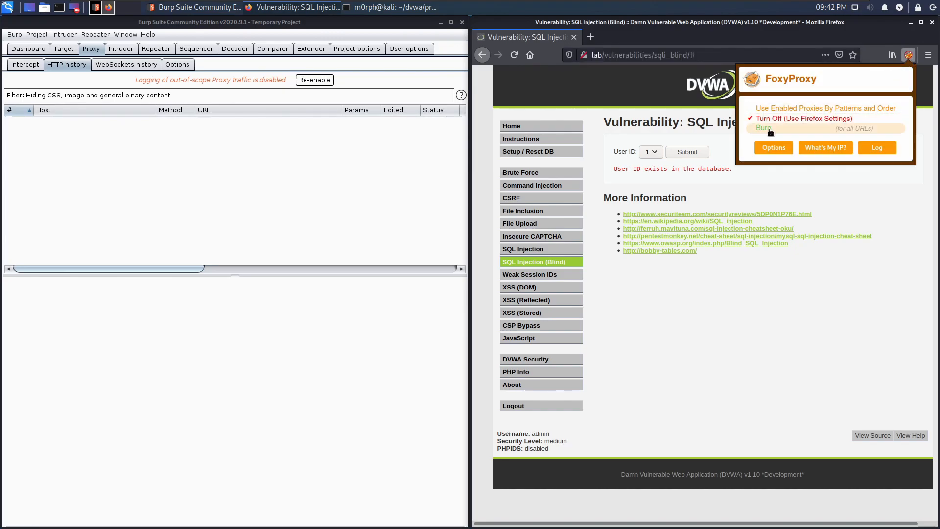
left_click(762, 128)
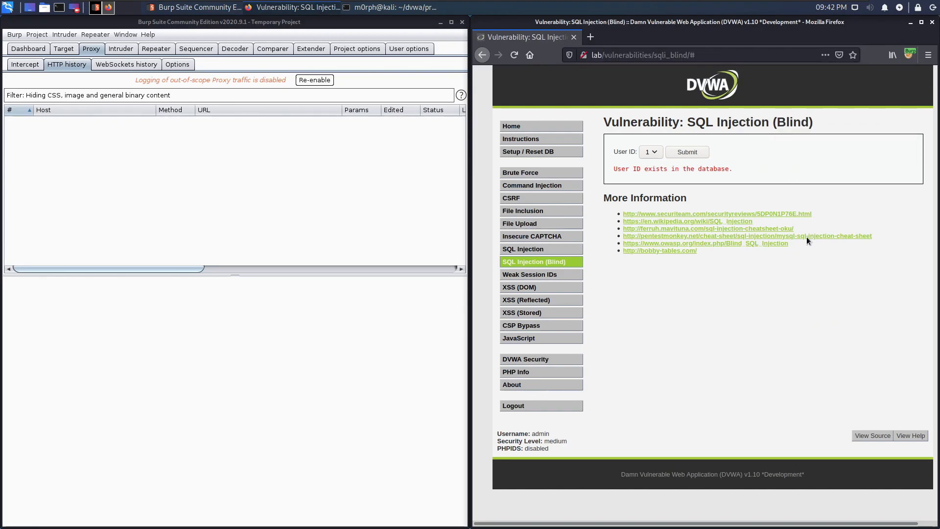
mouse_move(758, 183)
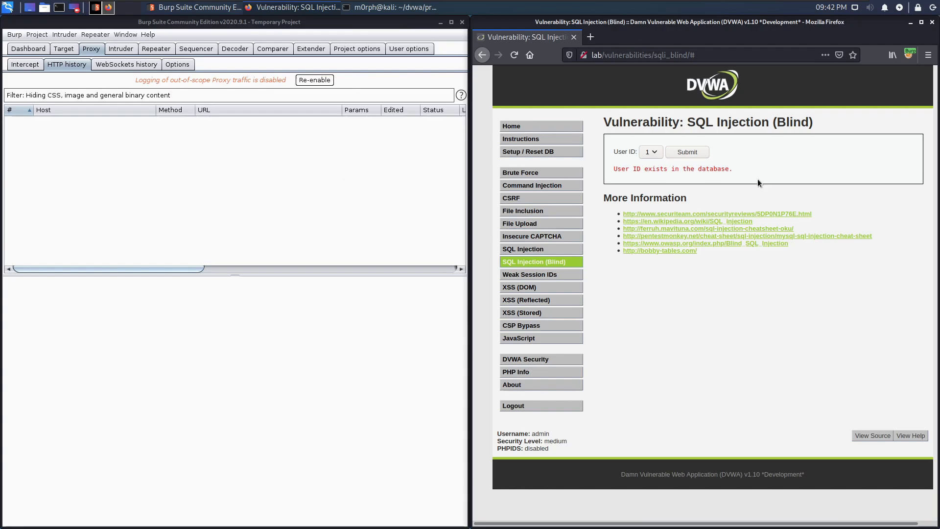
Step: Resubmit the ID lookup and select the captured POST to sqli_blind in the history
left_click(686, 152)
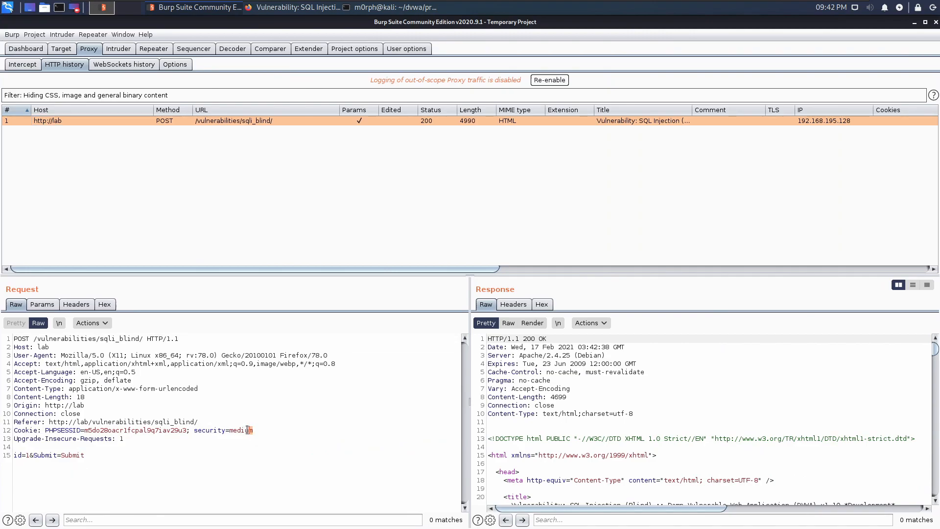
double_click(240, 429)
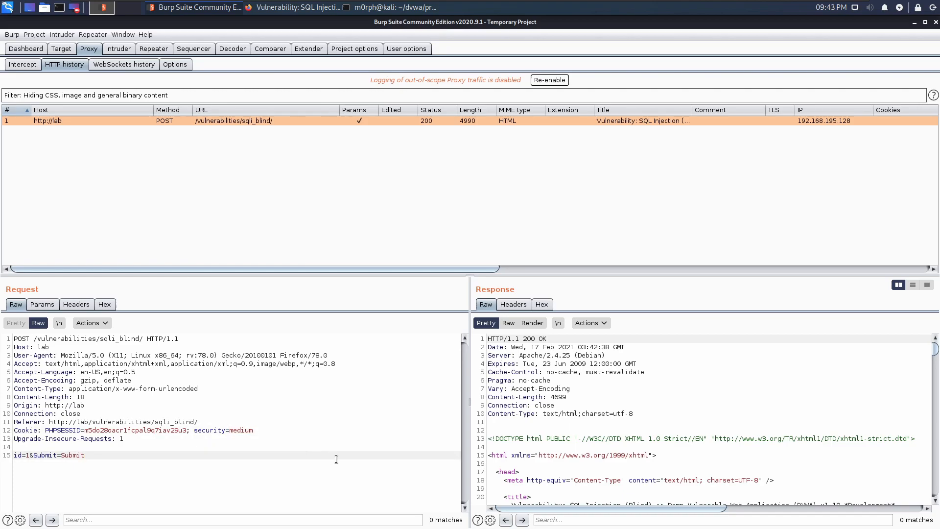
mouse_move(322, 444)
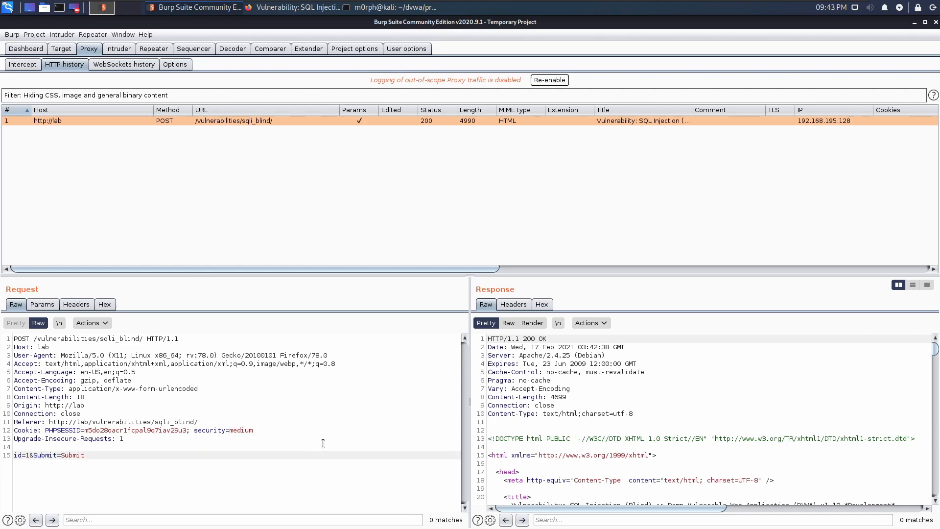
Step: Replay the request in Repeater with id=9001, getting the user ID missing message
right_click(234, 120)
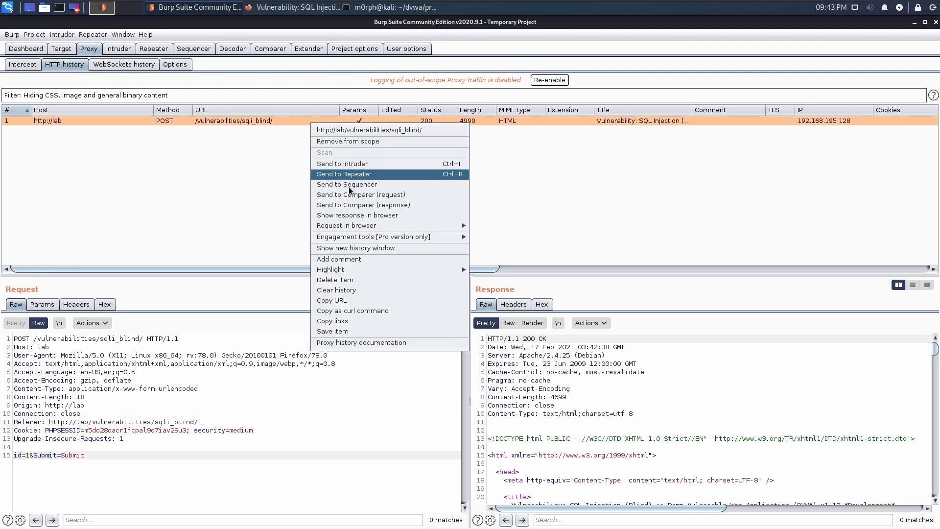
left_click(344, 174)
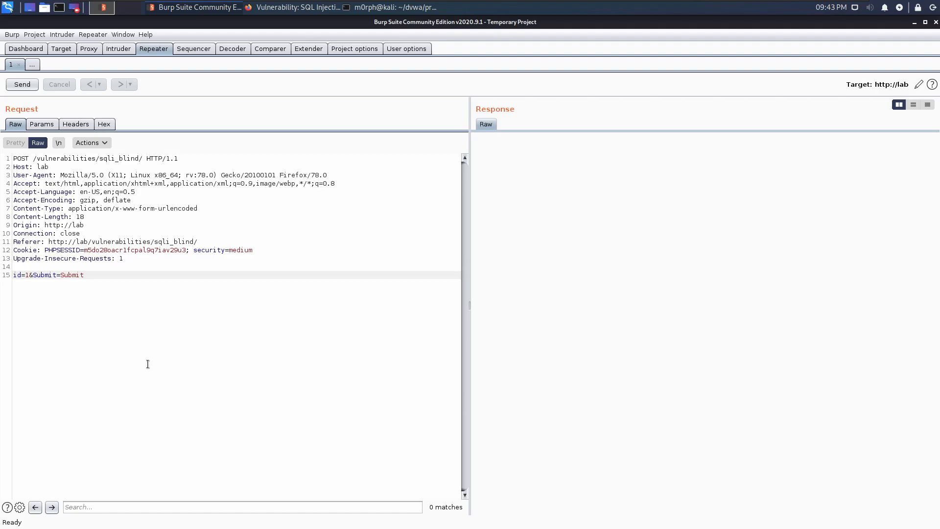
type("9001")
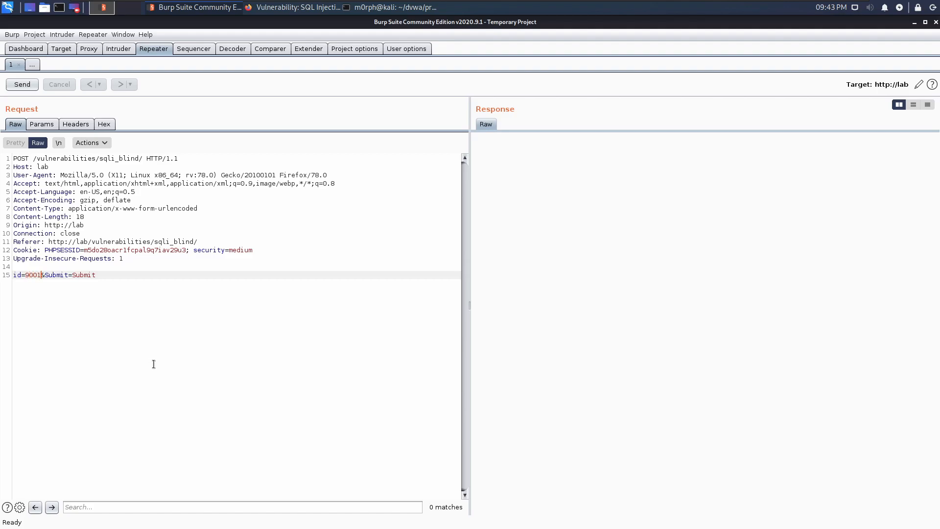
left_click(21, 84)
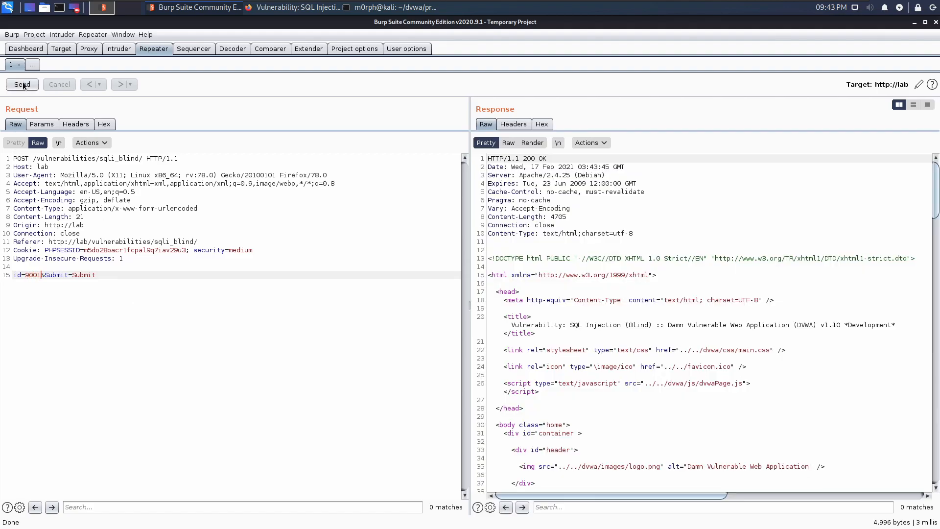
scroll("down", 3)
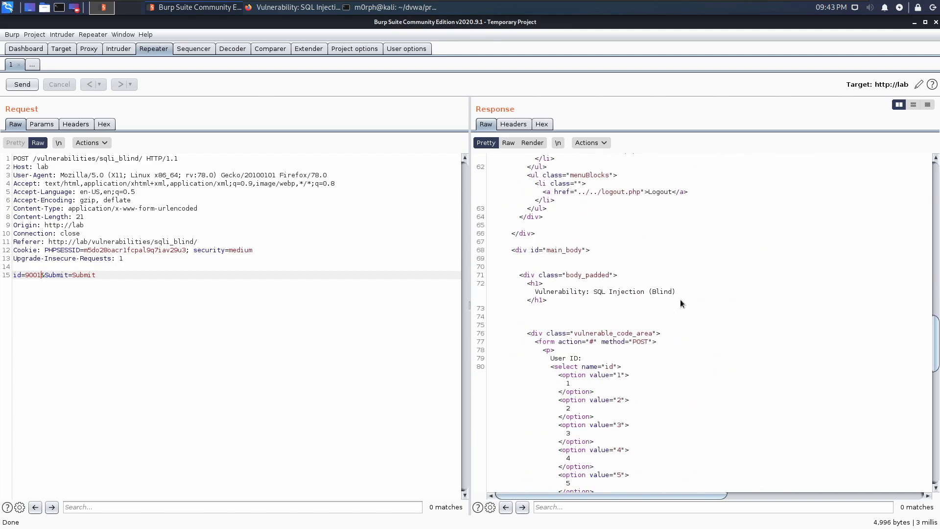
scroll("down", 3)
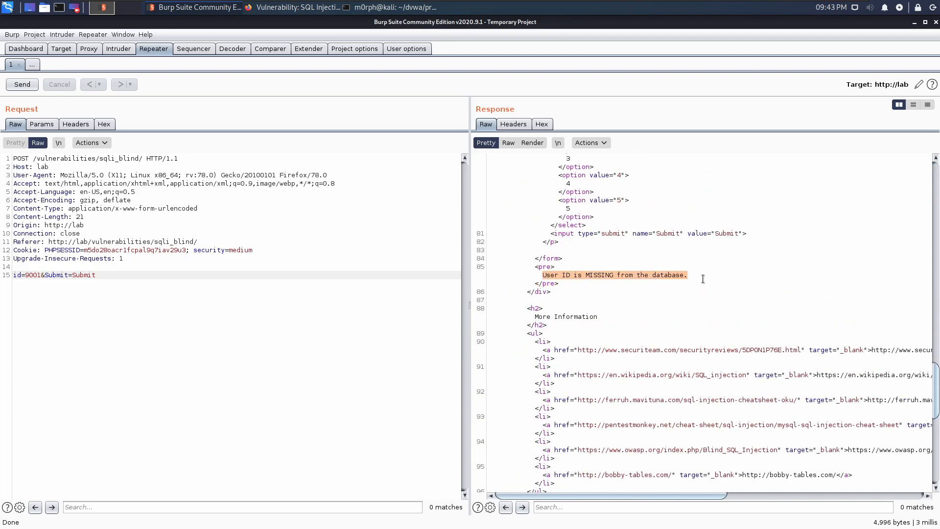
left_click(32, 65)
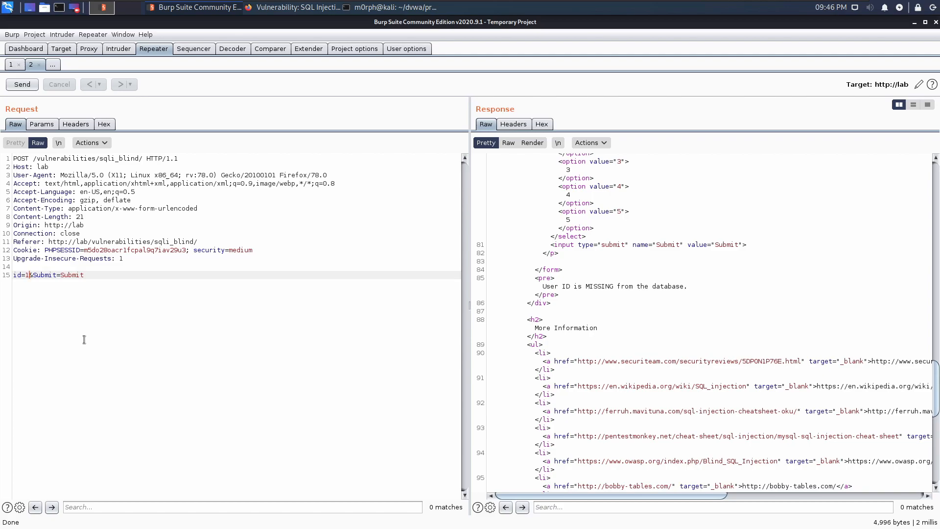
Step: Send a URL-encoded id=1' AND SLEEP(4)# in Repeater; response still says user ID missing
type("'")
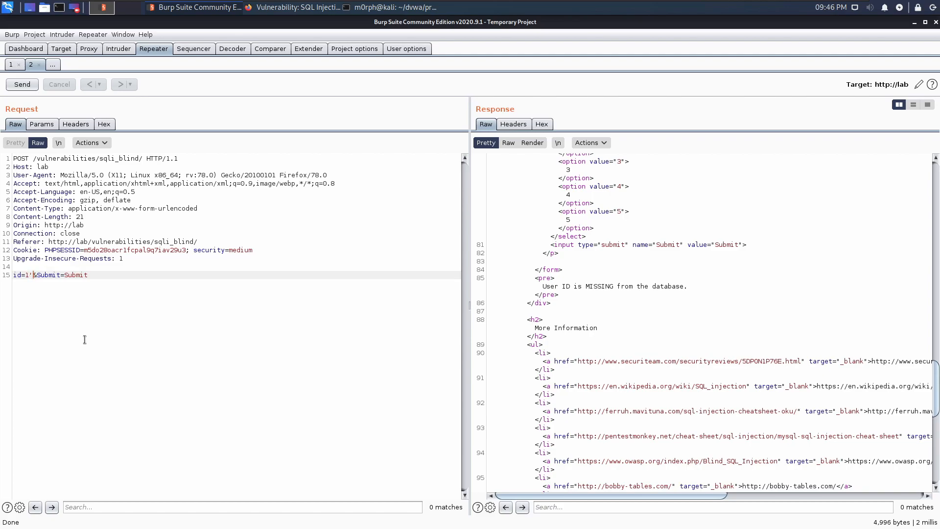
type("AND SLEEP(4")
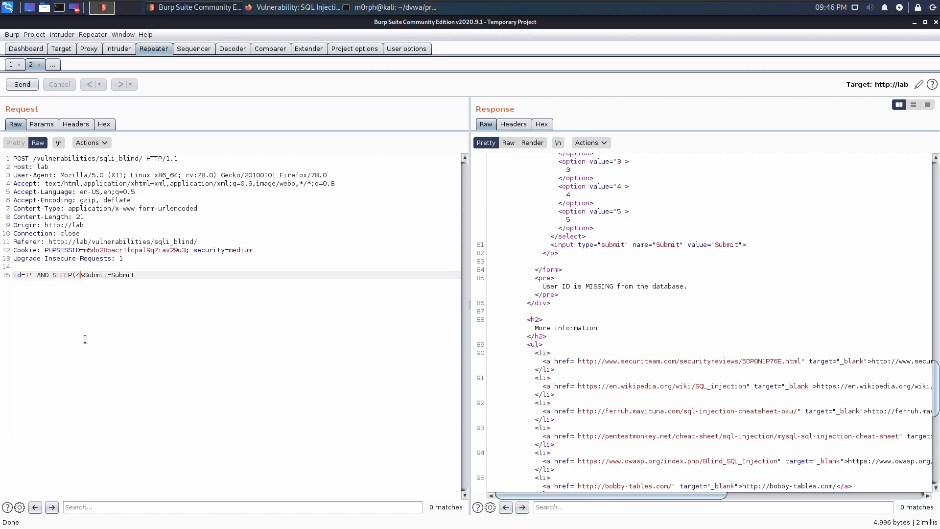
type(")#")
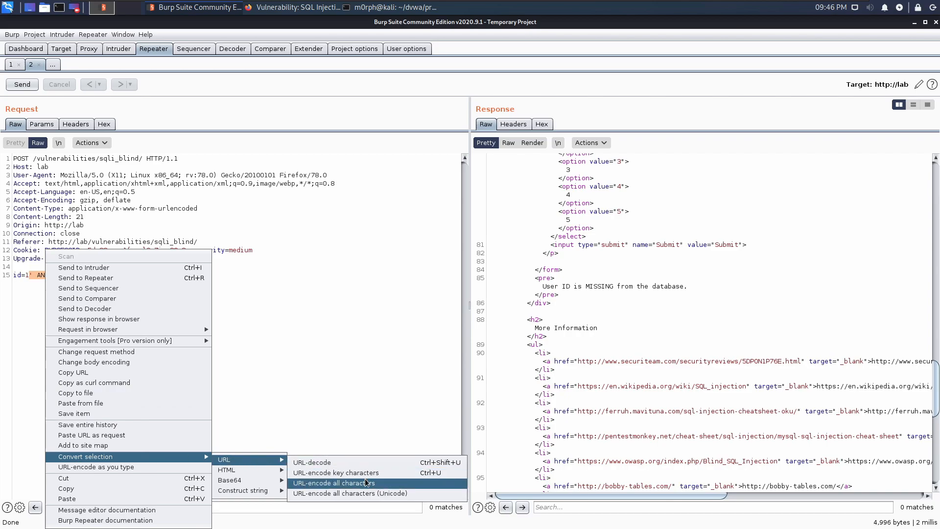
left_click(333, 483)
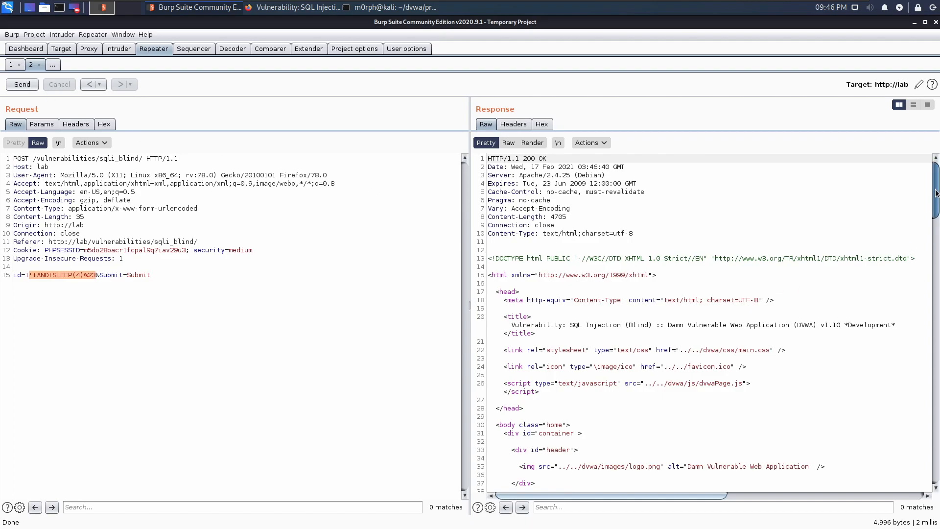
scroll("down", 3)
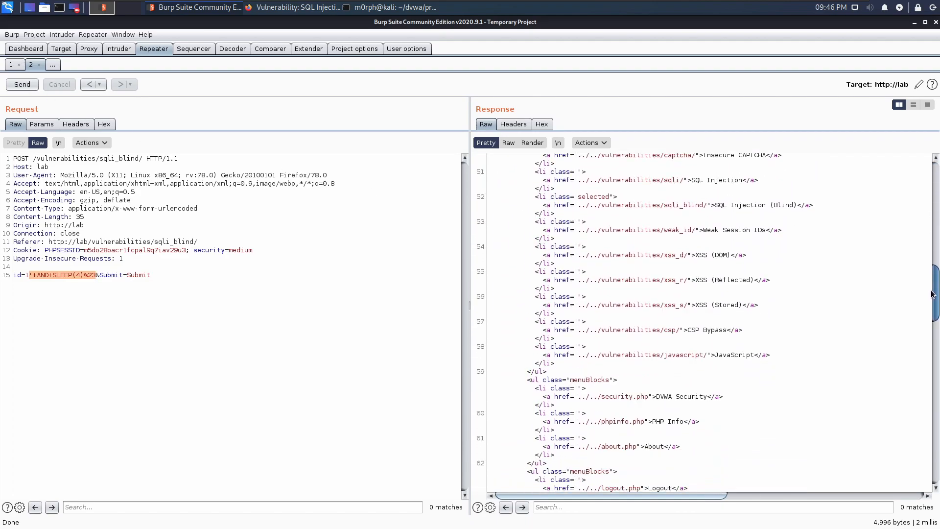
scroll("down", 3)
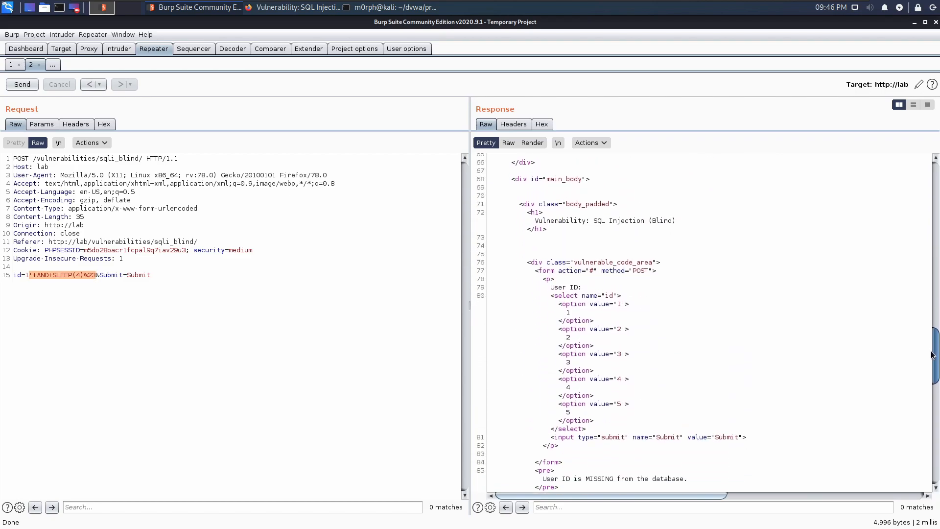
scroll("down", 3)
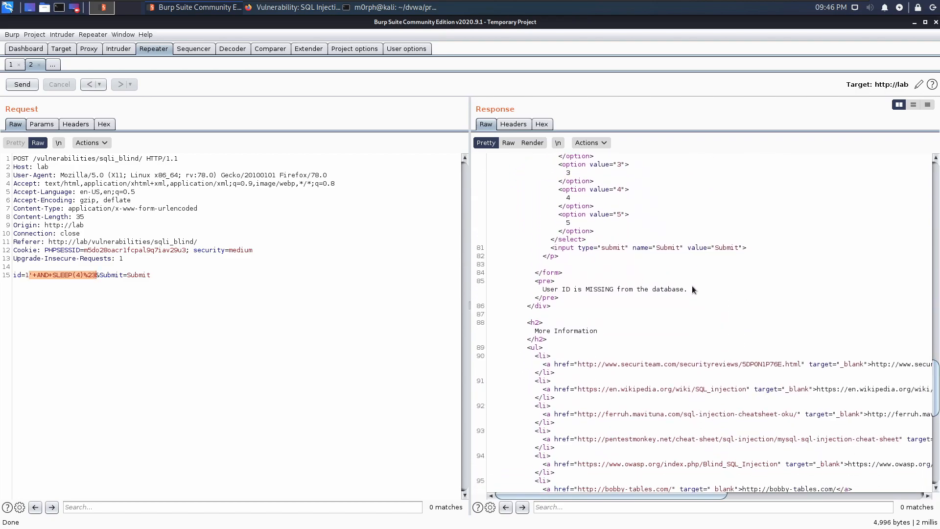
Step: From DVWA's View Source, look up mysqli_real_escape_string in the PHP manual
left_click(298, 7)
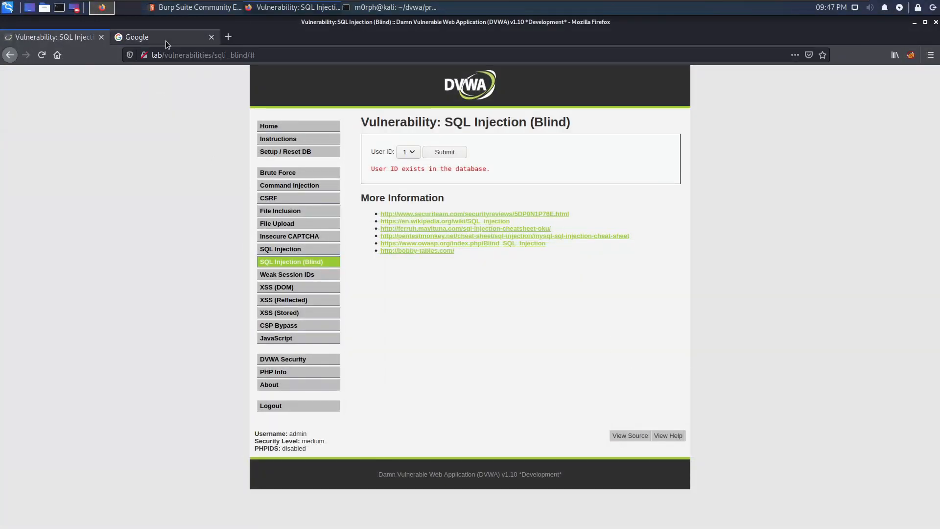
mouse_move(227, 109)
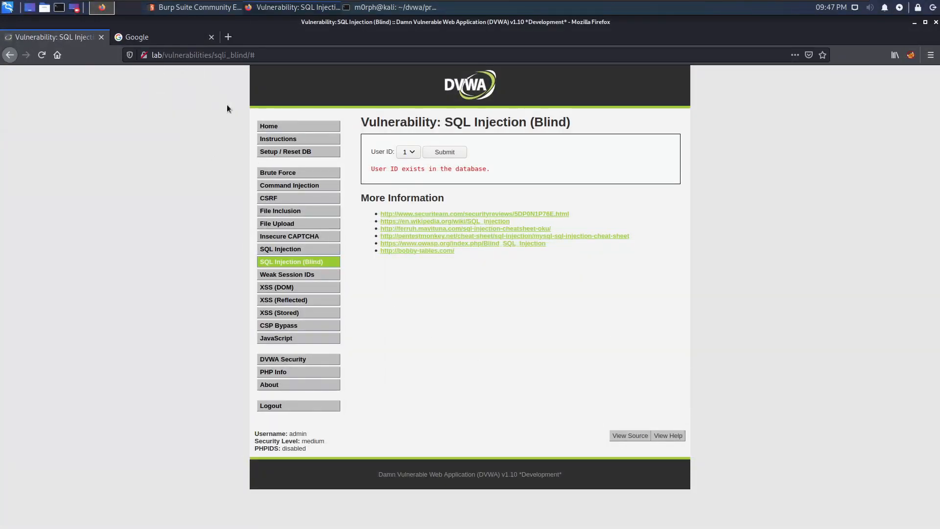
left_click(628, 434)
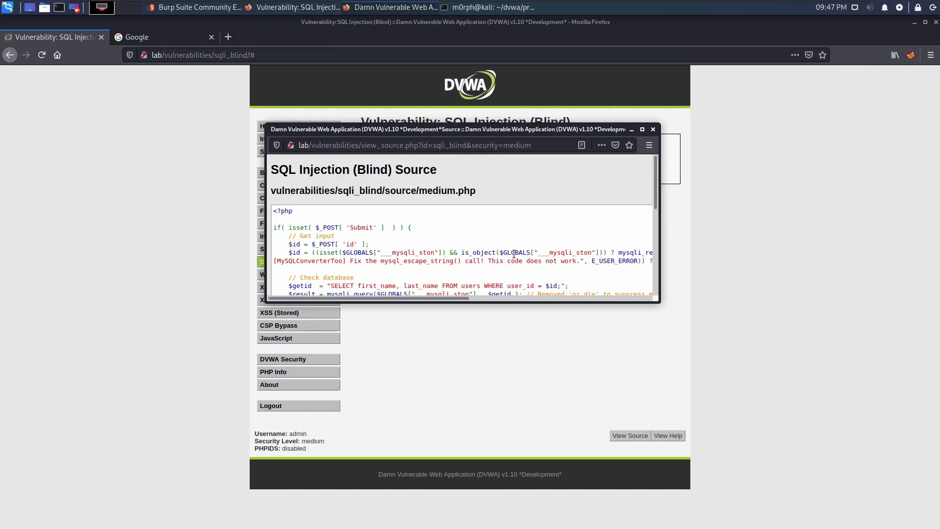
mouse_move(659, 304)
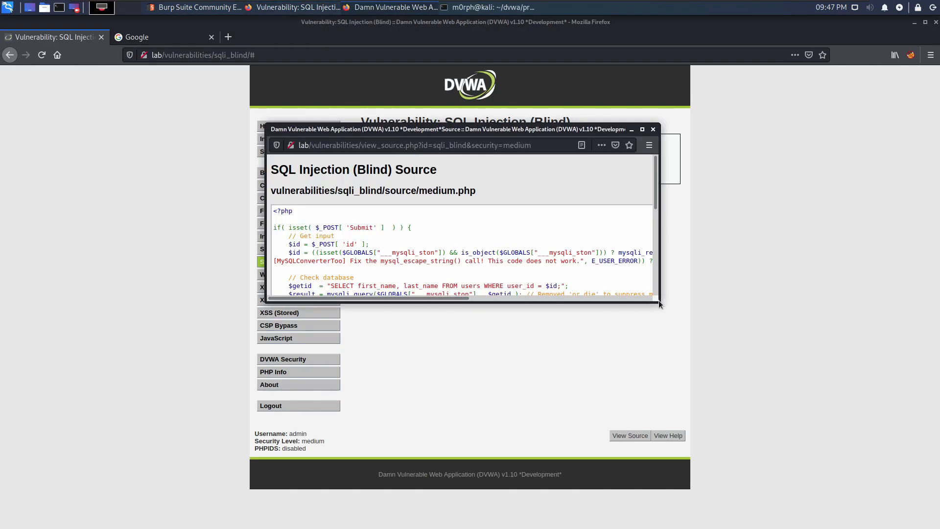
left_click(652, 129)
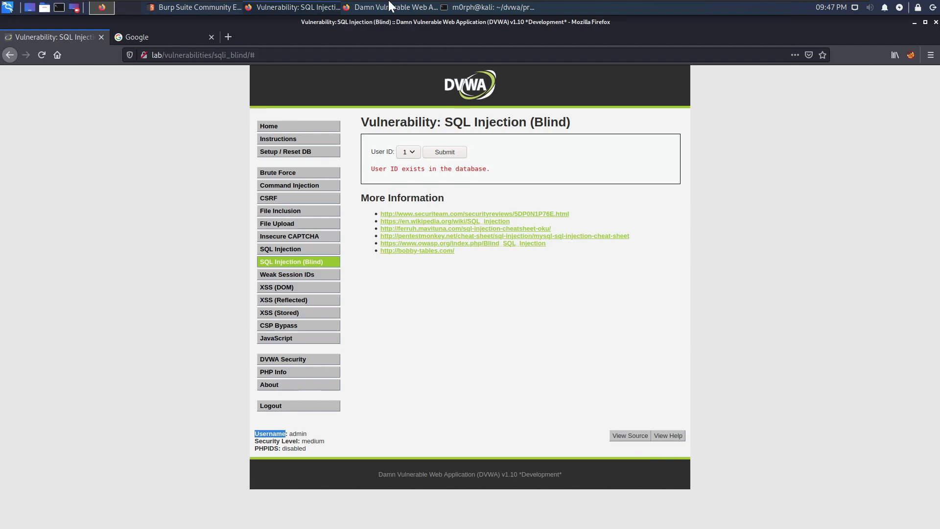
left_click(628, 435)
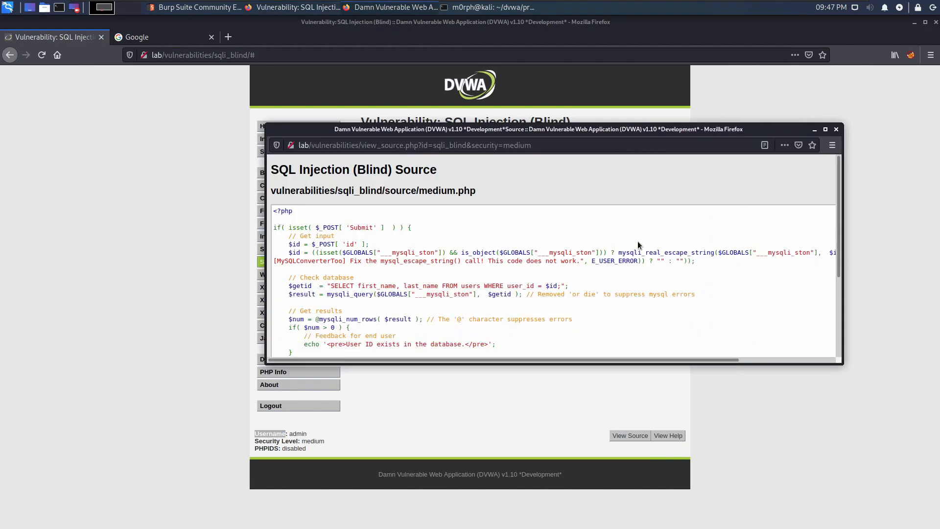
double_click(667, 253)
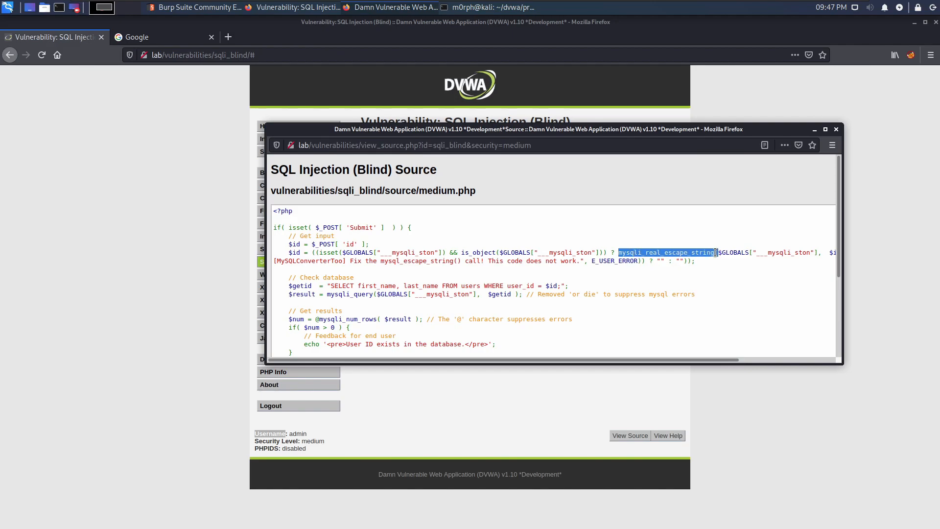
left_click(162, 36)
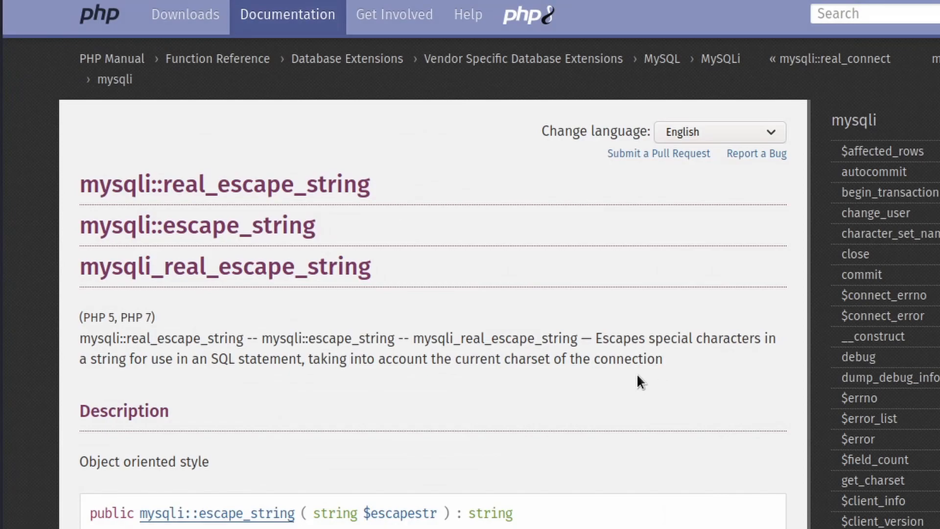
mouse_move(652, 344)
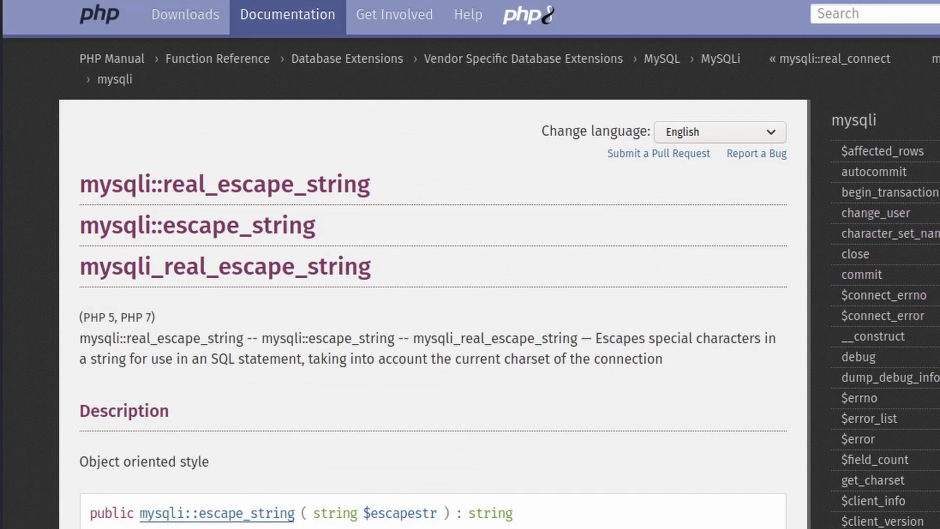
Step: Scroll the manual page down to the list of escaped characters, including quote and backslash
scroll("down", 3)
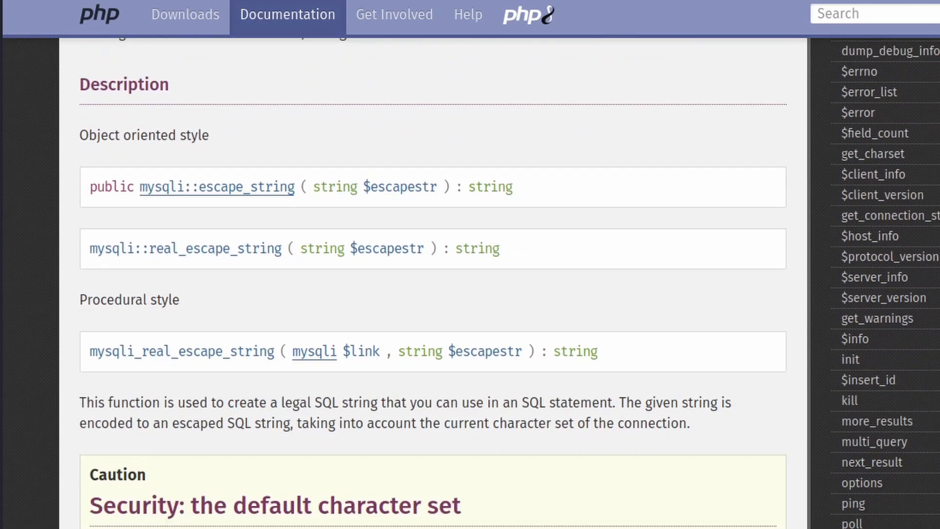
scroll("down", 3)
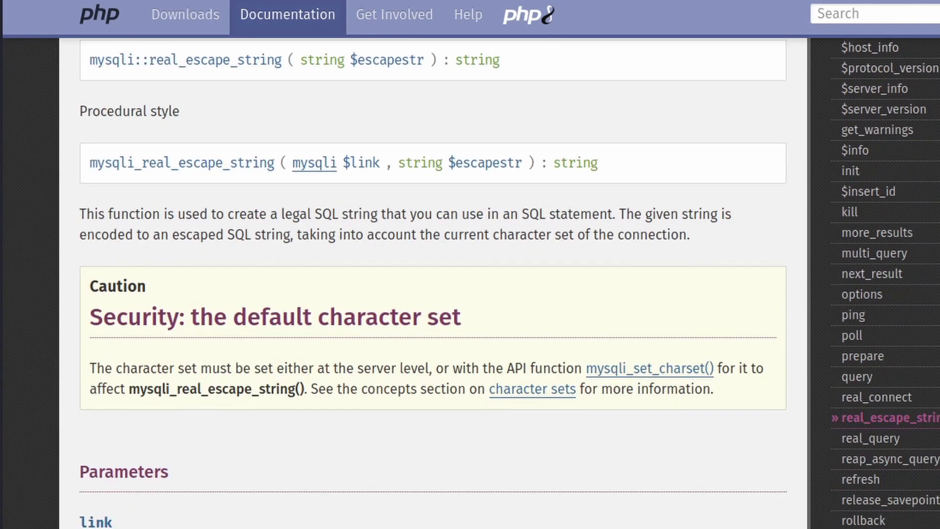
scroll("down", 3)
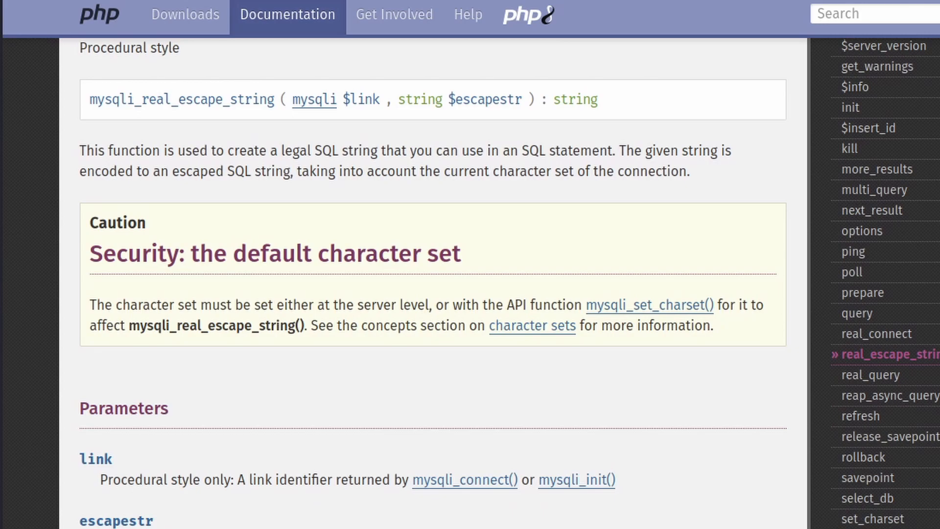
scroll("down", 3)
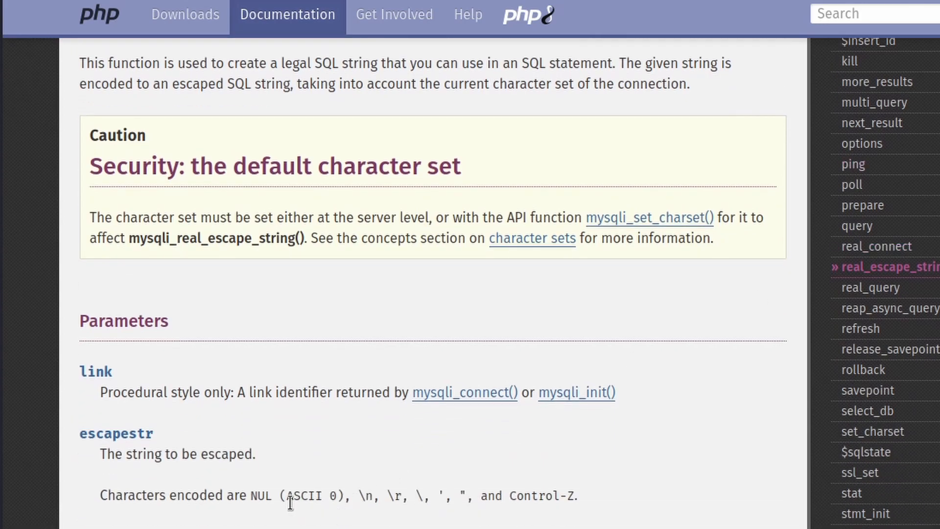
mouse_move(271, 498)
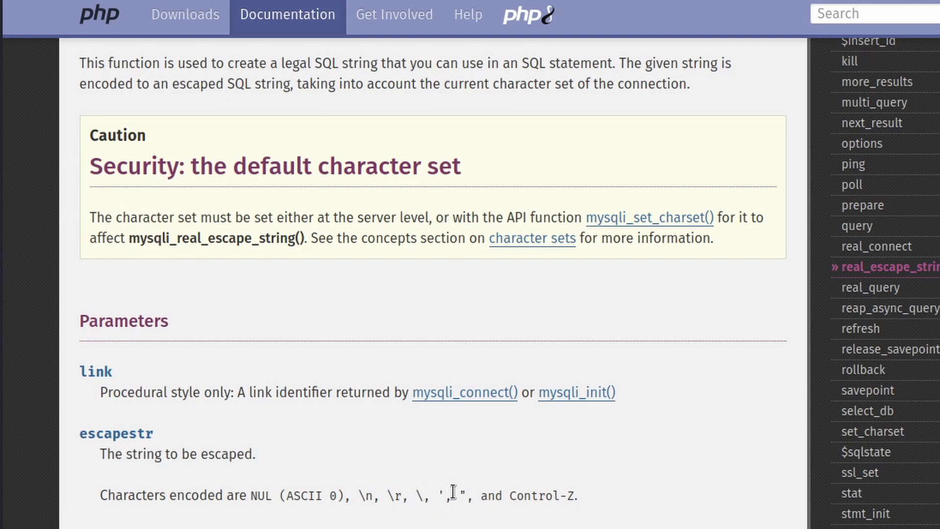
mouse_move(572, 496)
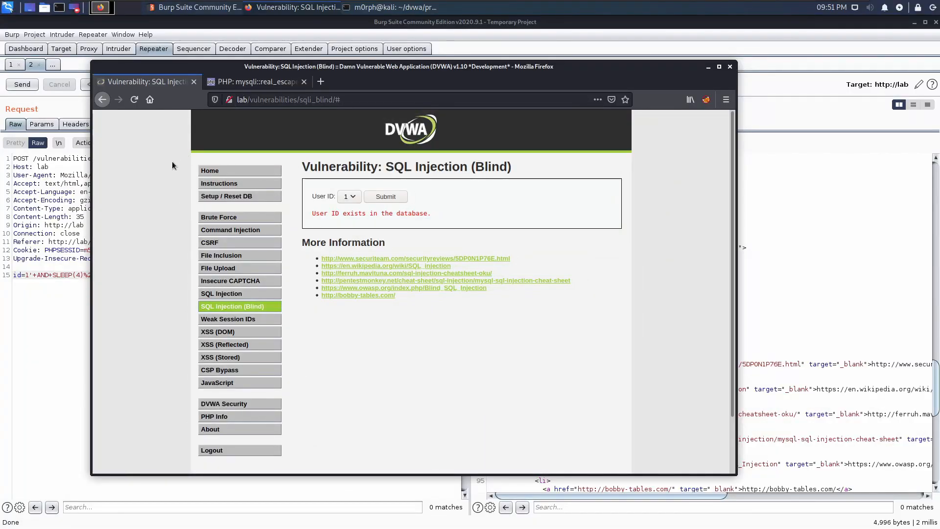
mouse_move(356, 178)
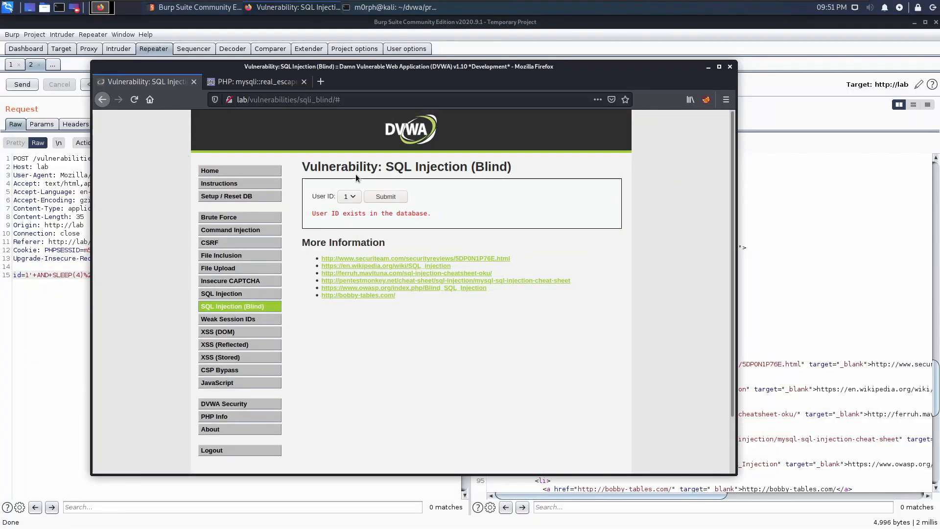
mouse_move(329, 188)
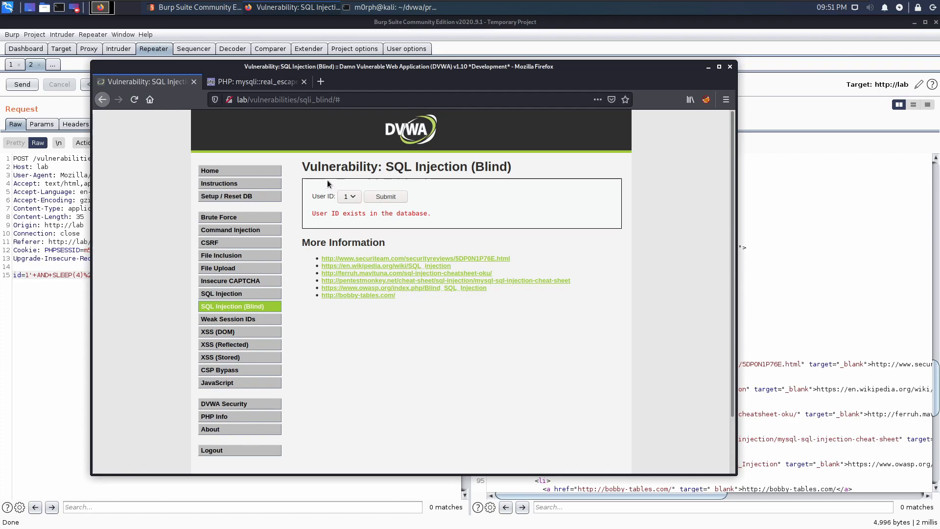
mouse_move(322, 183)
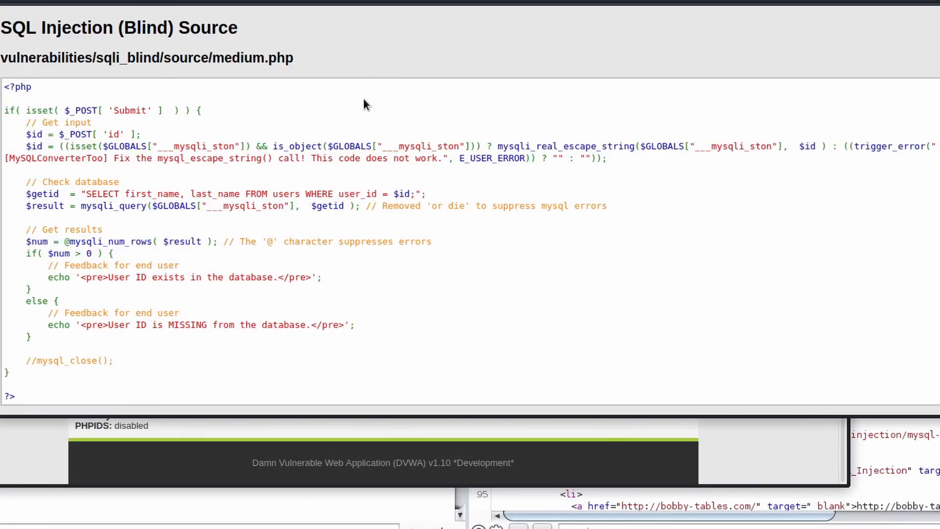
mouse_move(379, 188)
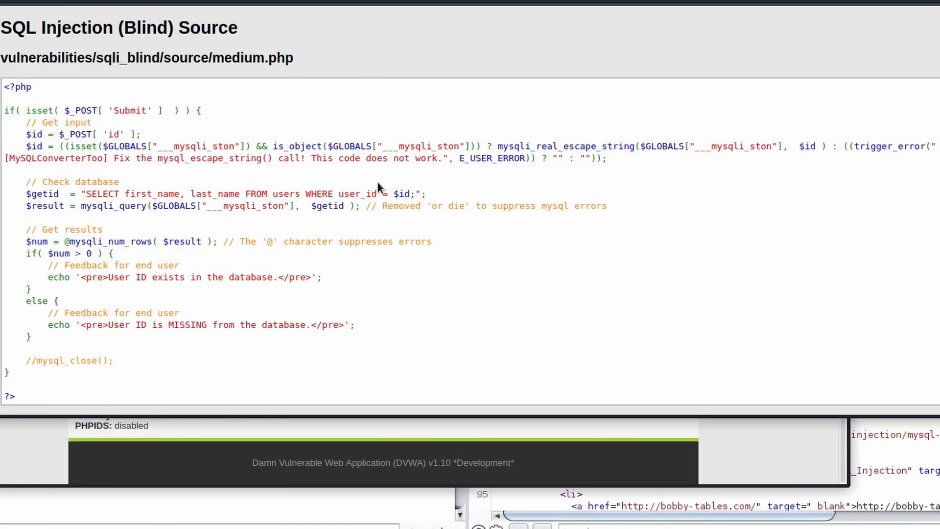
Step: Single out the unquoted $id variable in the medium.php SELECT query line
double_click(402, 193)
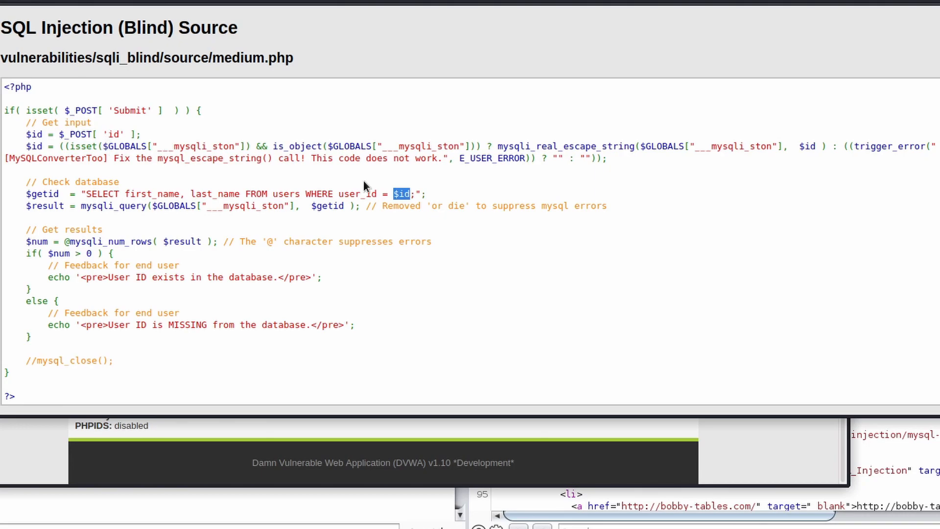
mouse_move(372, 201)
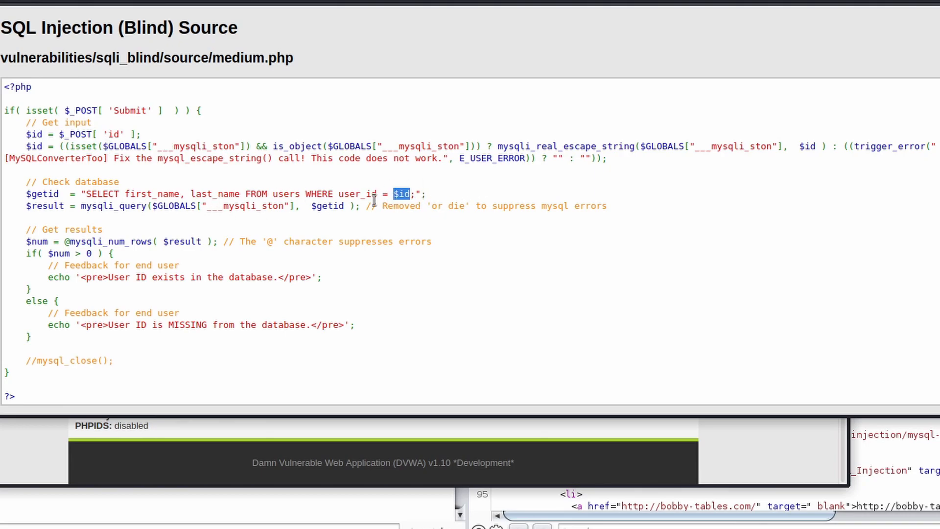
mouse_move(401, 201)
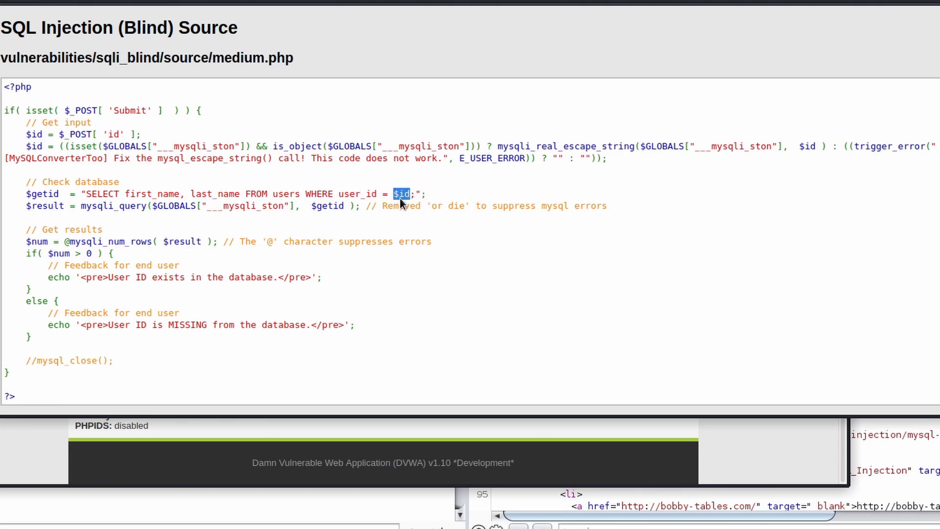
mouse_move(400, 204)
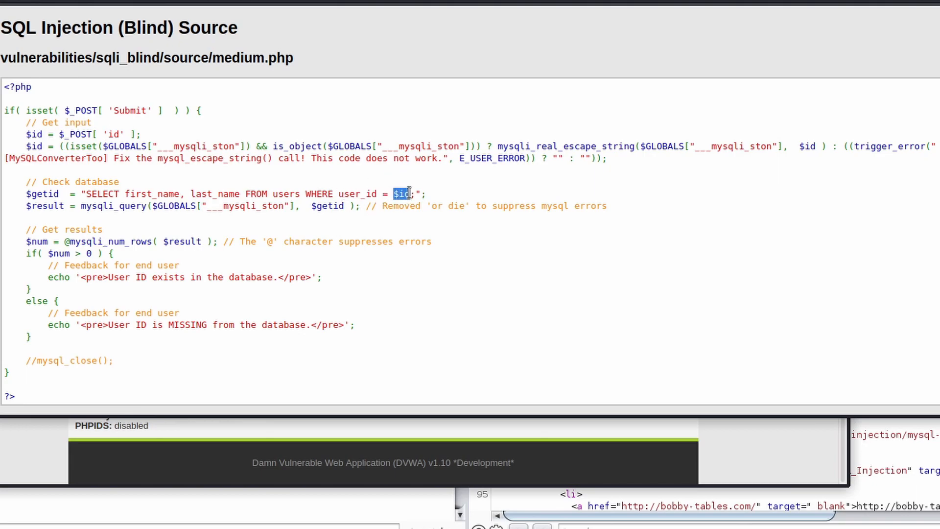
mouse_move(317, 193)
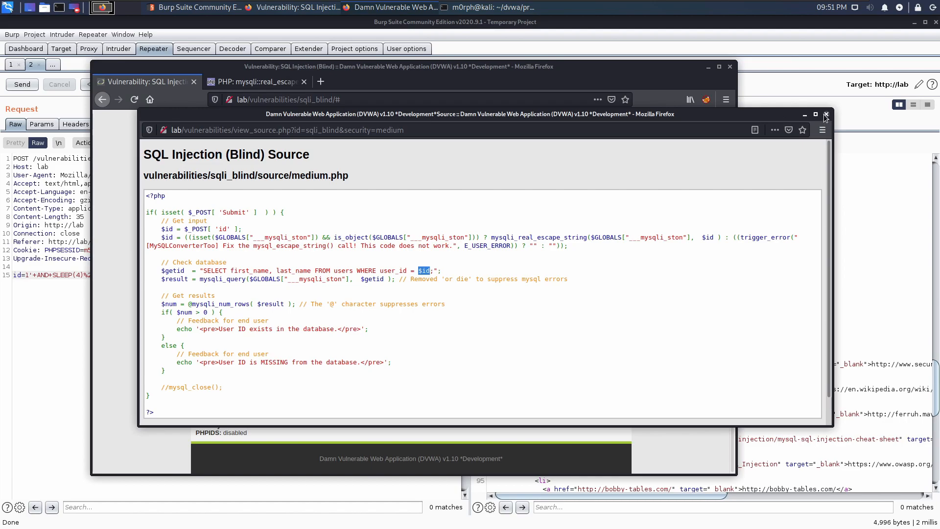
Step: Resend id=1+AND+SLEEP(4)%23 in Repeater and observe the ~4,003 ms full-page response
left_click(824, 115)
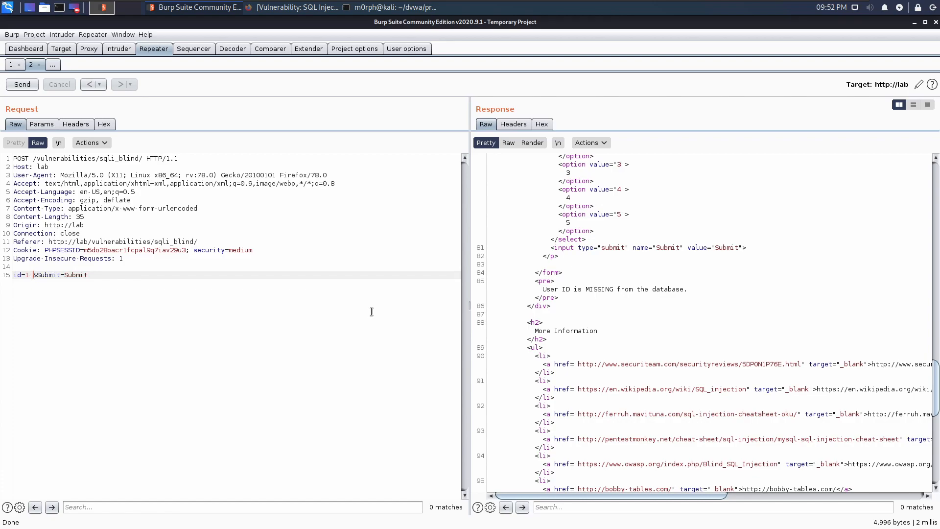
type("AND")
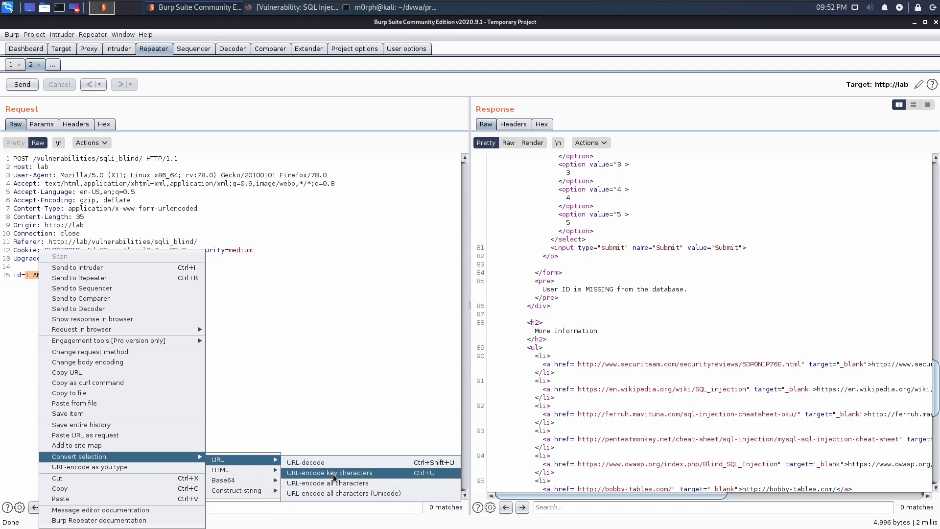
left_click(329, 472)
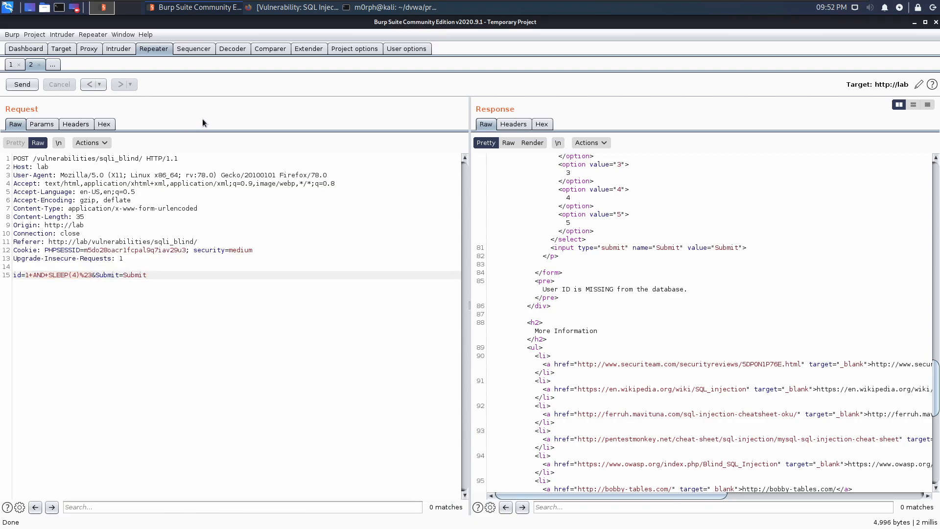
left_click(22, 85)
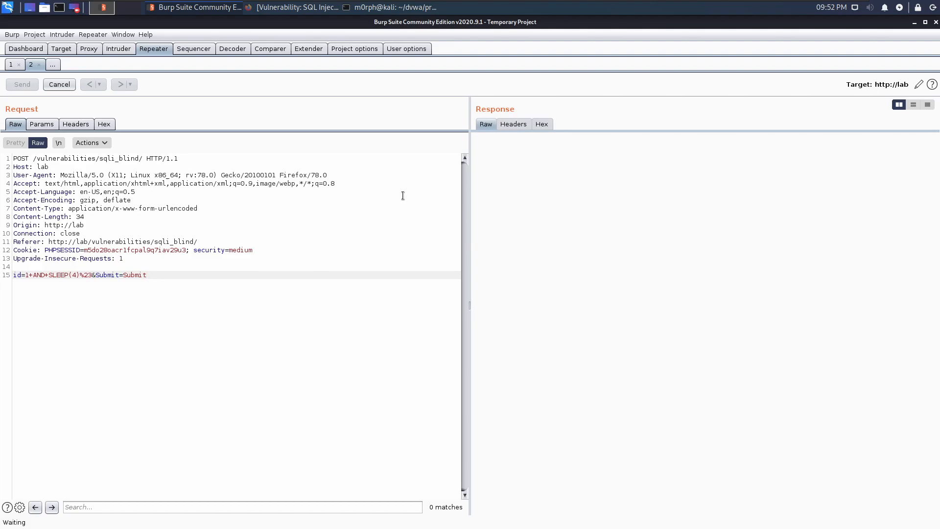
left_click(22, 84)
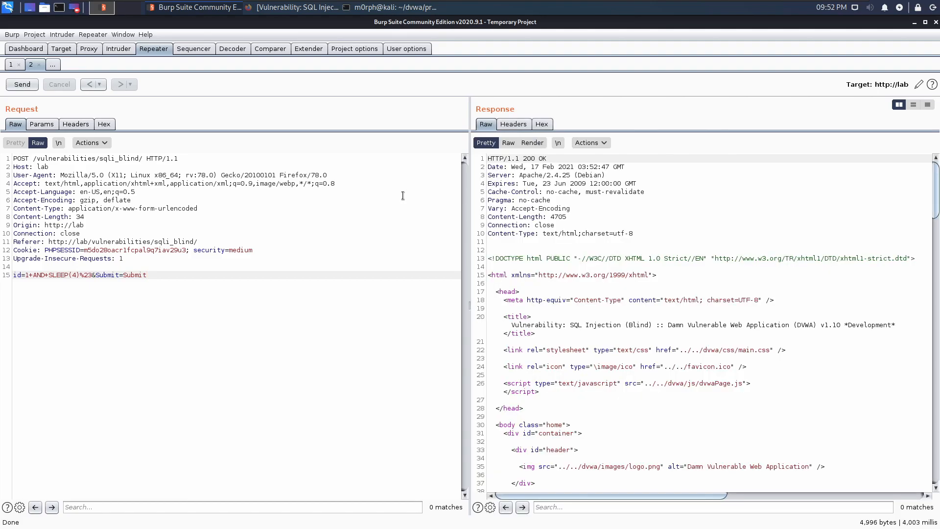
scroll("down", 3)
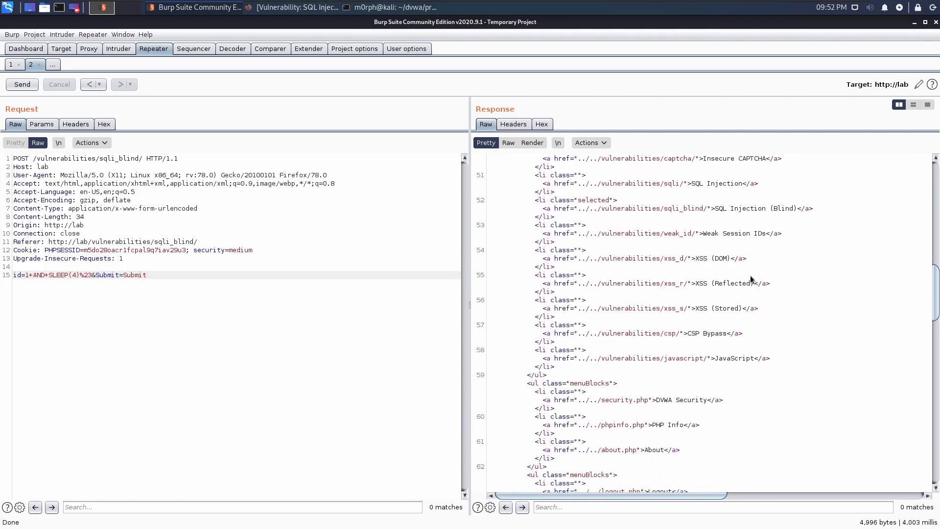
scroll("down", 3)
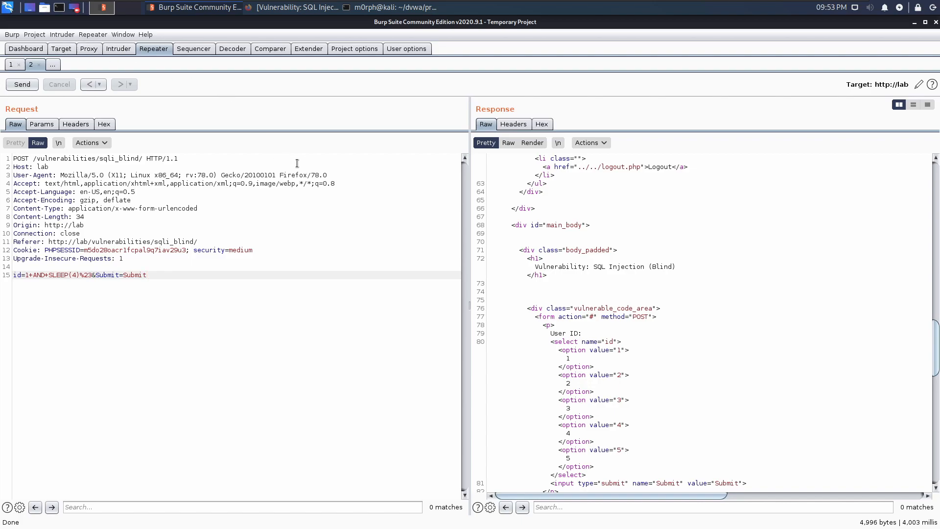
mouse_move(264, 216)
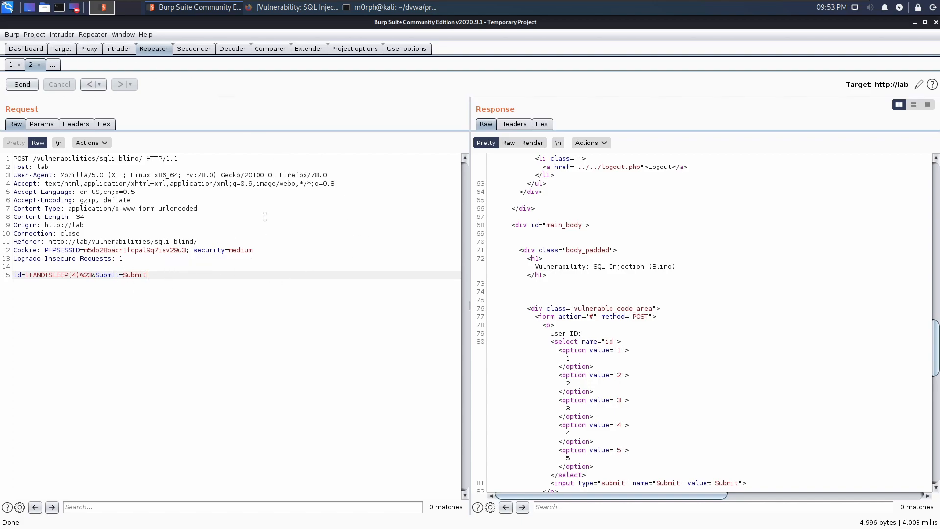
mouse_move(232, 232)
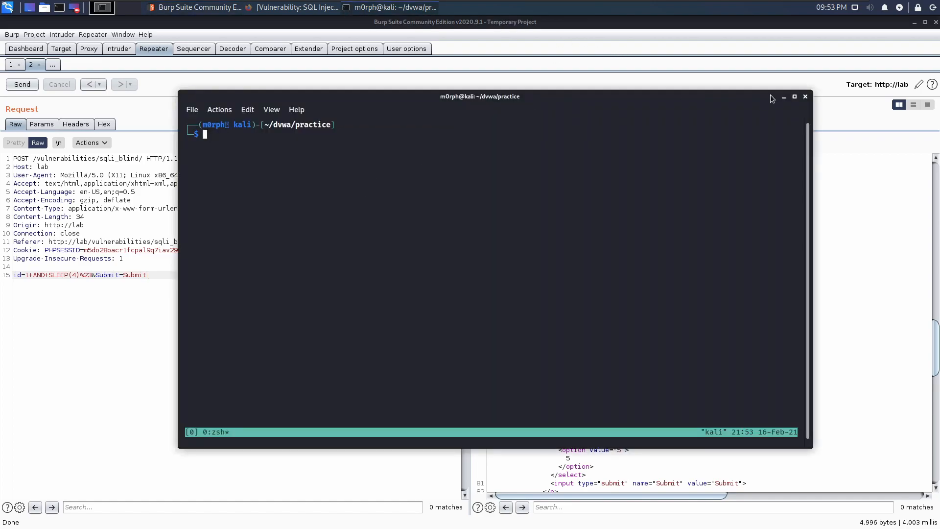
Step: Edit low.py in nano, noting the known-good 1+AND+SLEEP(4)%23 injection as a comment
left_click(794, 96)
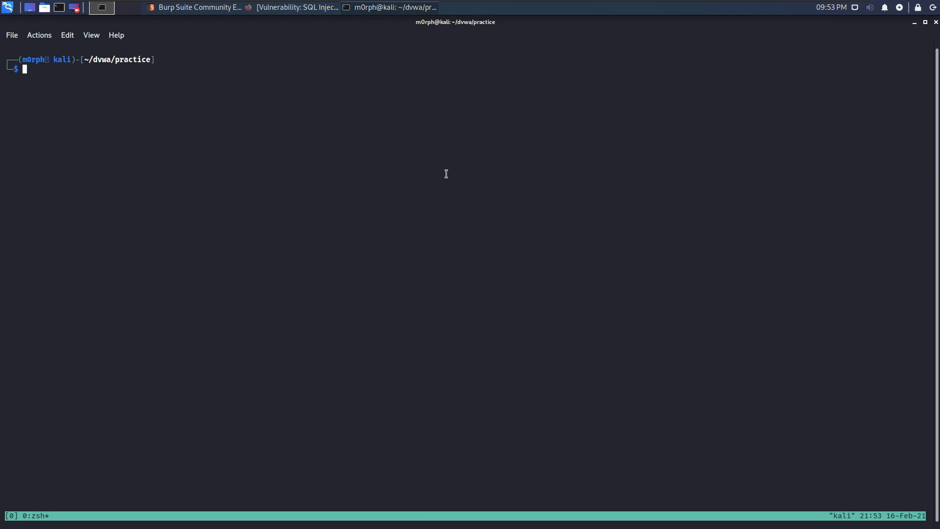
type("nano low.py")
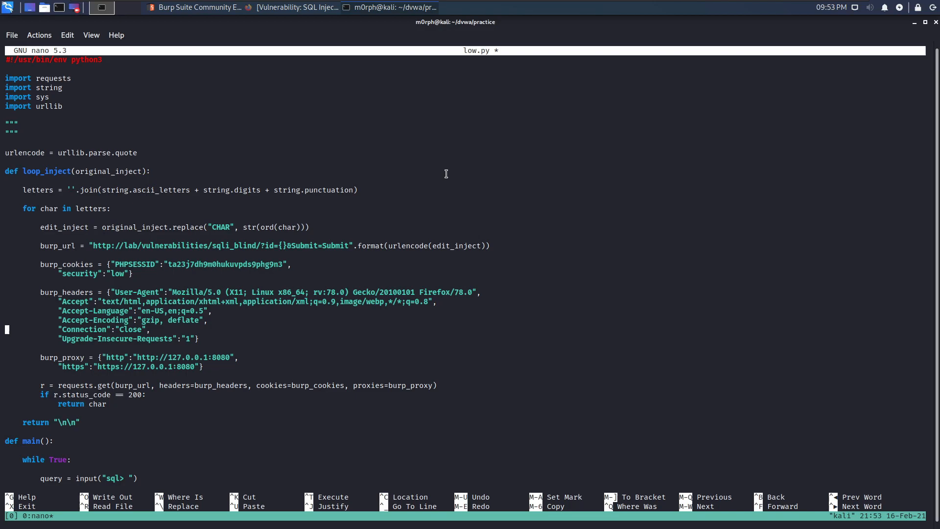
scroll("down", 3)
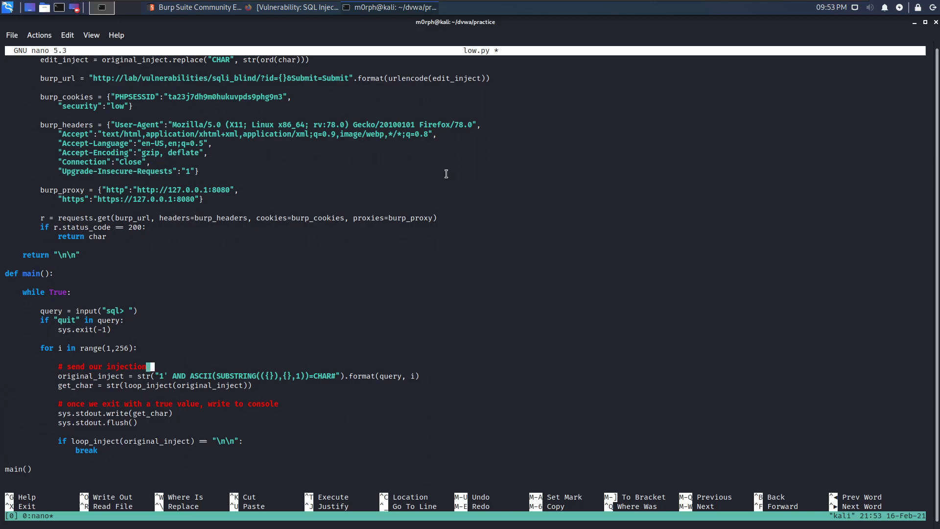
type("-- 1+AND+SLEEP(4)%23")
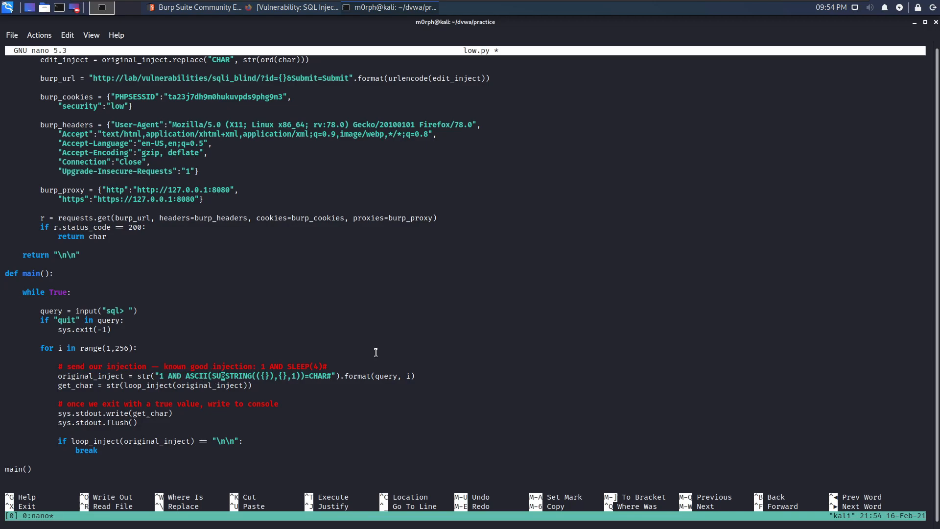
mouse_move(303, 214)
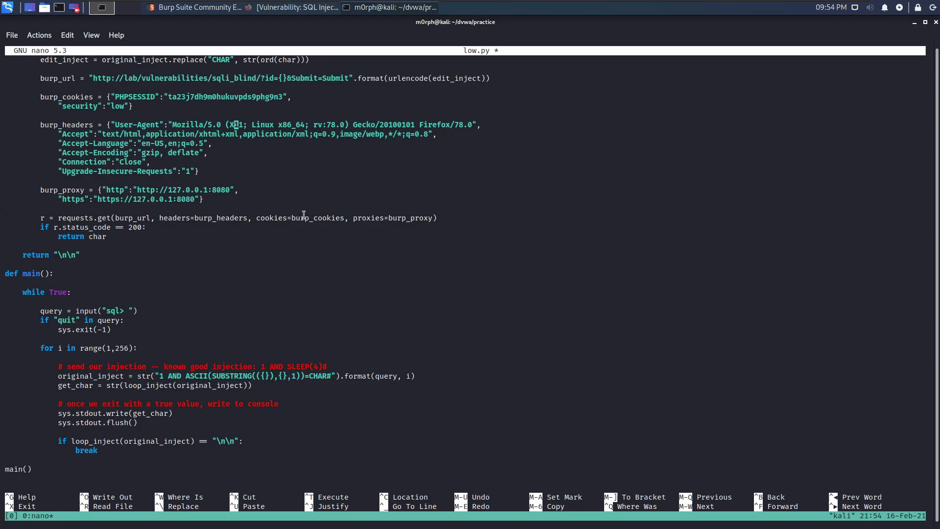
Step: Switch requests.get to requests.post and move ?id={}&Submit=Submit into a burp_data body
scroll("up", 3)
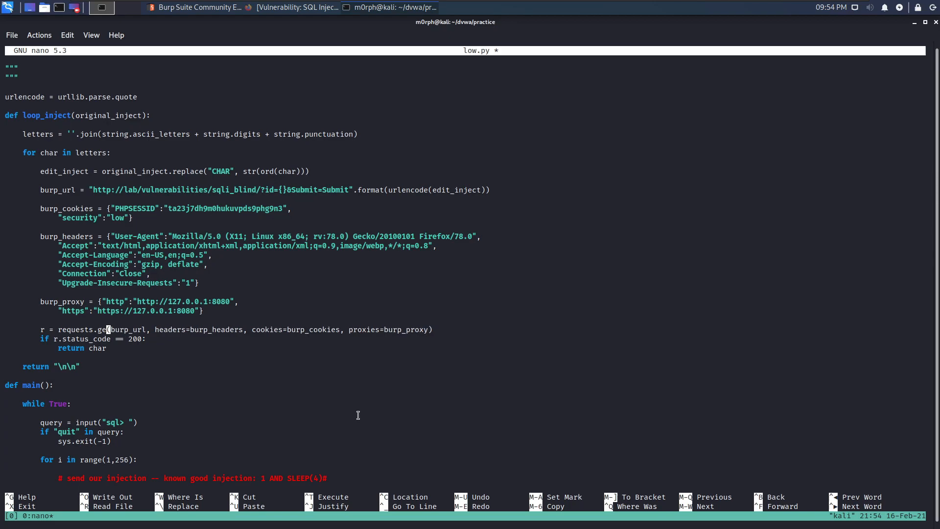
type("post")
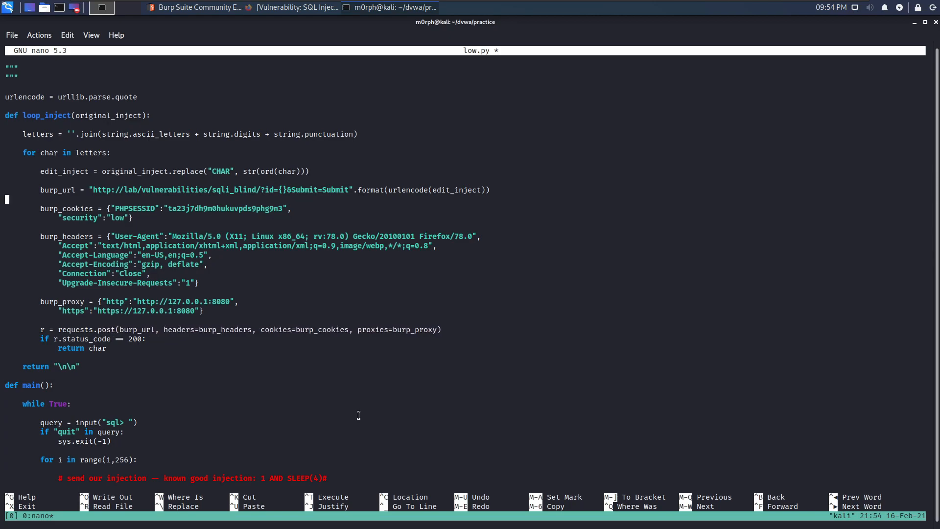
mouse_move(258, 189)
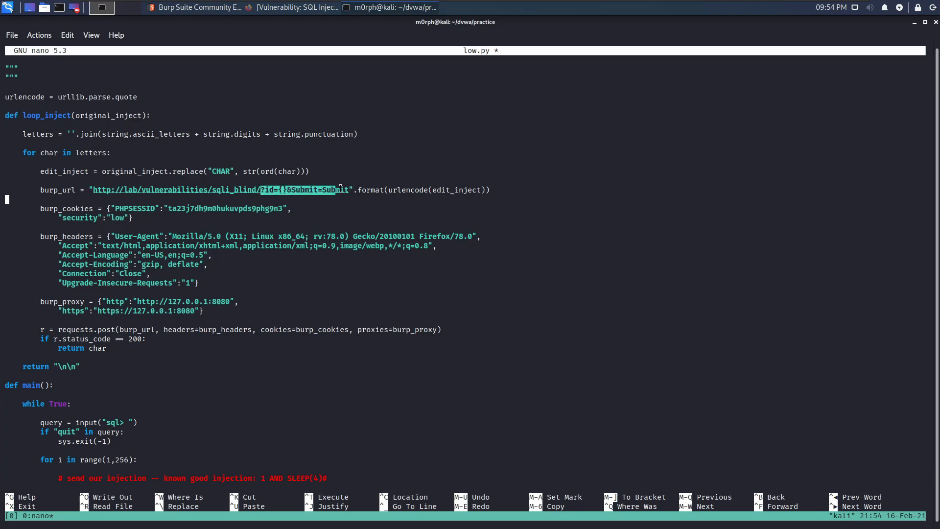
right_click(338, 189)
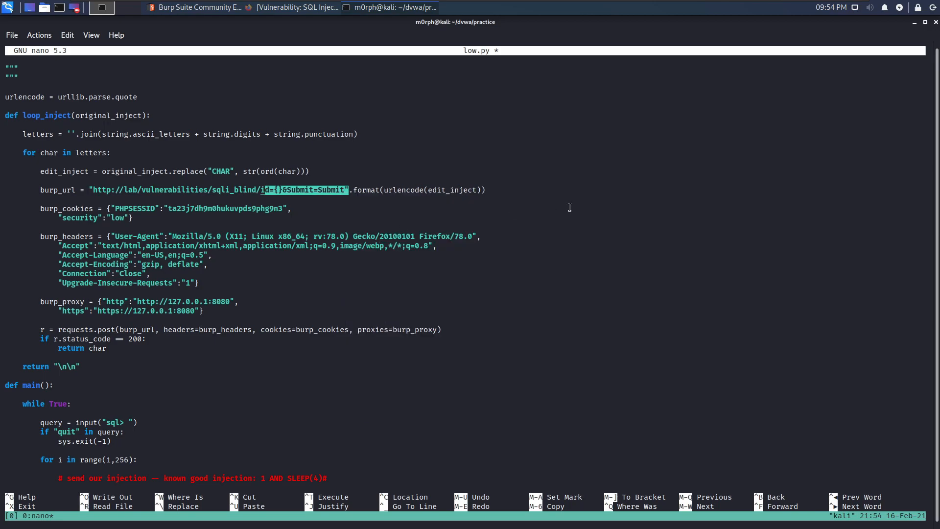
key("Enter")
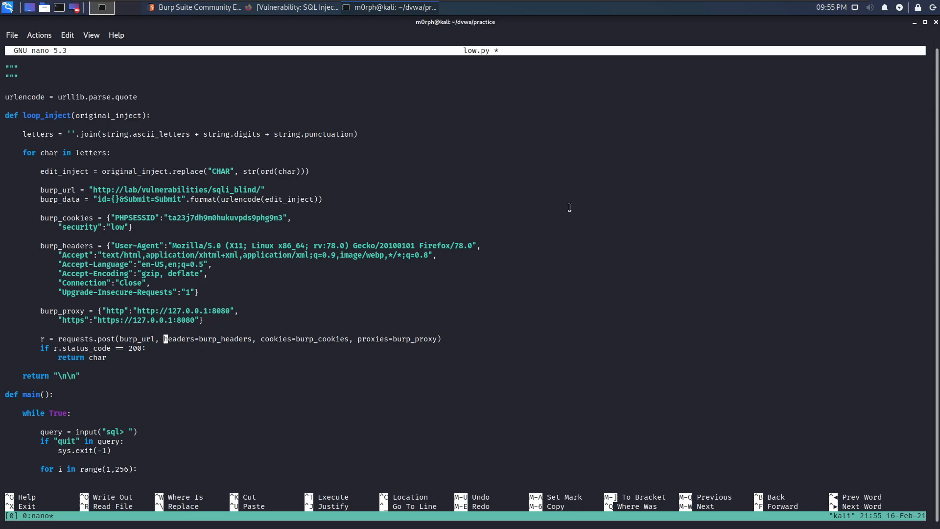
type("data=bur")
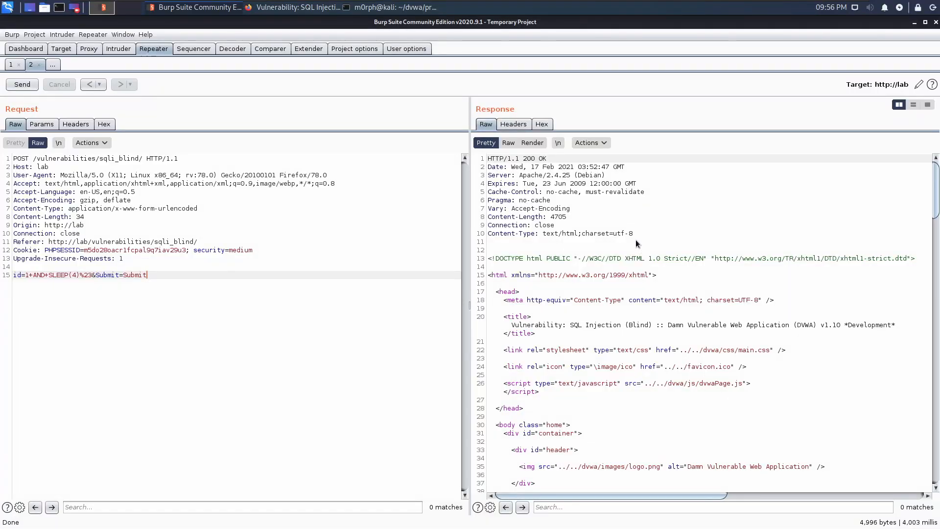
mouse_move(628, 220)
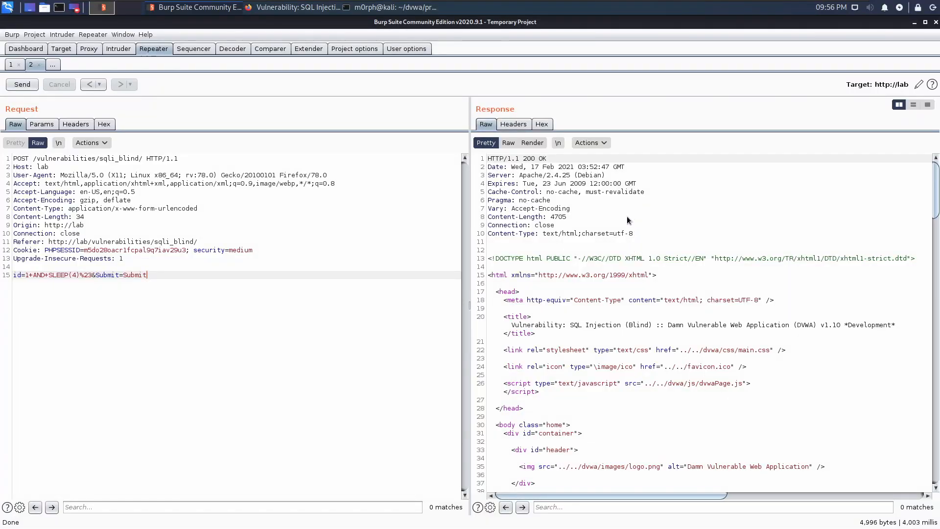
mouse_move(630, 212)
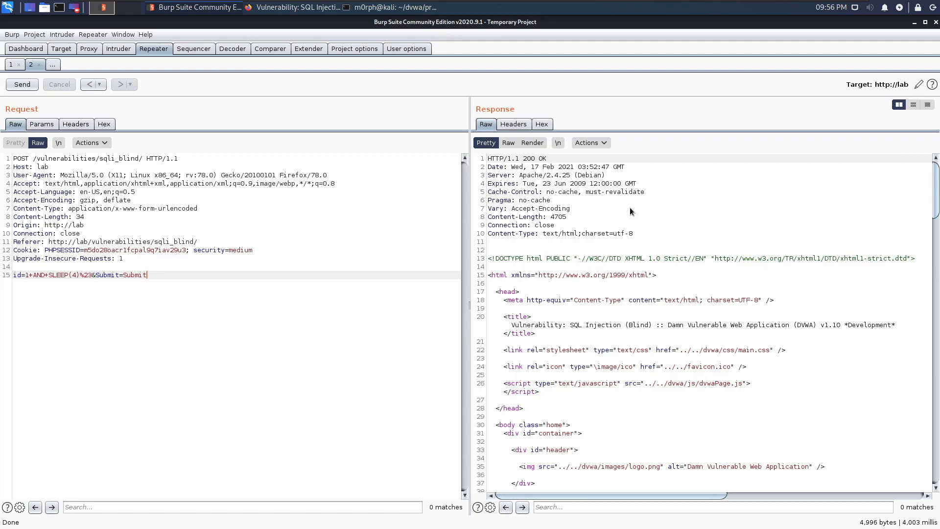
mouse_move(620, 209)
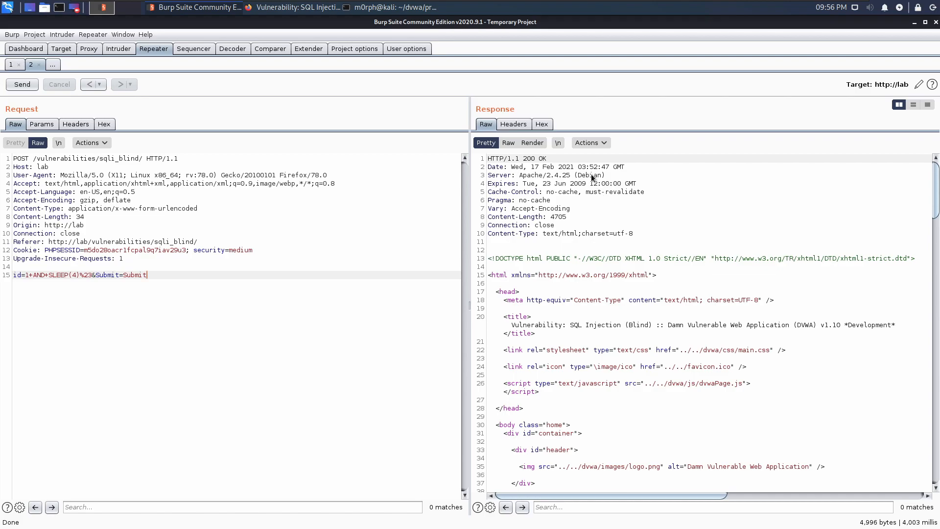
mouse_move(585, 245)
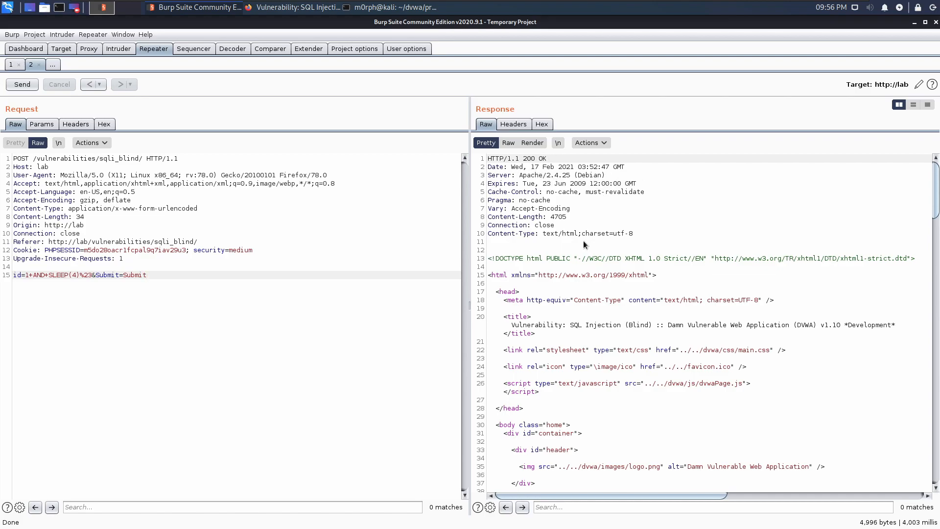
mouse_move(581, 245)
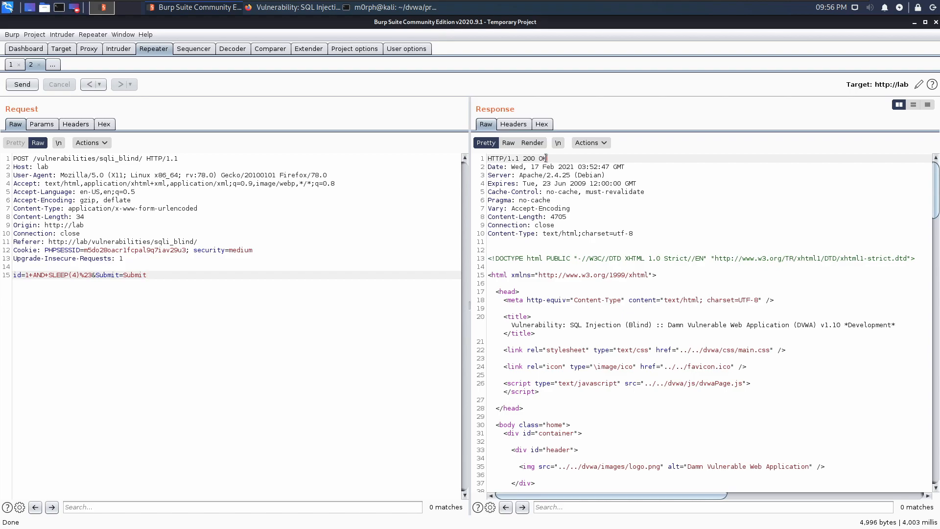
double_click(516, 158)
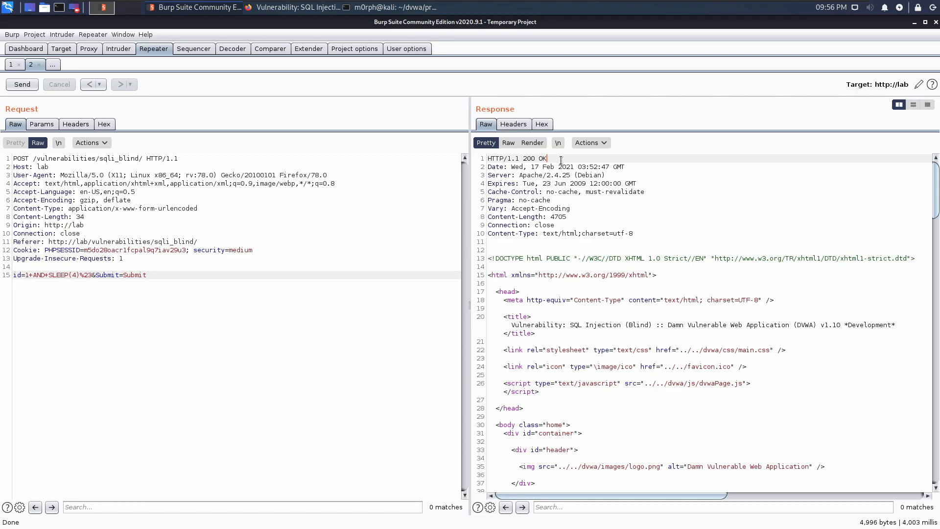
mouse_move(727, 229)
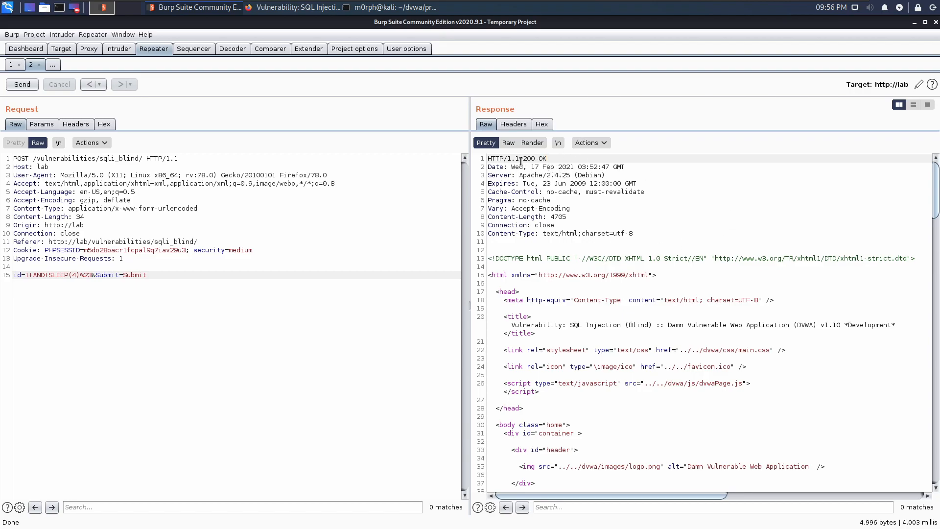
double_click(533, 158)
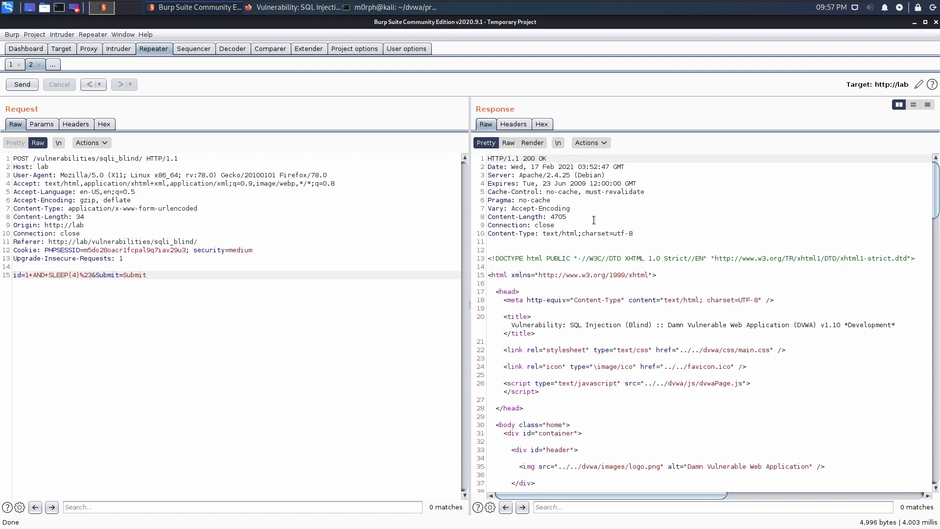
mouse_move(604, 212)
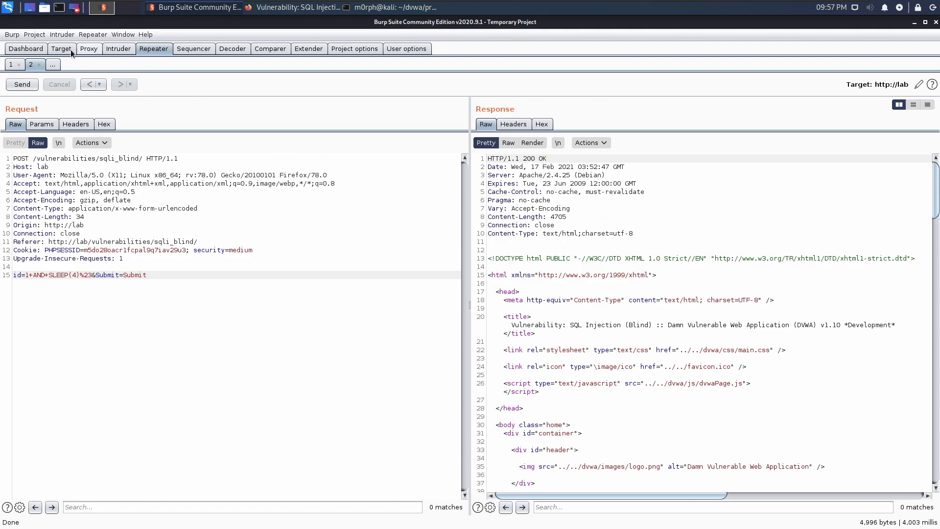
Step: Intercept the submitted user id lookup form in Burp's Proxy
left_click(88, 49)
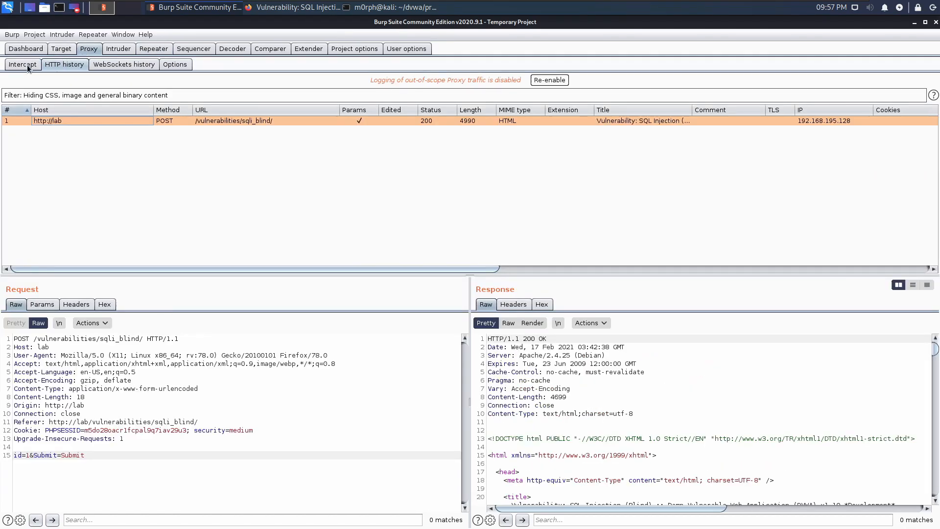
left_click(23, 65)
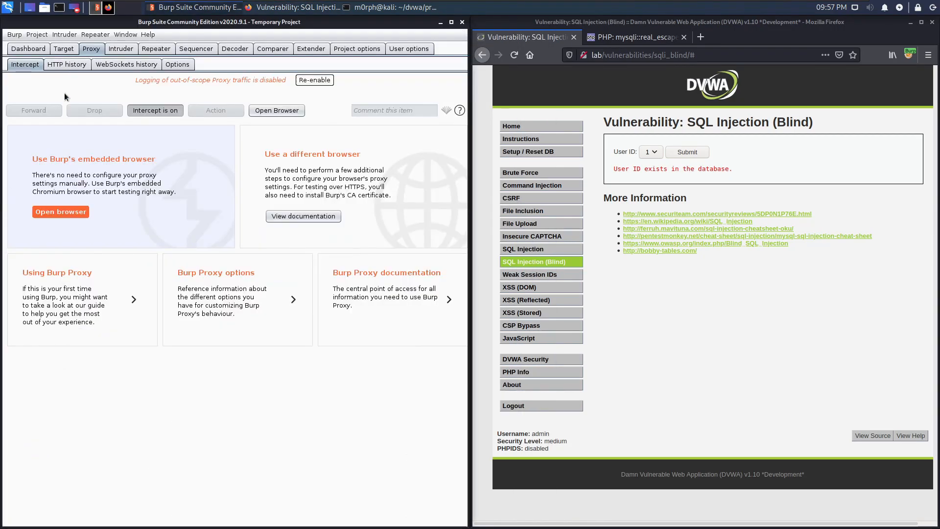
mouse_move(687, 151)
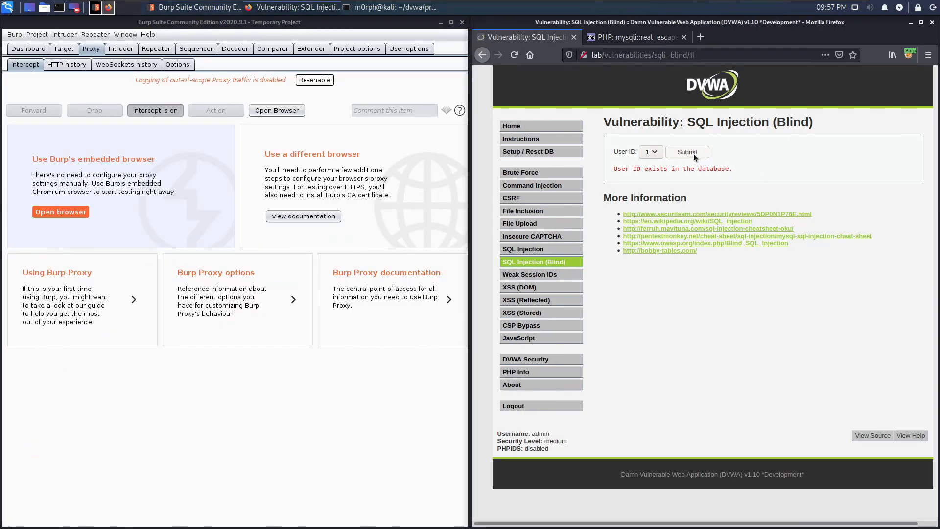
left_click(687, 152)
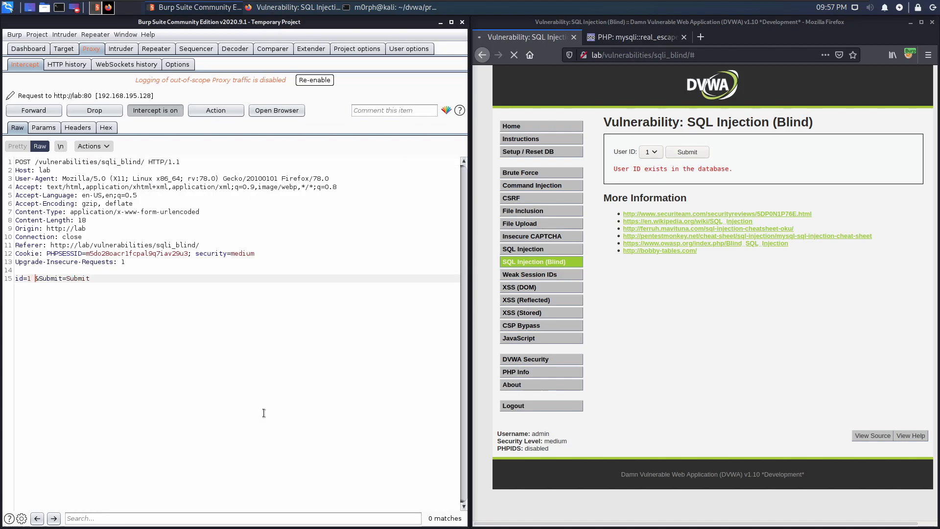
Step: Append ' AND SLEEP(4)#' to id=1, URL-encode its key characters, and forward the request
type("AND SLEEP")
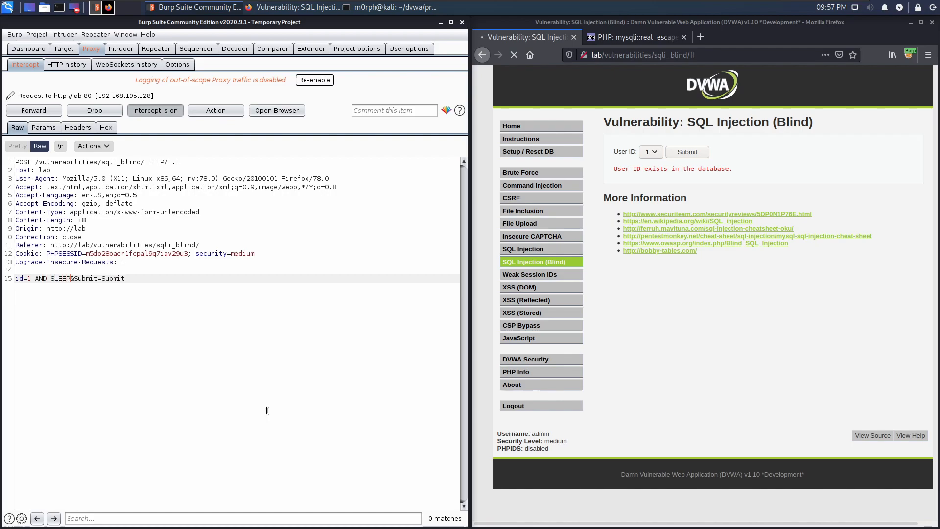
type("(4)#")
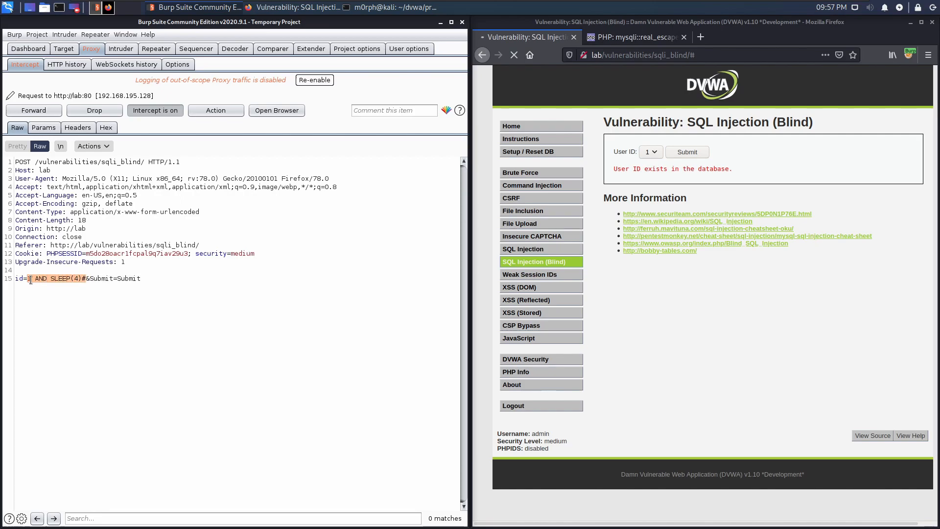
right_click(72, 277)
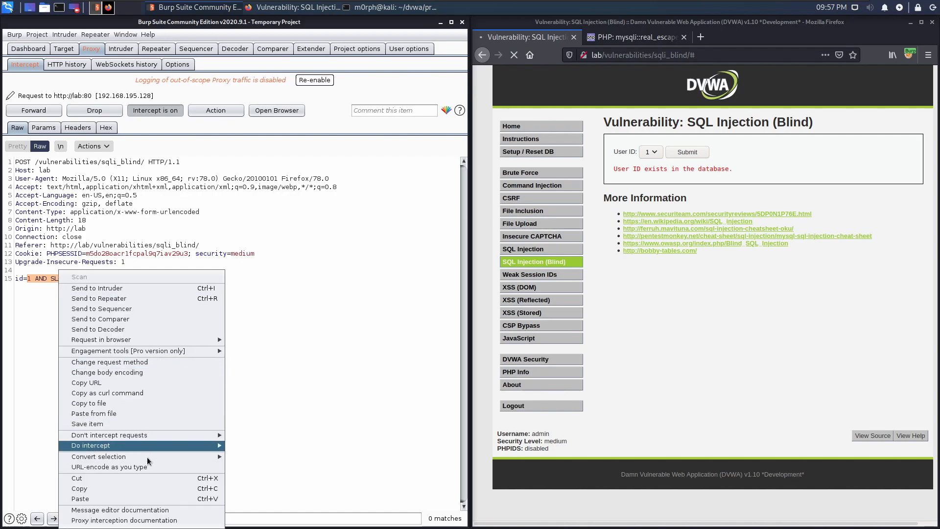
mouse_move(98, 456)
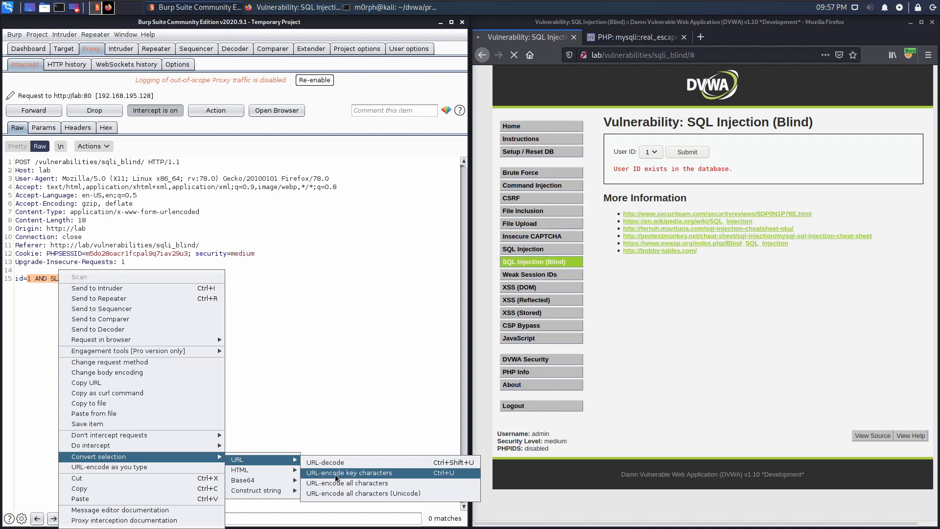
left_click(349, 472)
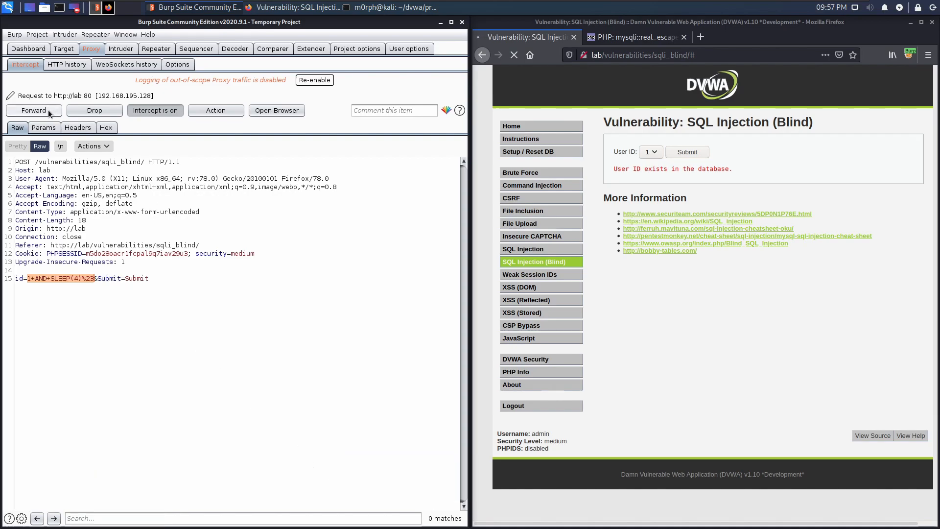
left_click(67, 65)
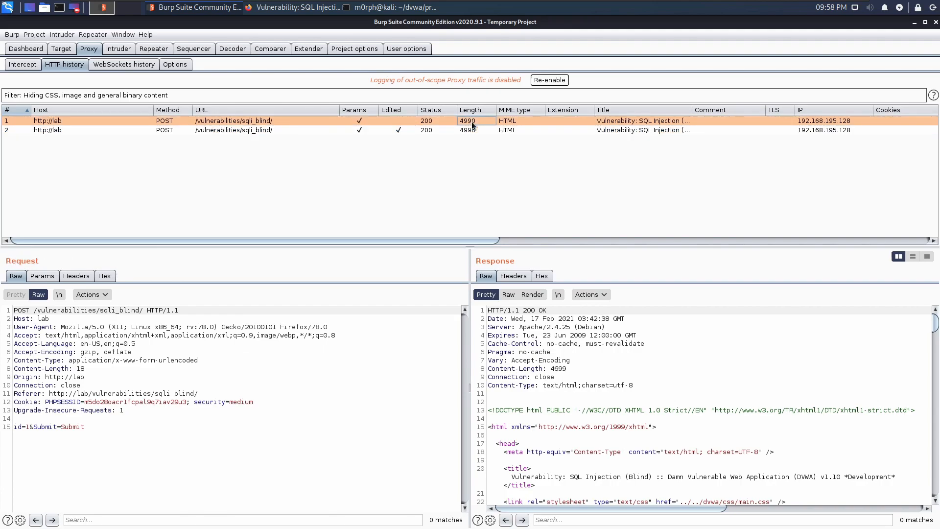
scroll("down", 3)
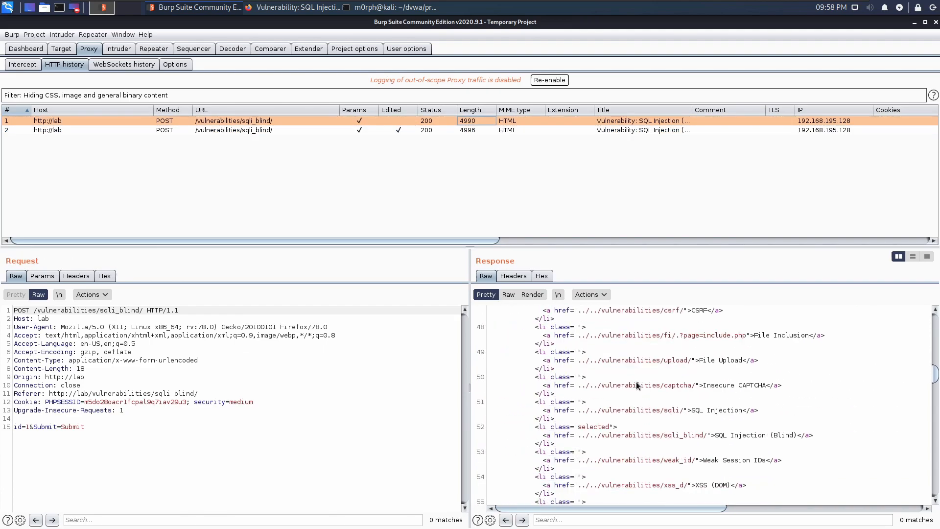
scroll("down", 3)
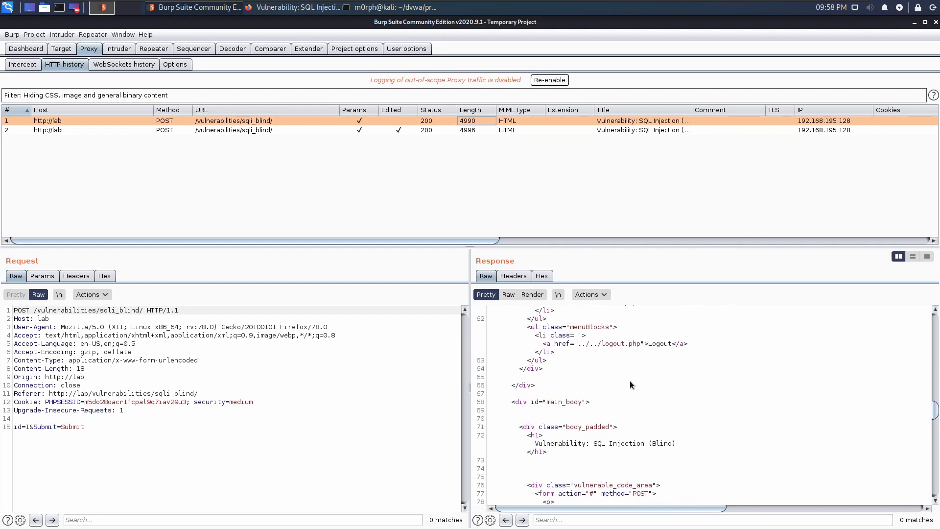
scroll("down", 3)
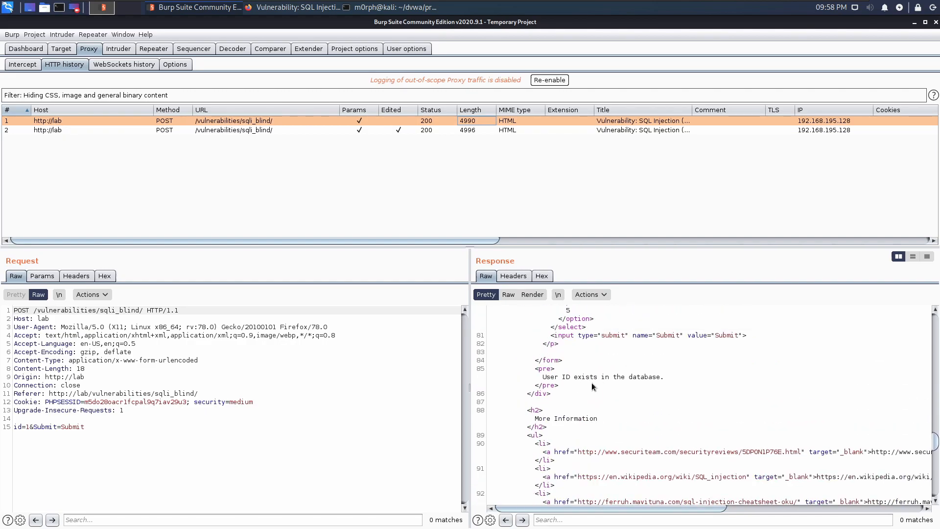
mouse_move(629, 404)
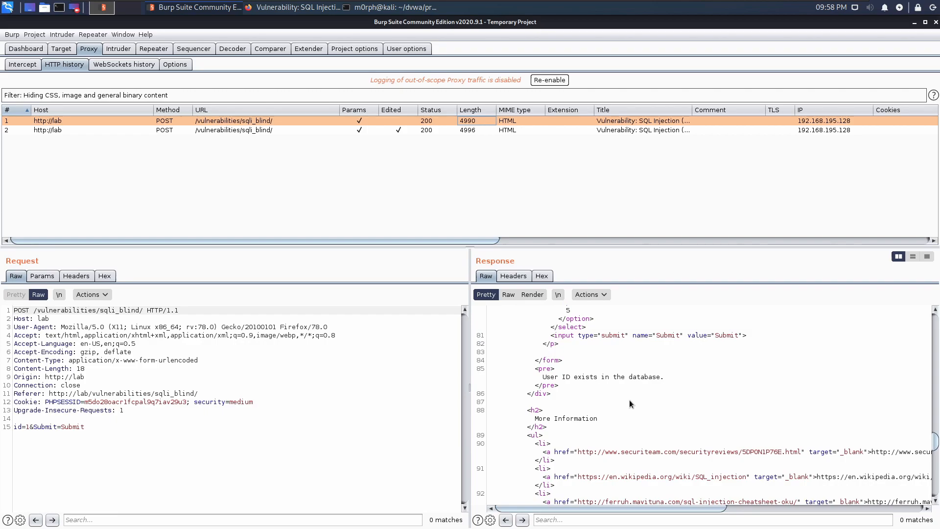
scroll("up", 3)
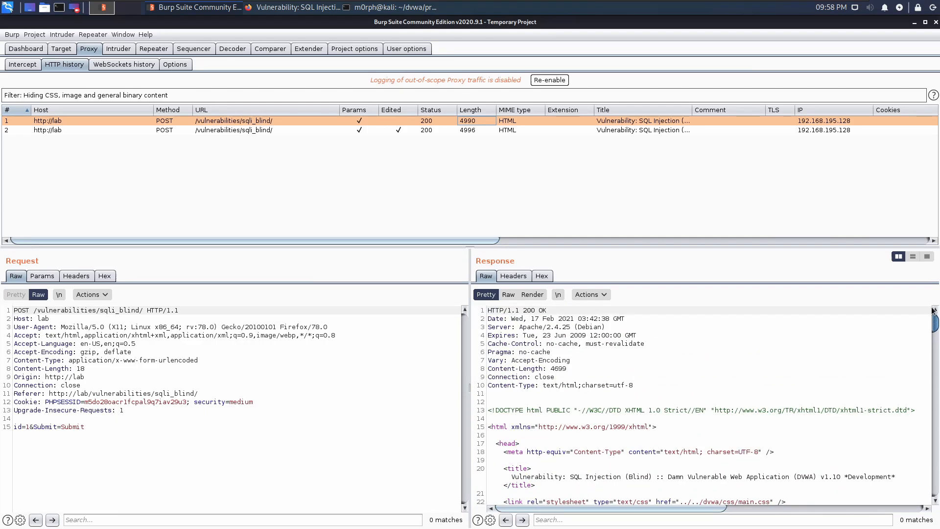
mouse_move(663, 371)
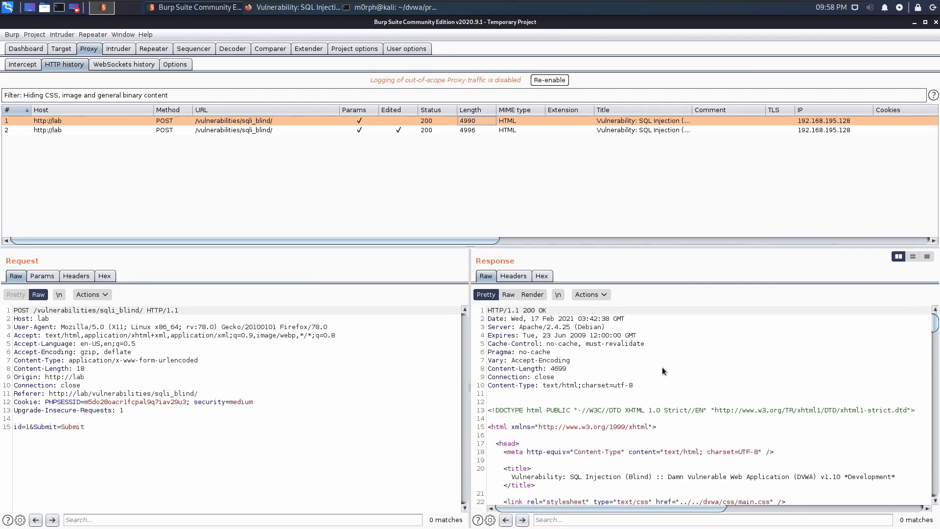
left_click(240, 130)
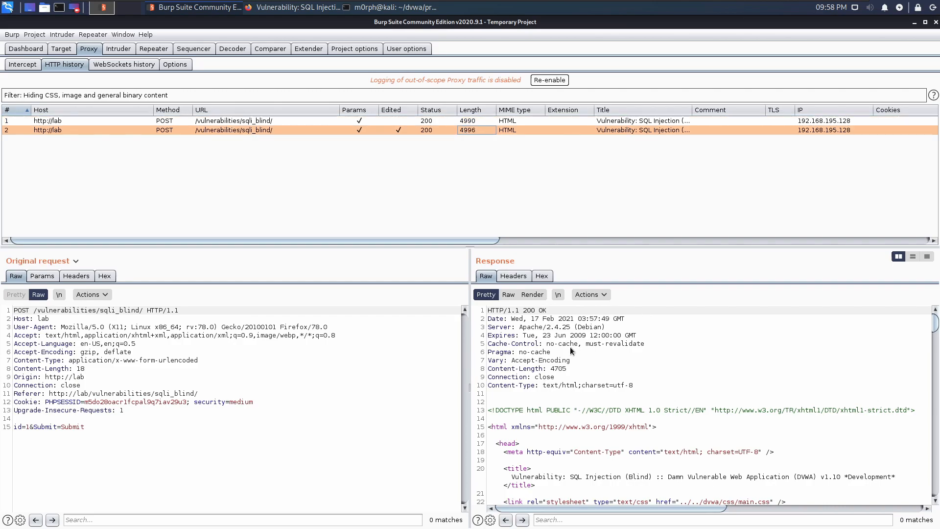
scroll("down", 3)
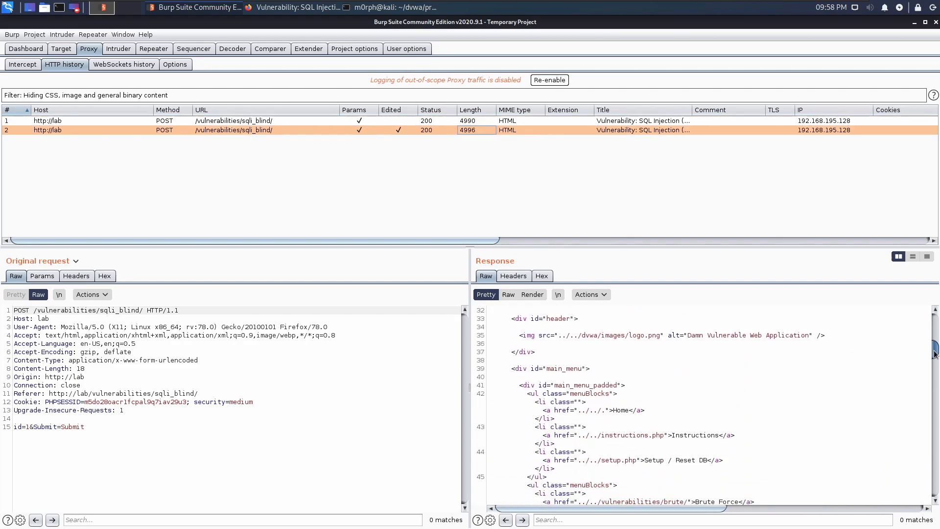
scroll("down", 3)
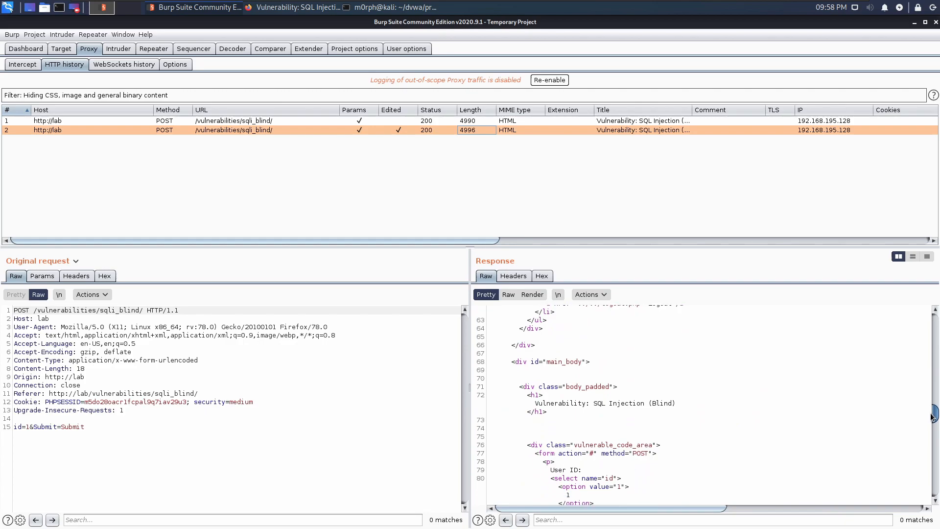
scroll("down", 3)
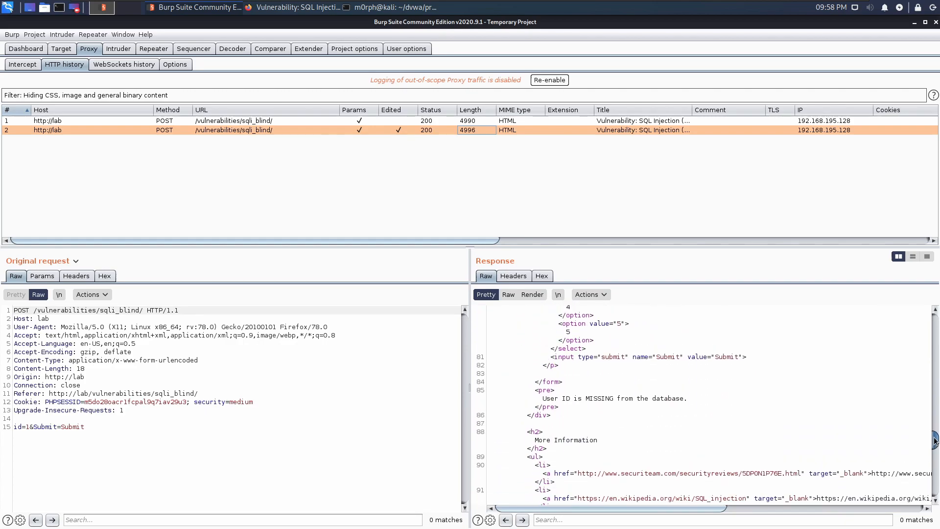
scroll("up", 3)
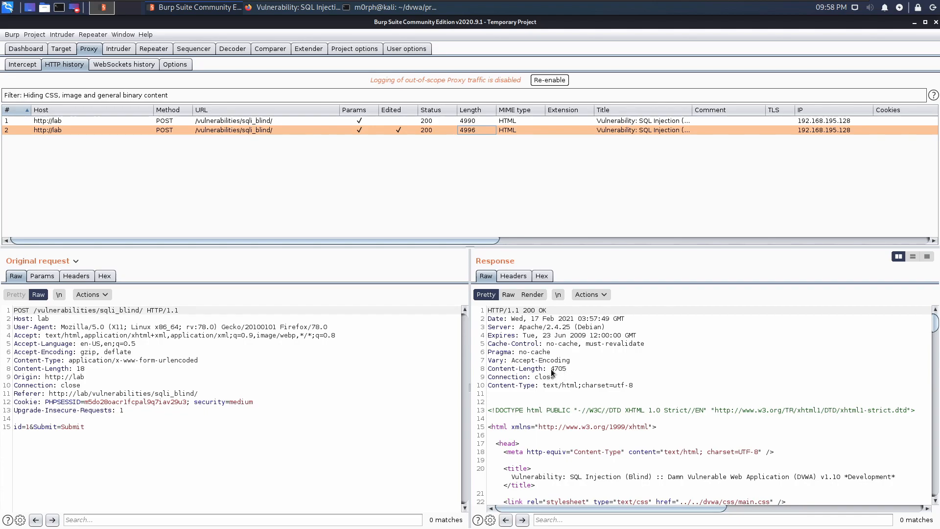
mouse_move(574, 376)
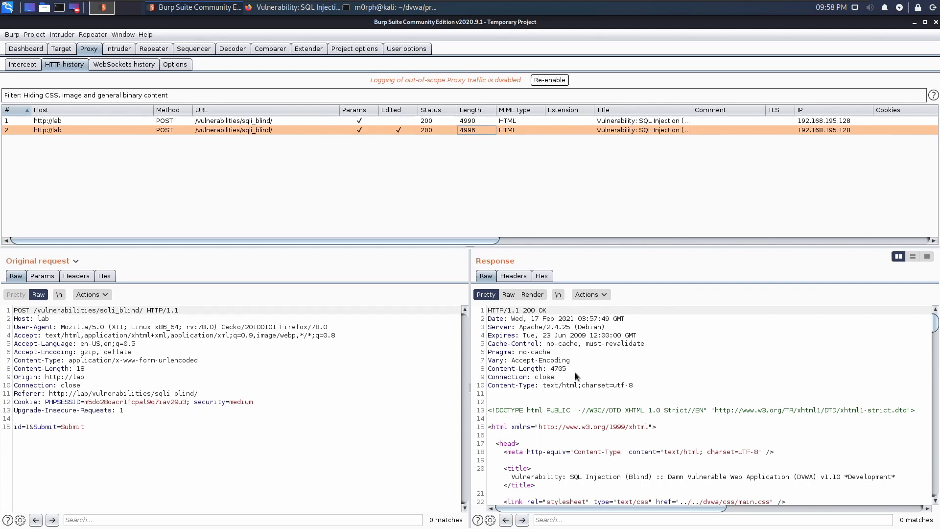
mouse_move(579, 176)
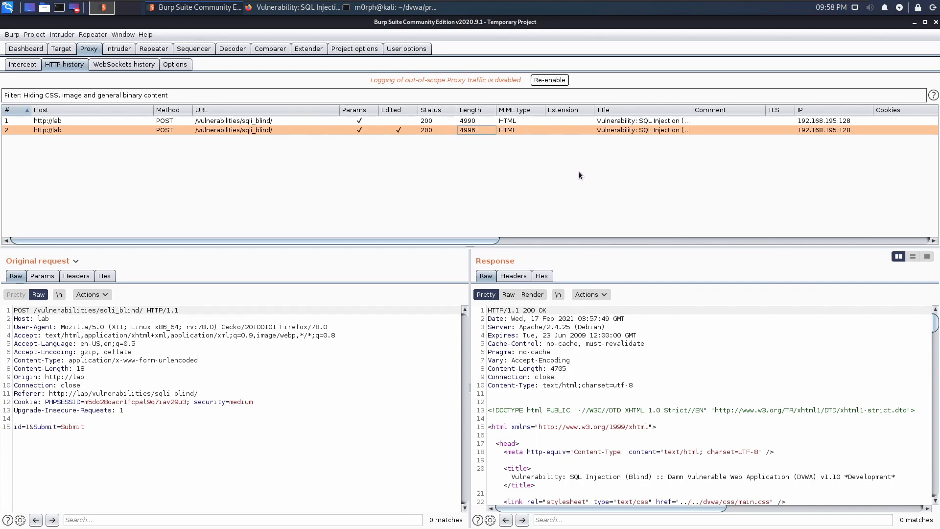
mouse_move(94, 432)
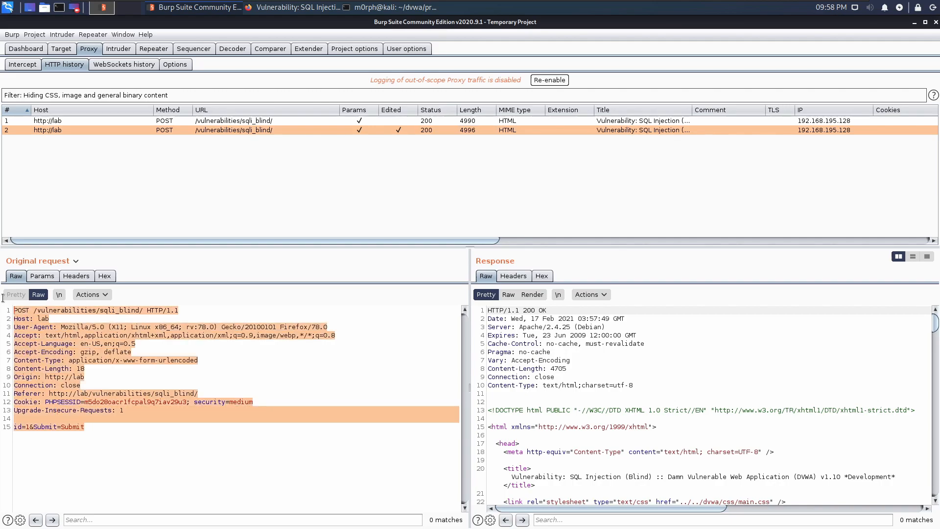
left_click(101, 7)
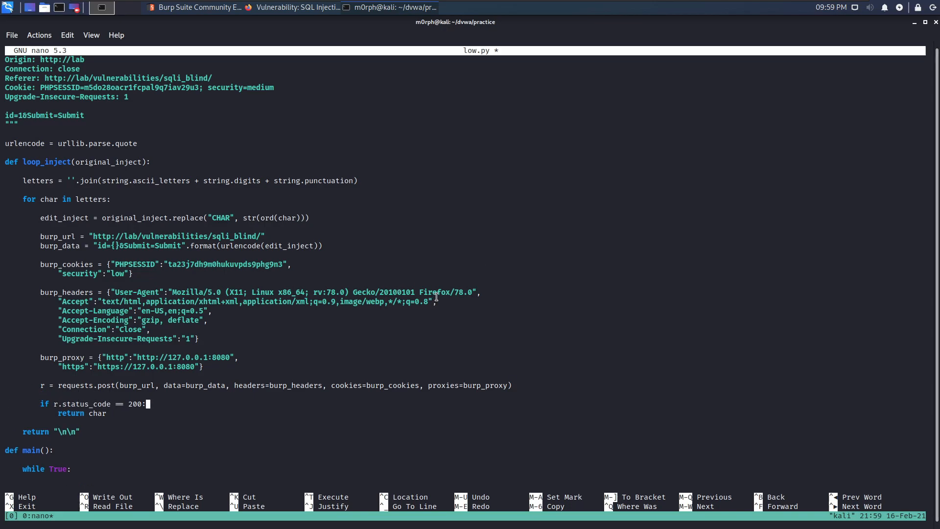
key("BackSpace")
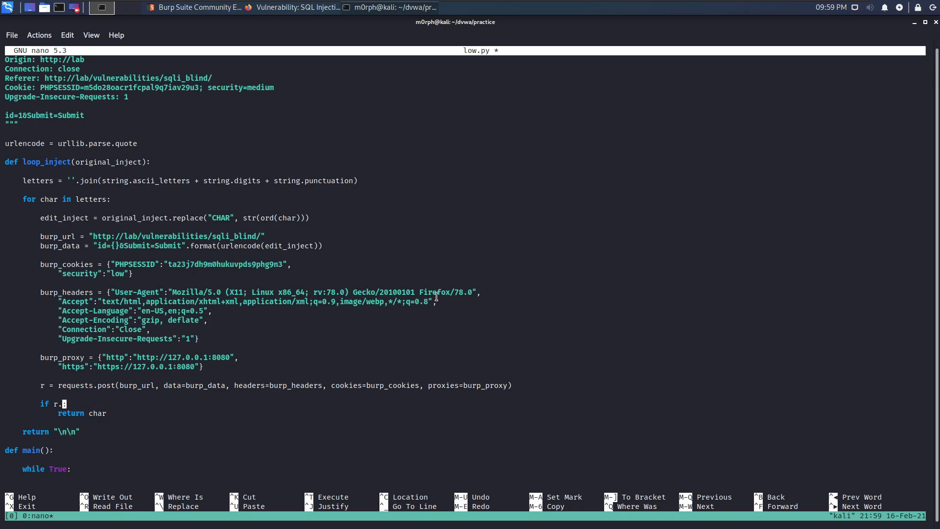
key("BackSpace")
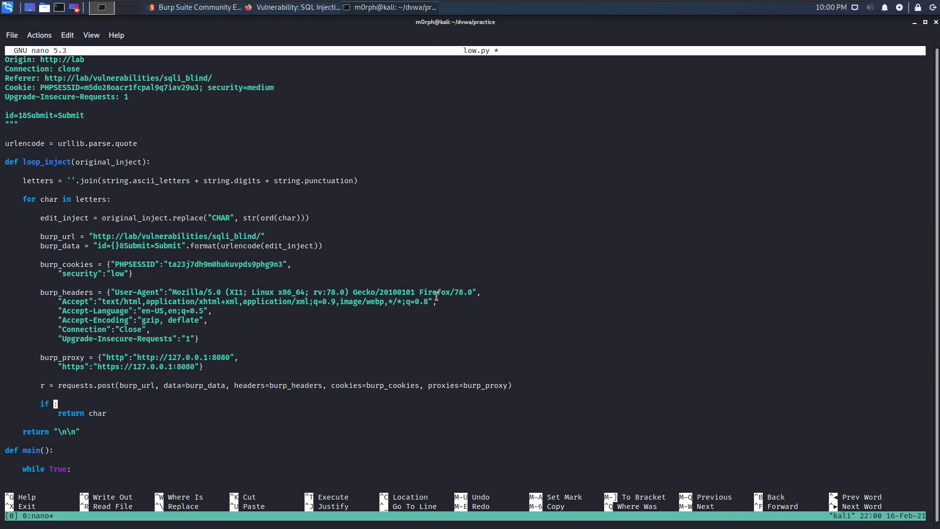
type("int(r.h")
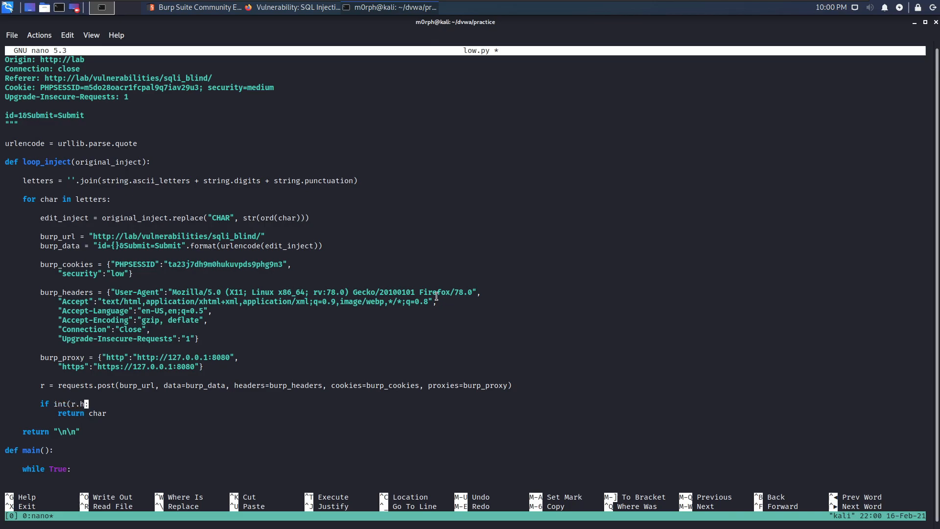
type("eaders(")
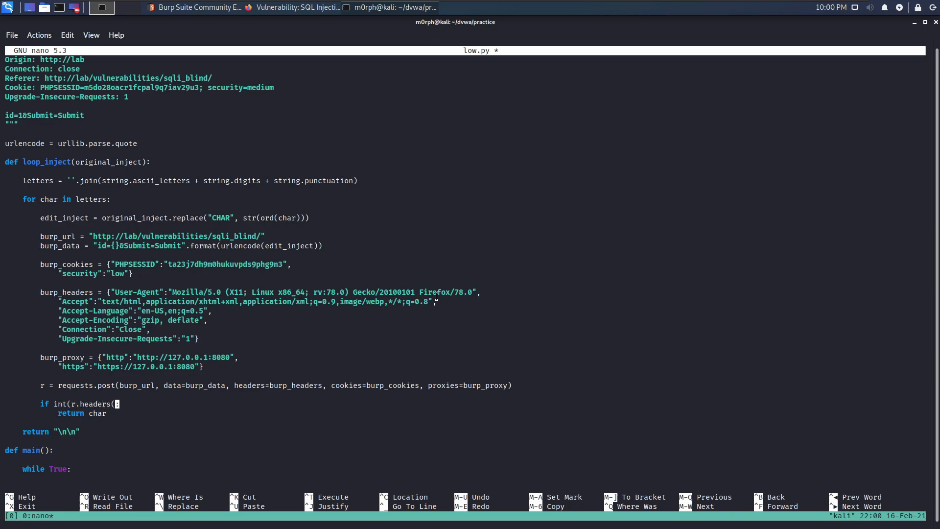
type("['Con")
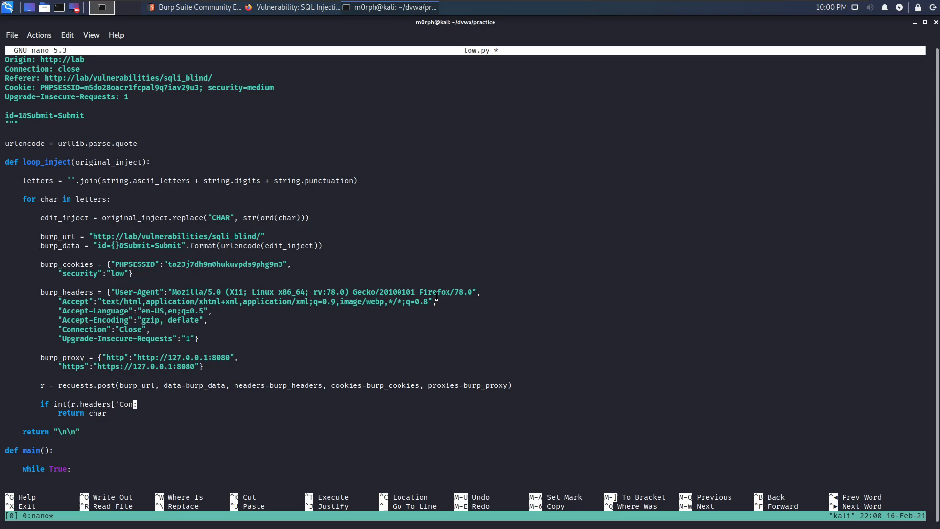
type("tent-Length'")
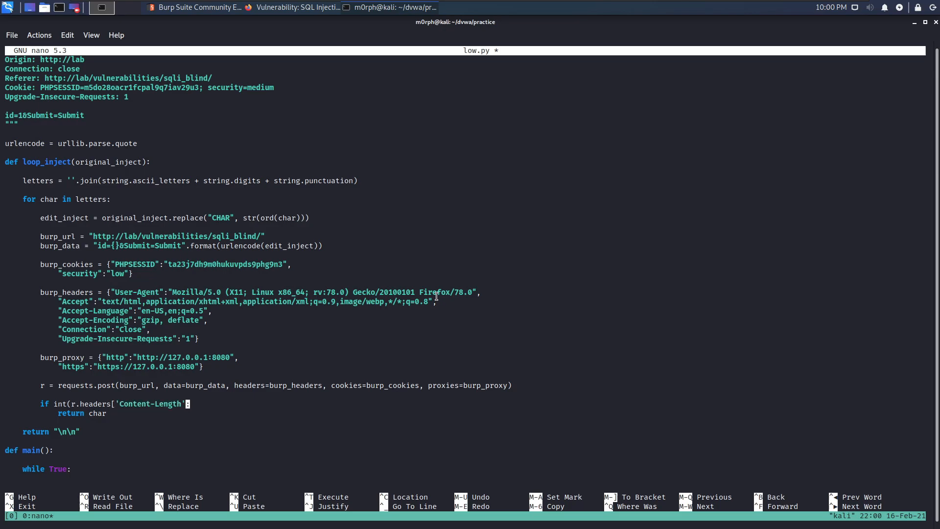
type("]) !")
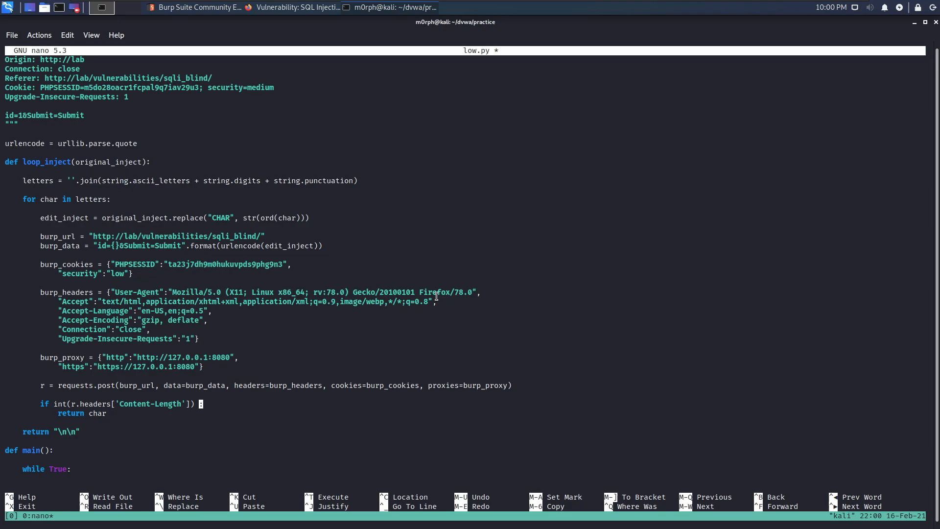
type("=")
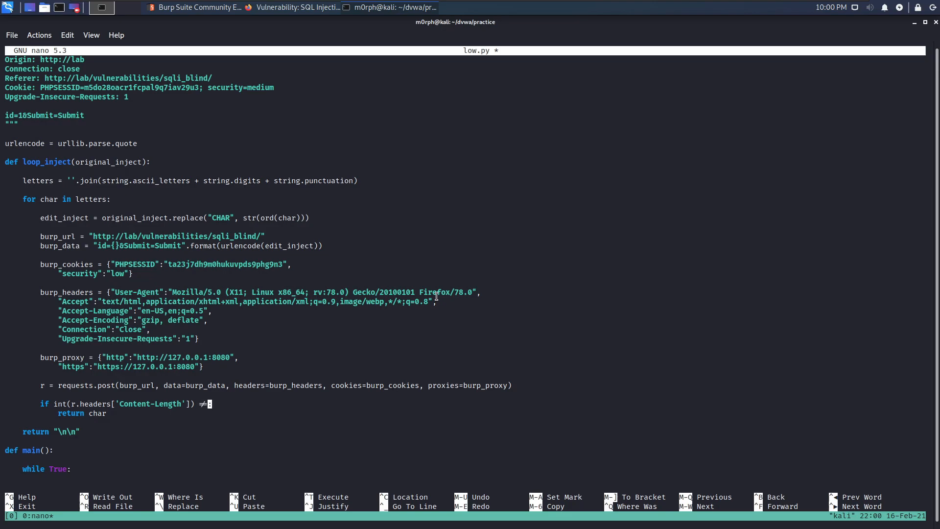
type("4705")
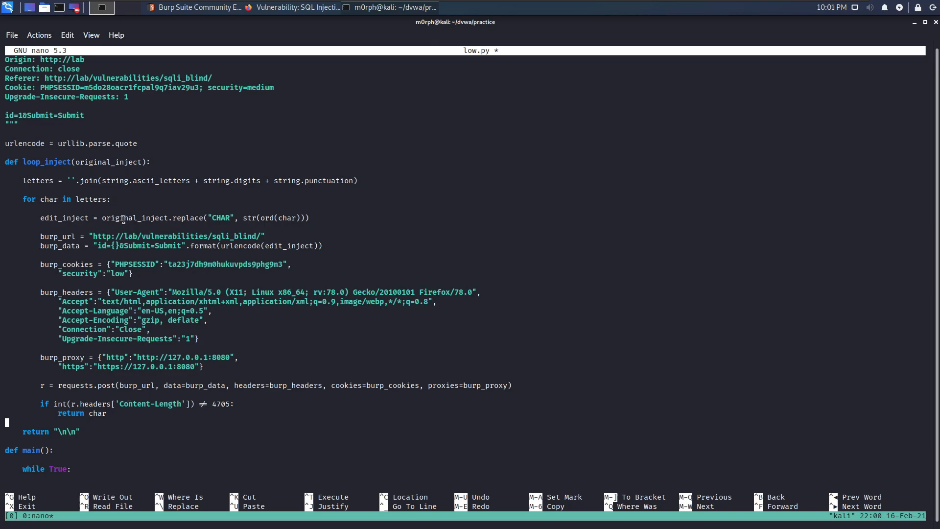
mouse_move(428, 245)
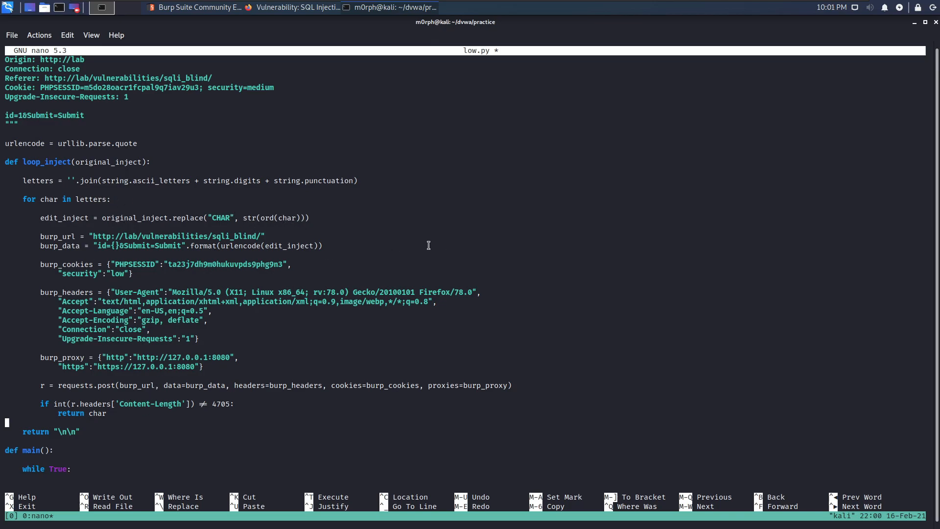
scroll("down", 3)
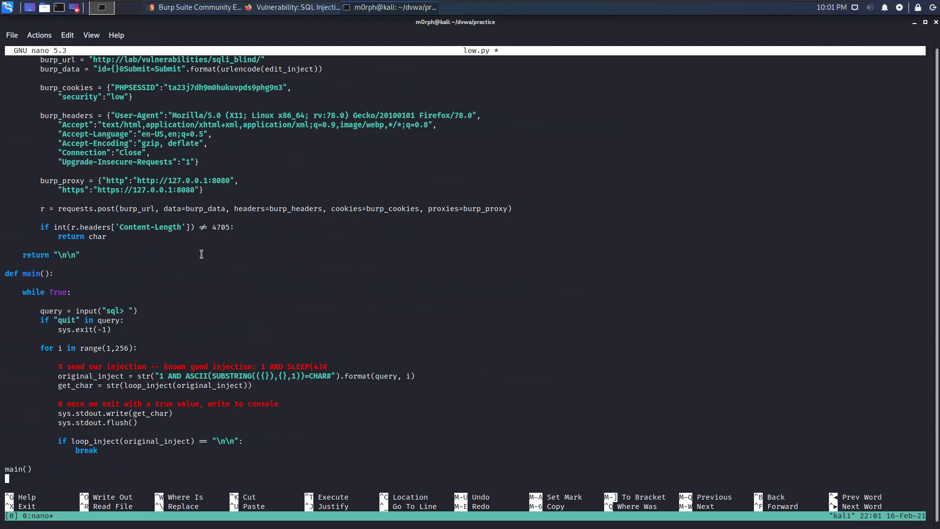
mouse_move(157, 257)
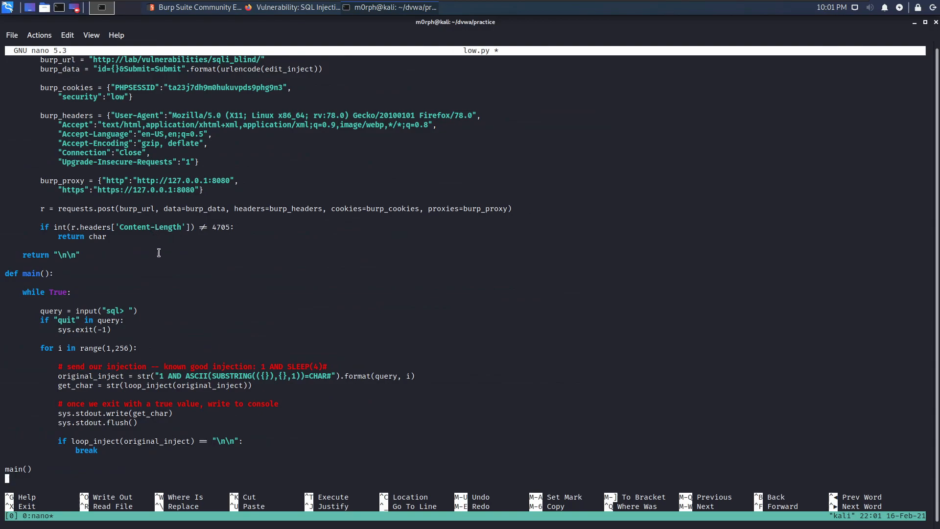
mouse_move(262, 384)
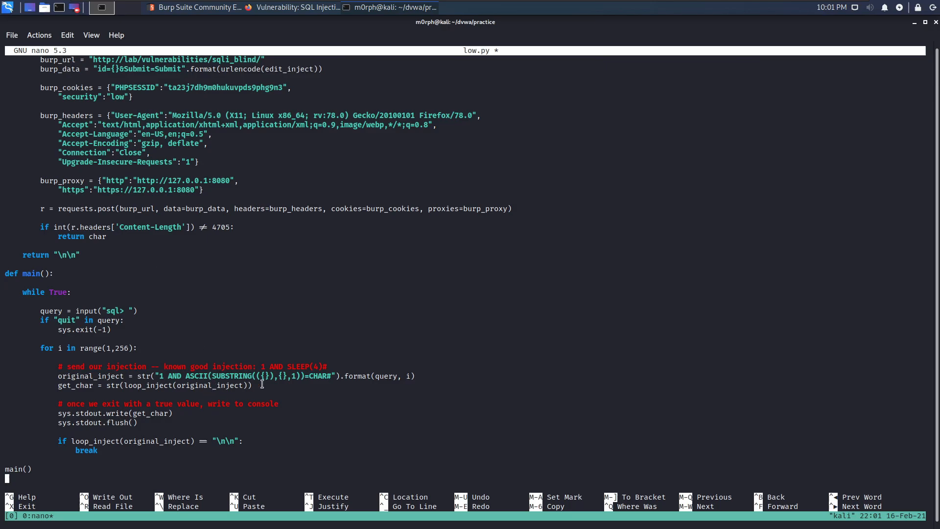
mouse_move(333, 347)
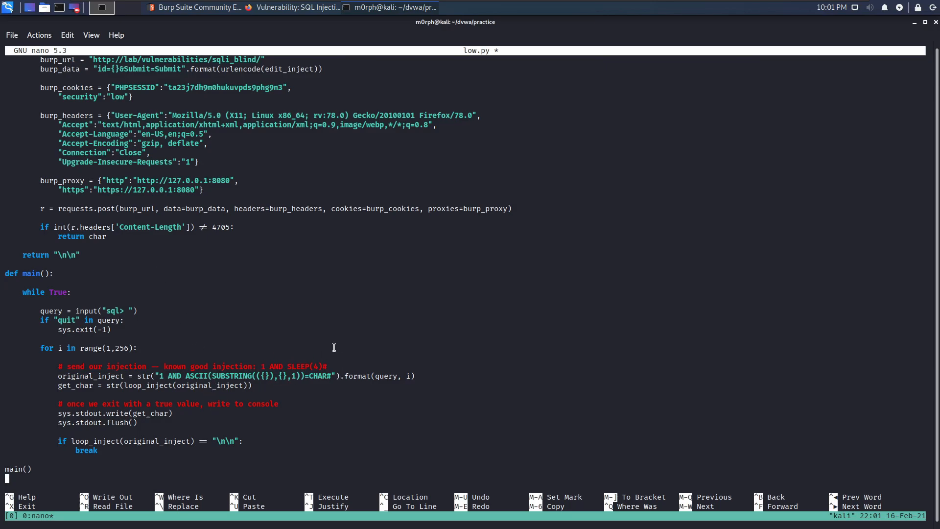
mouse_move(172, 346)
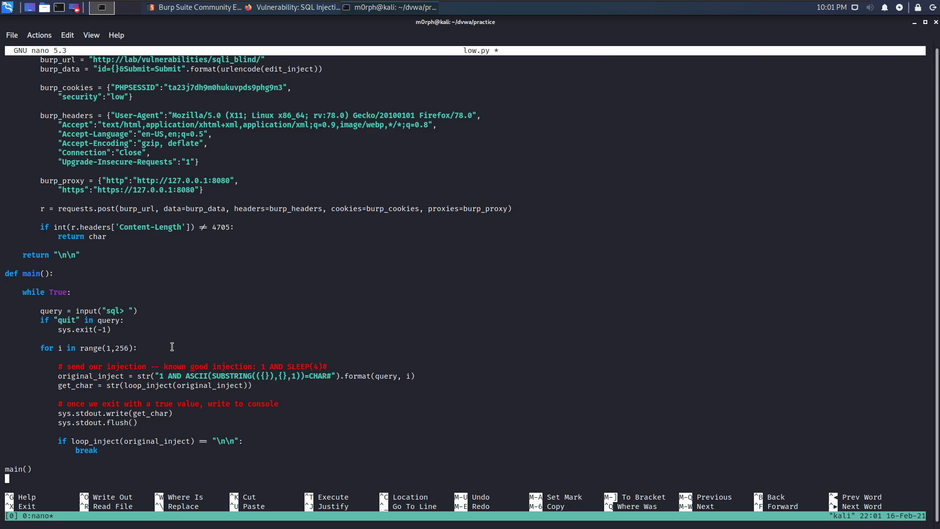
mouse_move(303, 328)
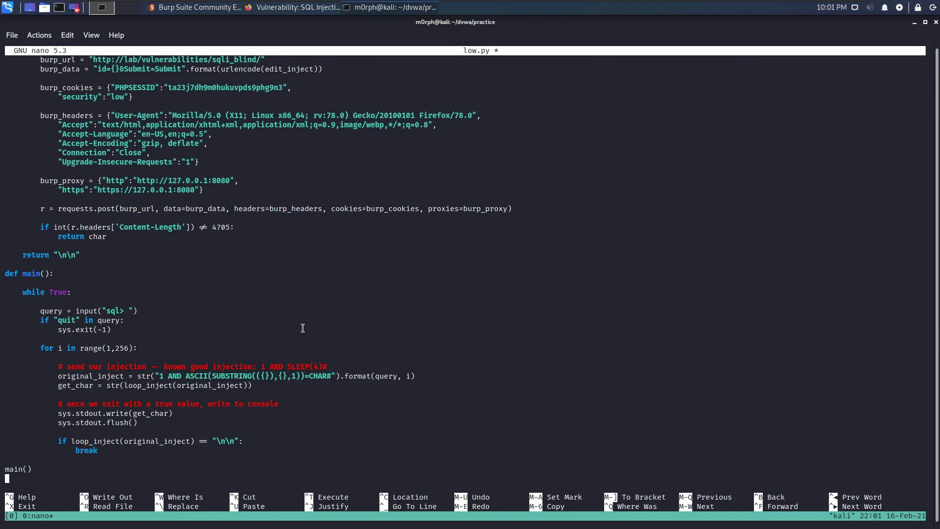
mouse_move(211, 233)
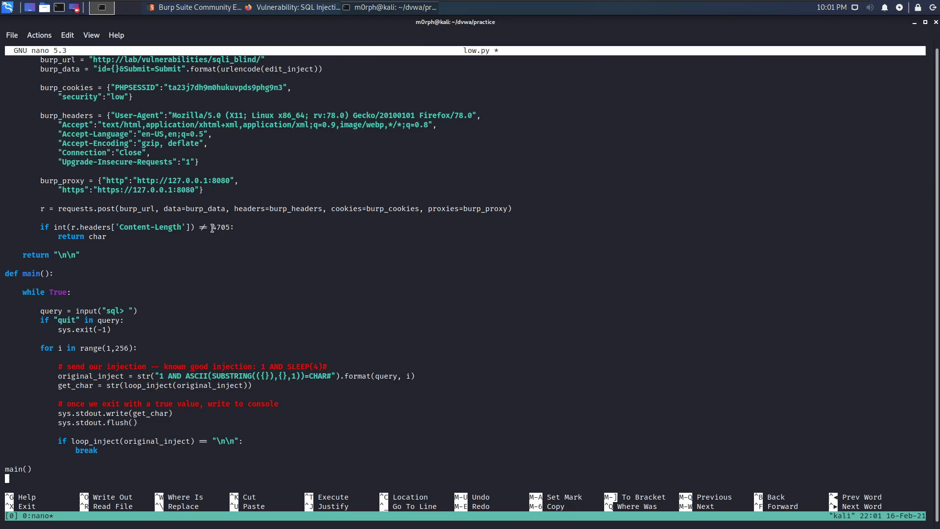
double_click(220, 226)
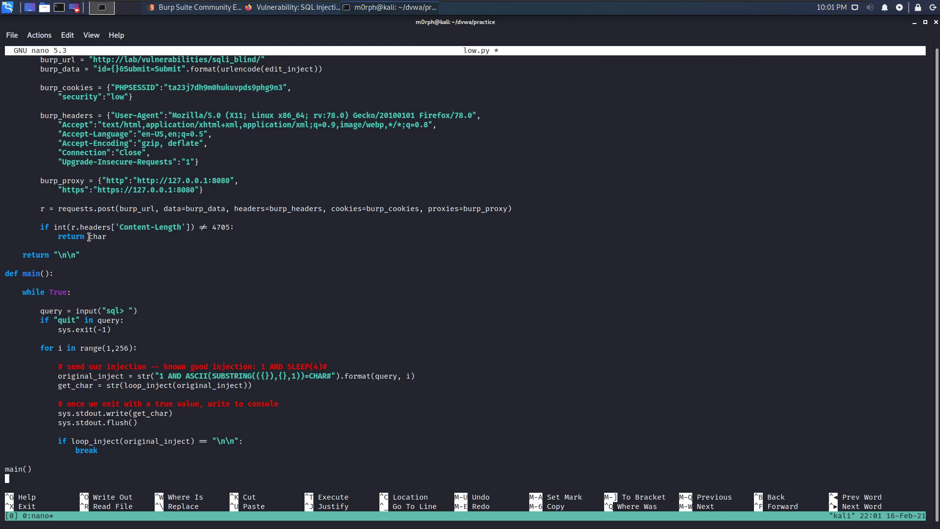
mouse_move(294, 207)
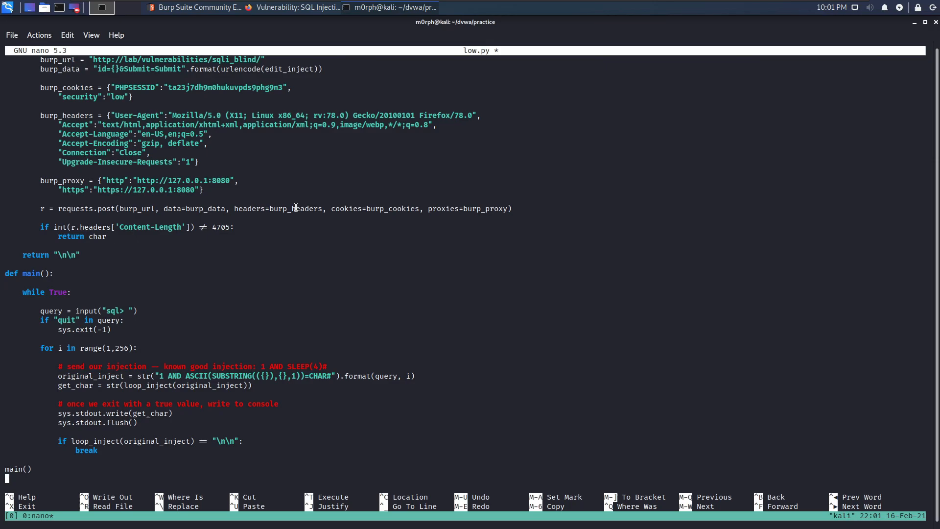
Step: Save medium.py with security cookie medium, the new PHPSESSID, and burp_data as an id/Submit dict
key("ctrl+o")
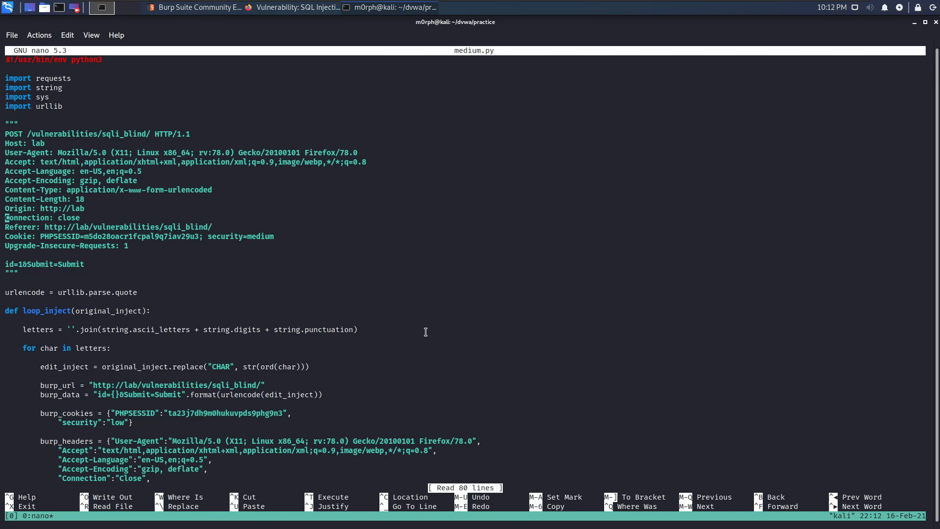
scroll("down", 3)
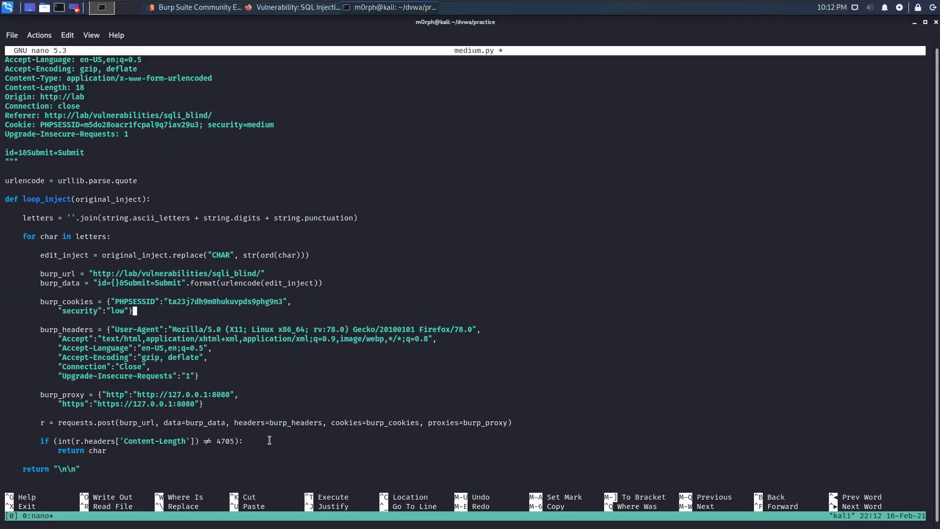
type("medium")
type("\"Submit\":\"Submit")
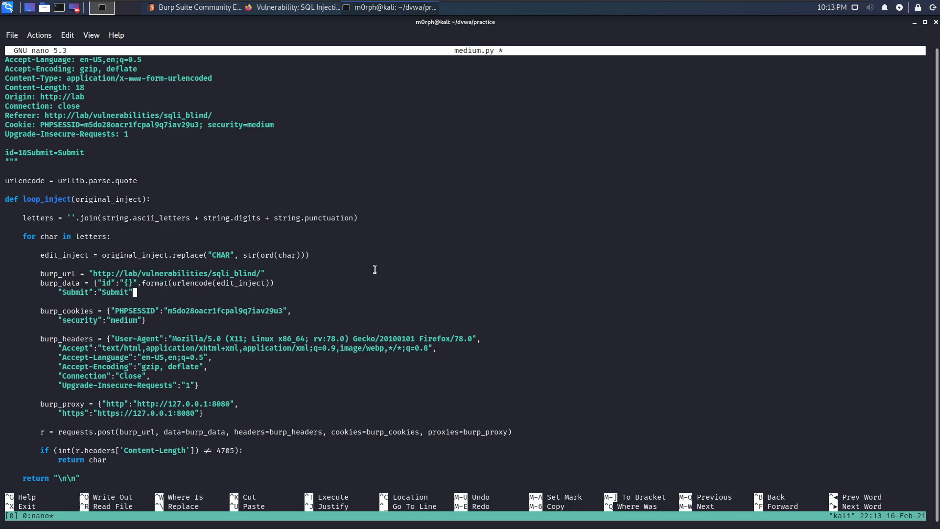
type(",")
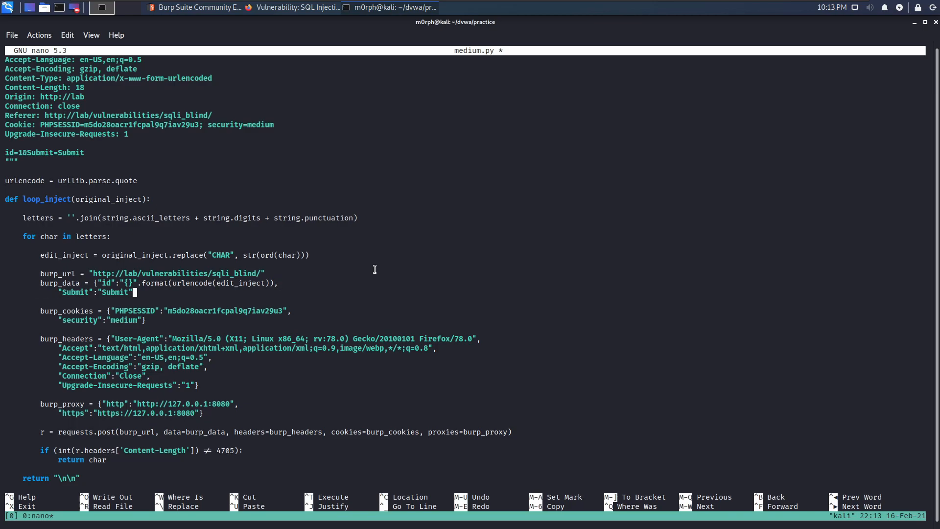
key("ctrl+o")
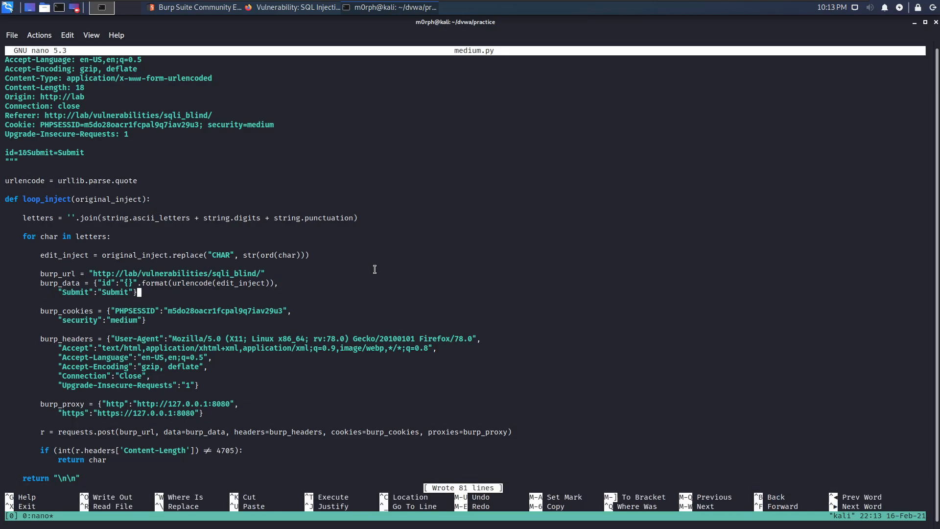
left_click(141, 319)
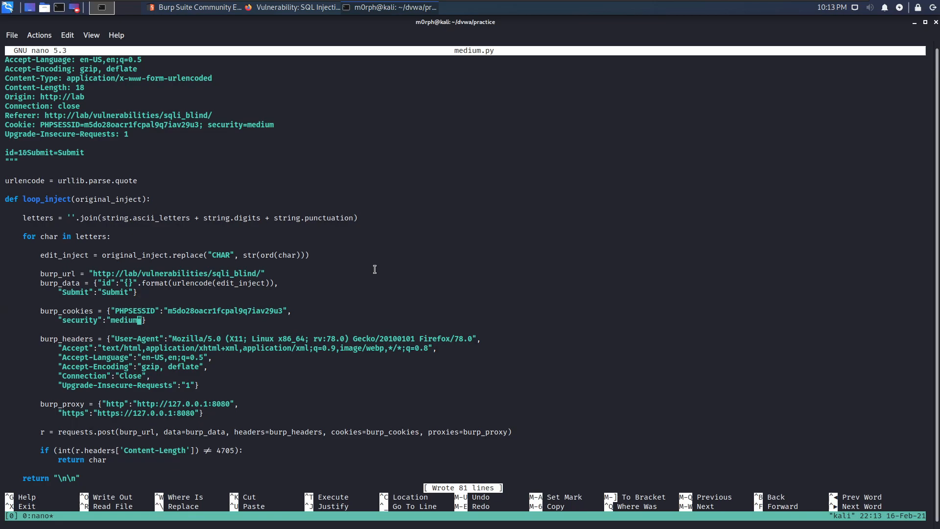
Step: Run python3 medium.py and query SELECT user() at its sql> prompt
scroll("down", 3)
type("c")
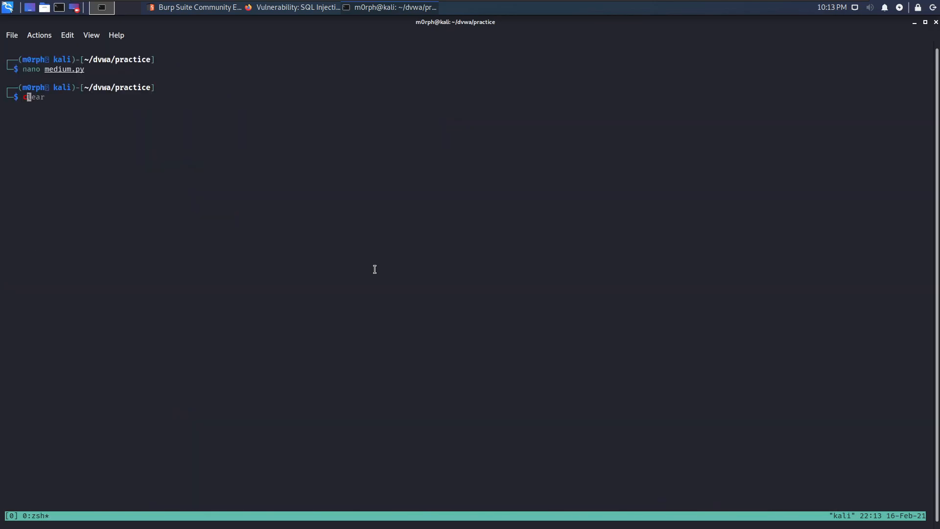
type("python3 medium.py")
type("SELECT user()")
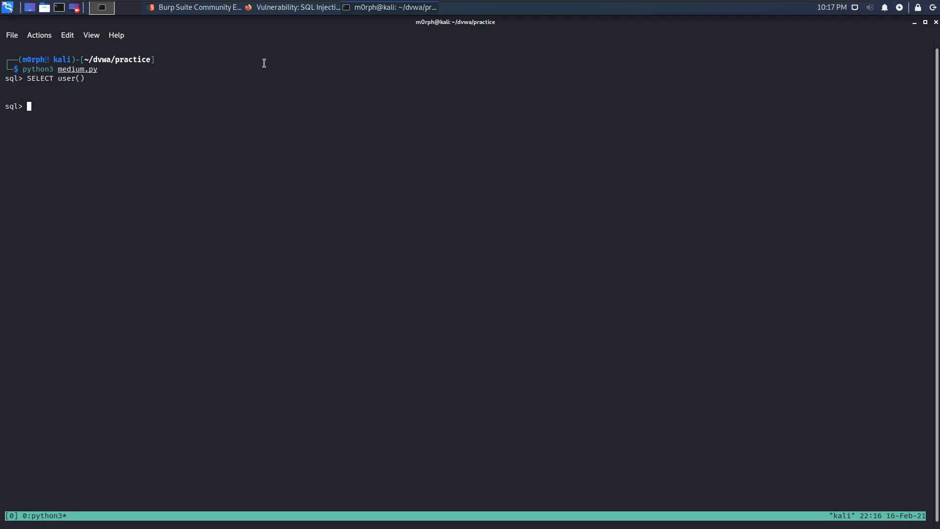
mouse_move(252, 57)
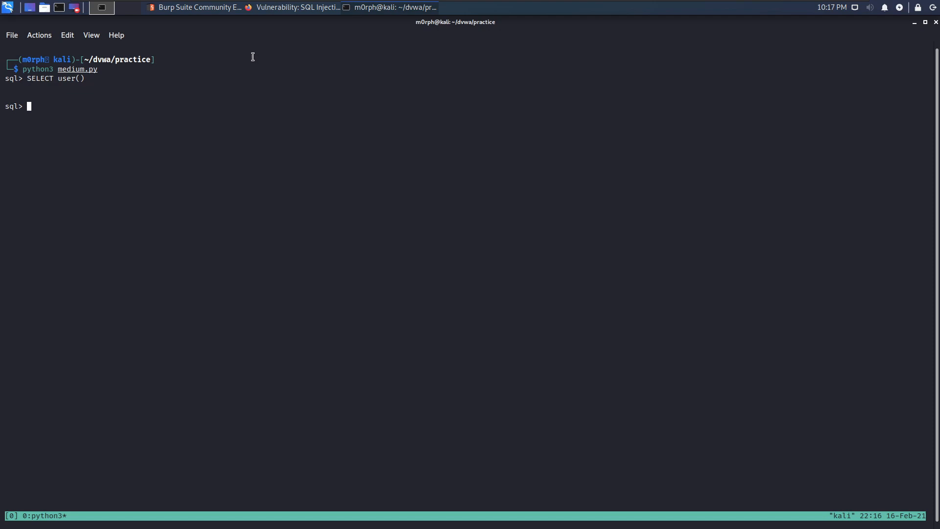
mouse_move(204, 27)
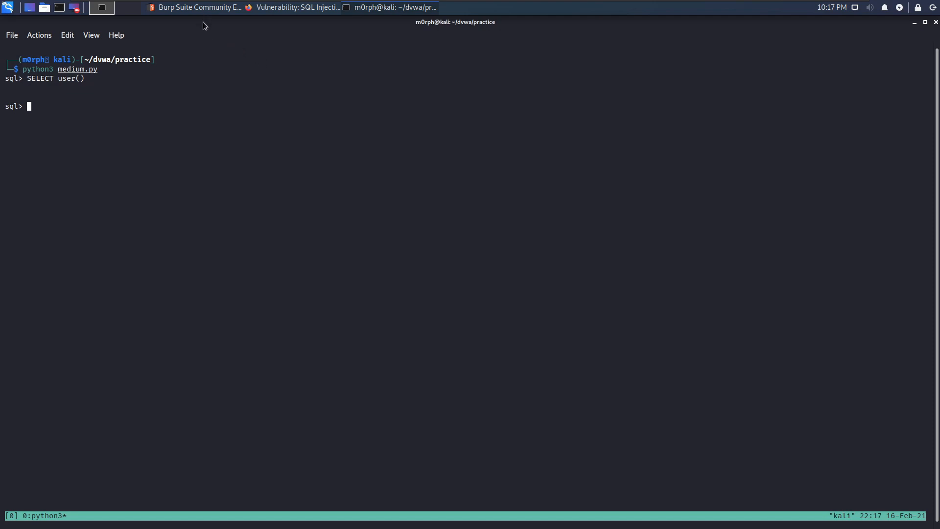
Step: Review the script's POSTs to sqli_blind in Proxy history, each length 4996 with double-encoded id
left_click(195, 7)
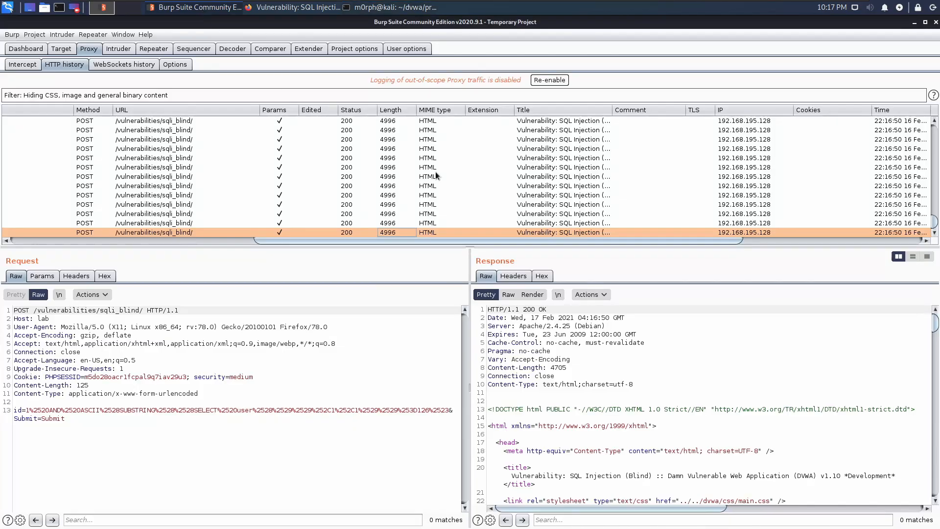
mouse_move(329, 332)
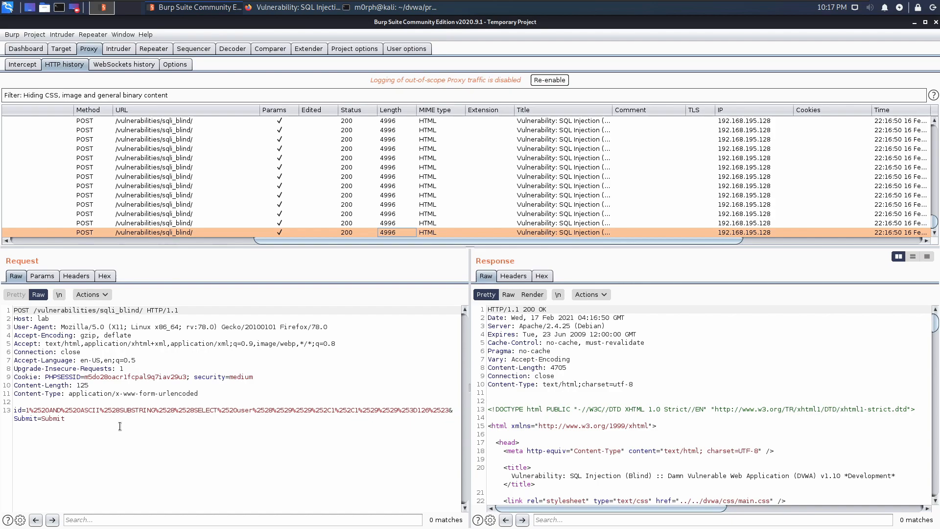
mouse_move(72, 421)
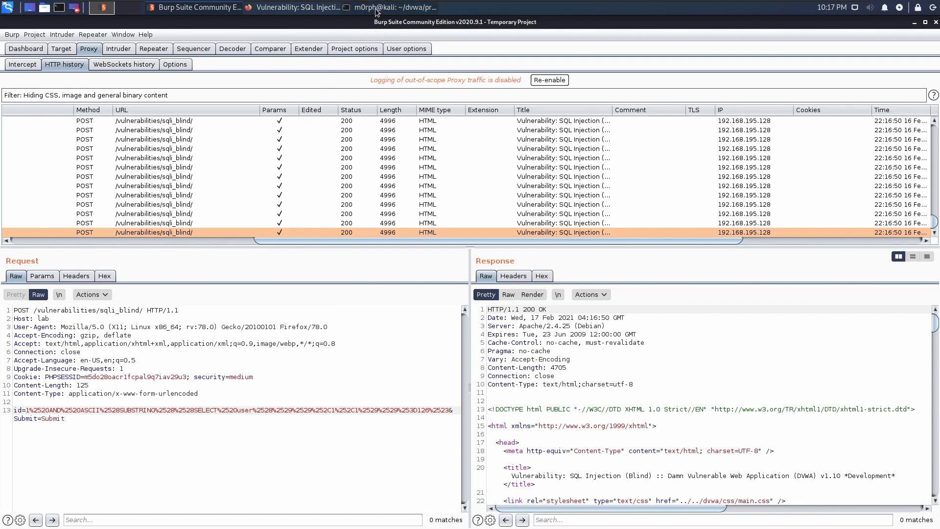
Step: Rerun medium.py in the terminal so SELECT user() prints app@localhost character by character
left_click(394, 6)
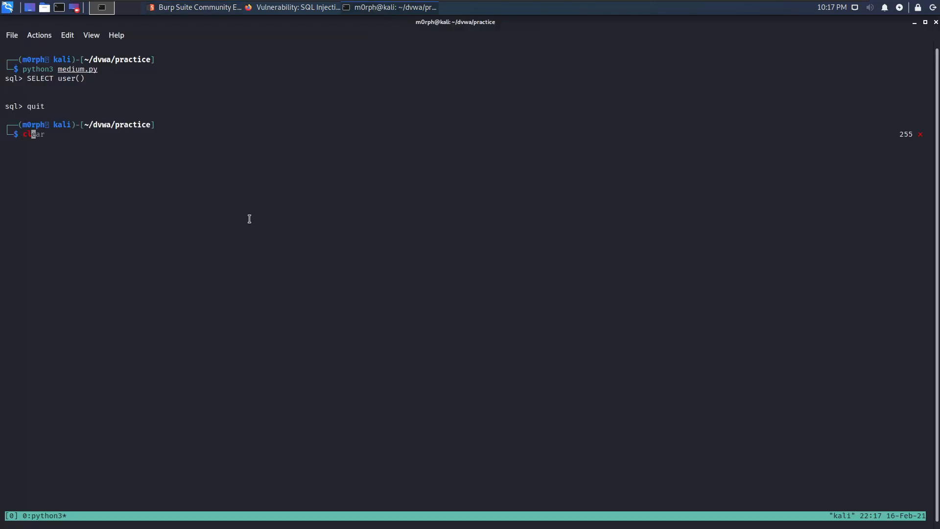
key("Return")
type("clear")
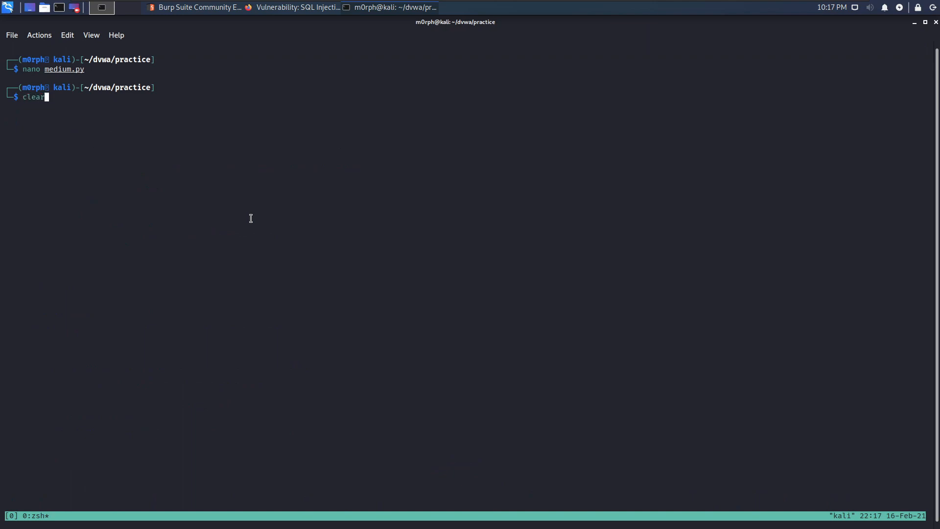
key("Return")
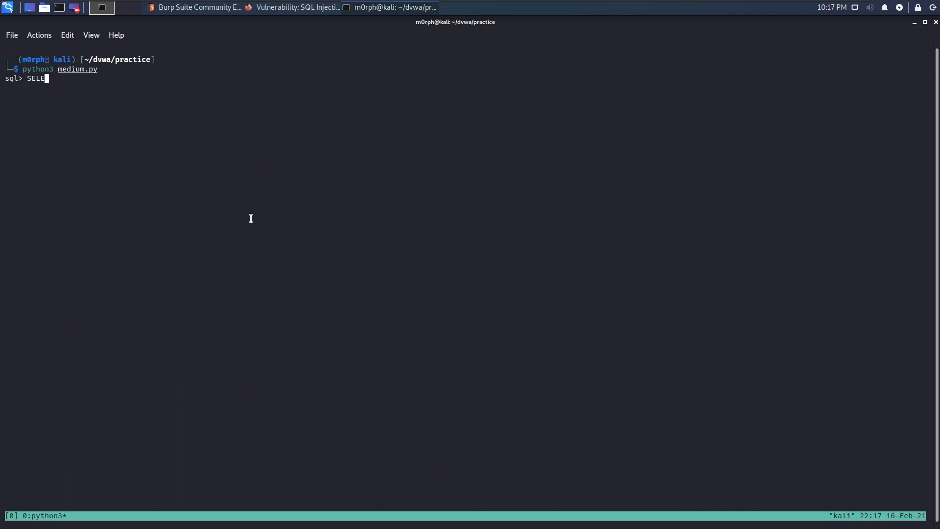
type("CT user()")
key("Return")
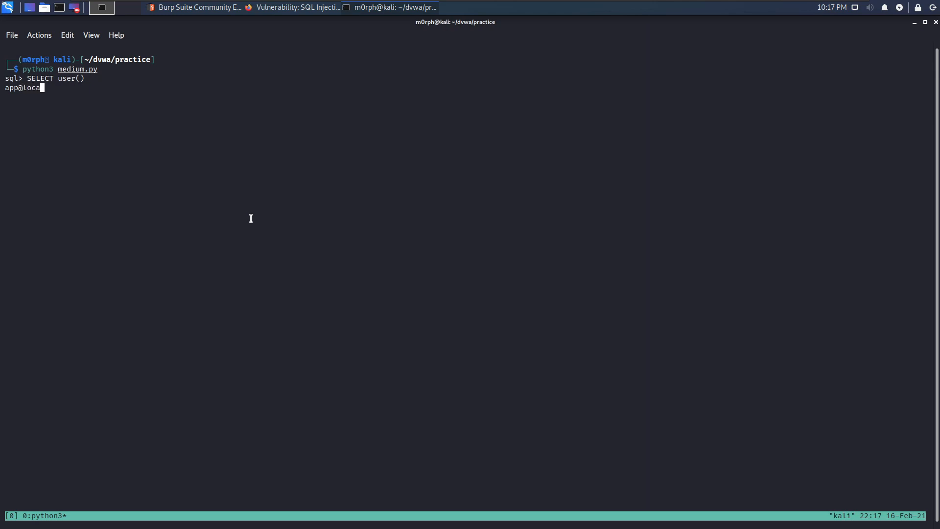
key("Return")
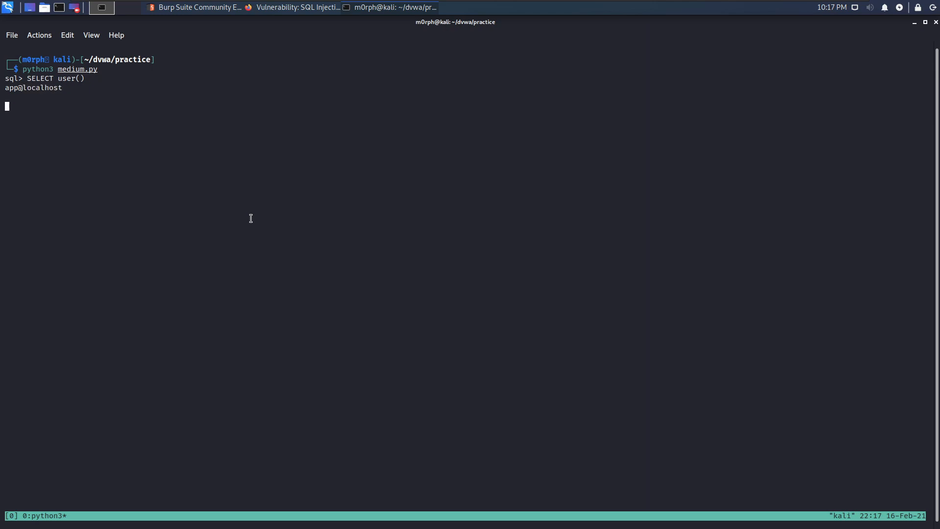
key("Return")
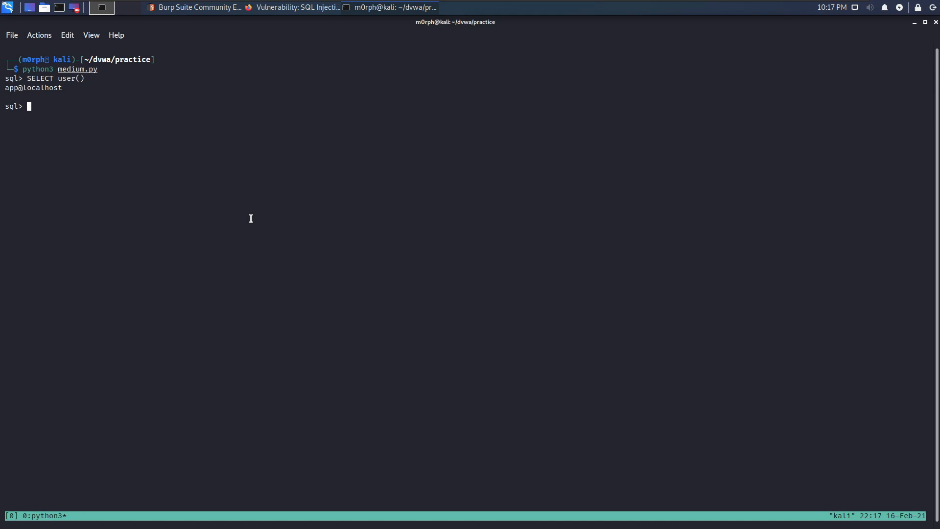